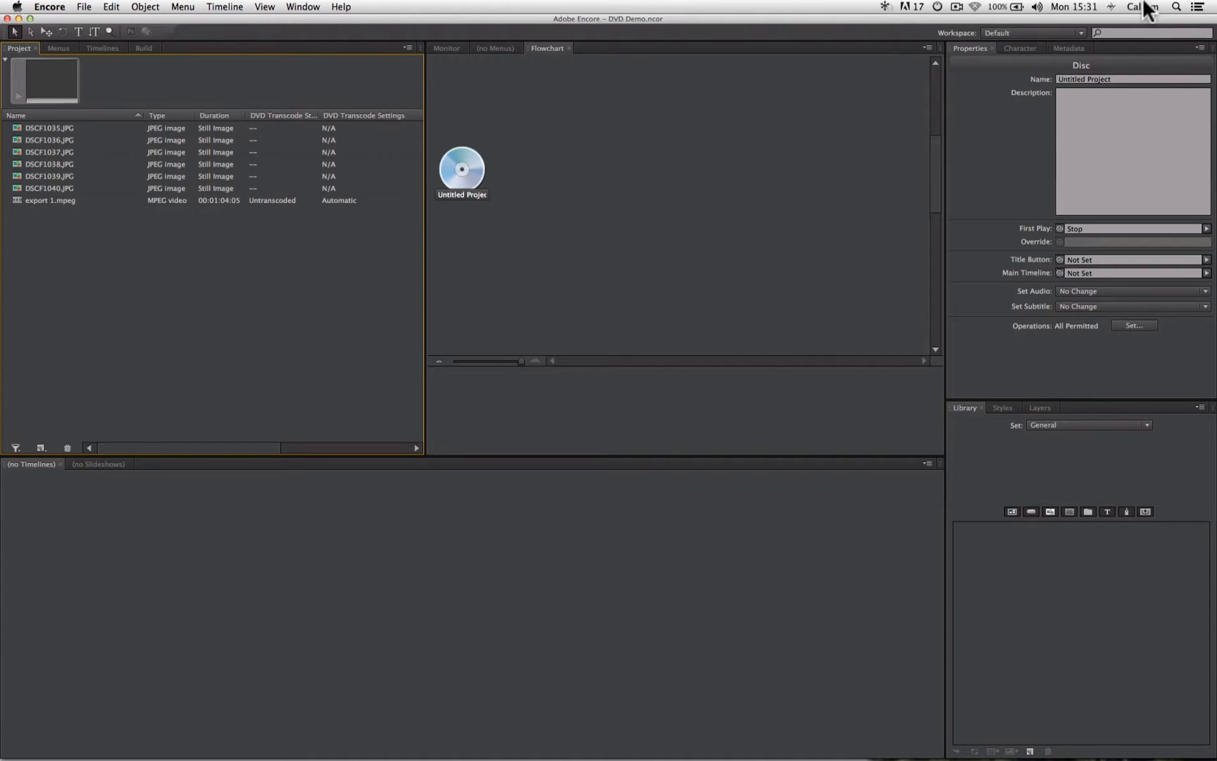
mouse_move(170, 84)
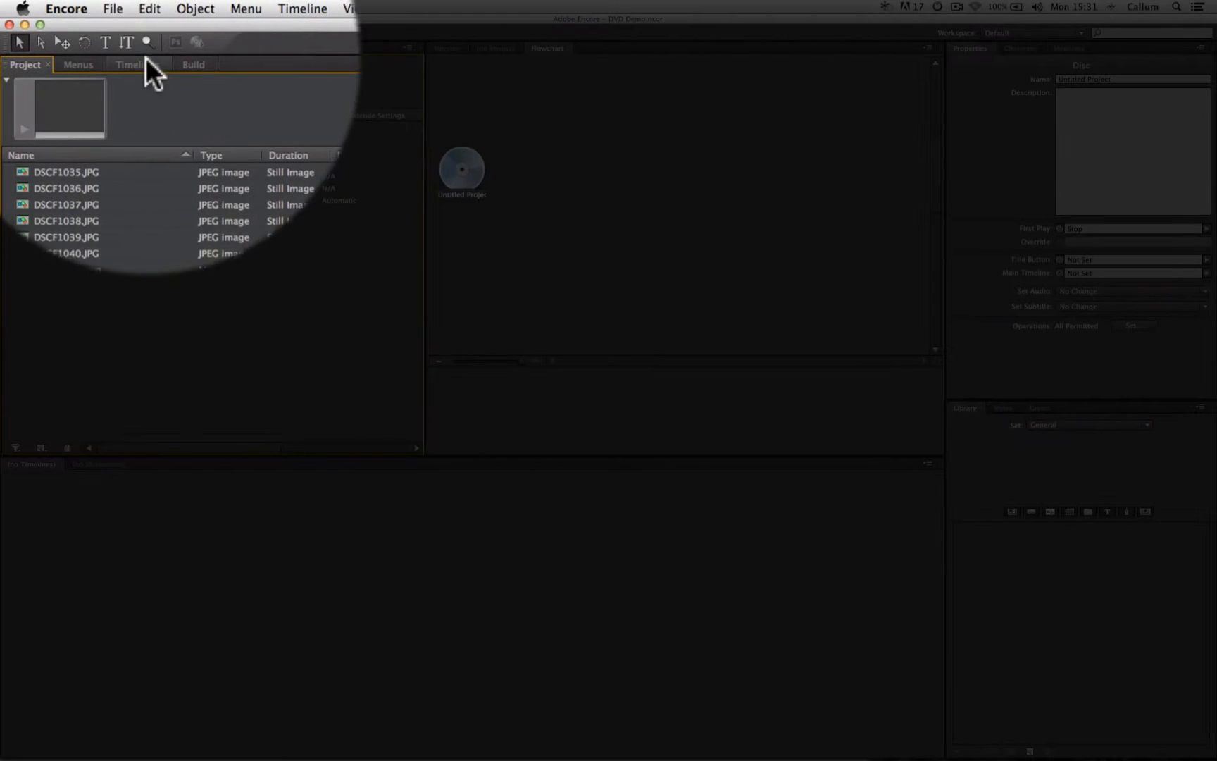
Add a new blank menu to the project from the File > New submenu.
left_click(112, 9)
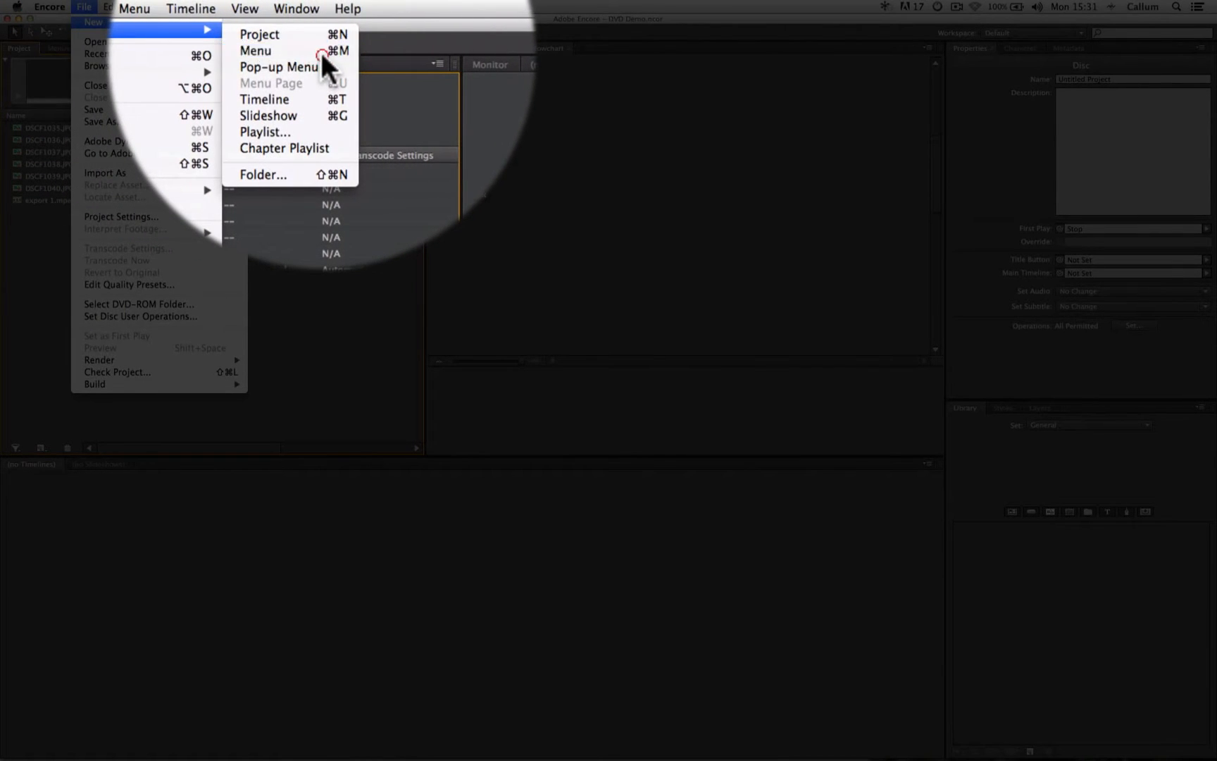
left_click(255, 50)
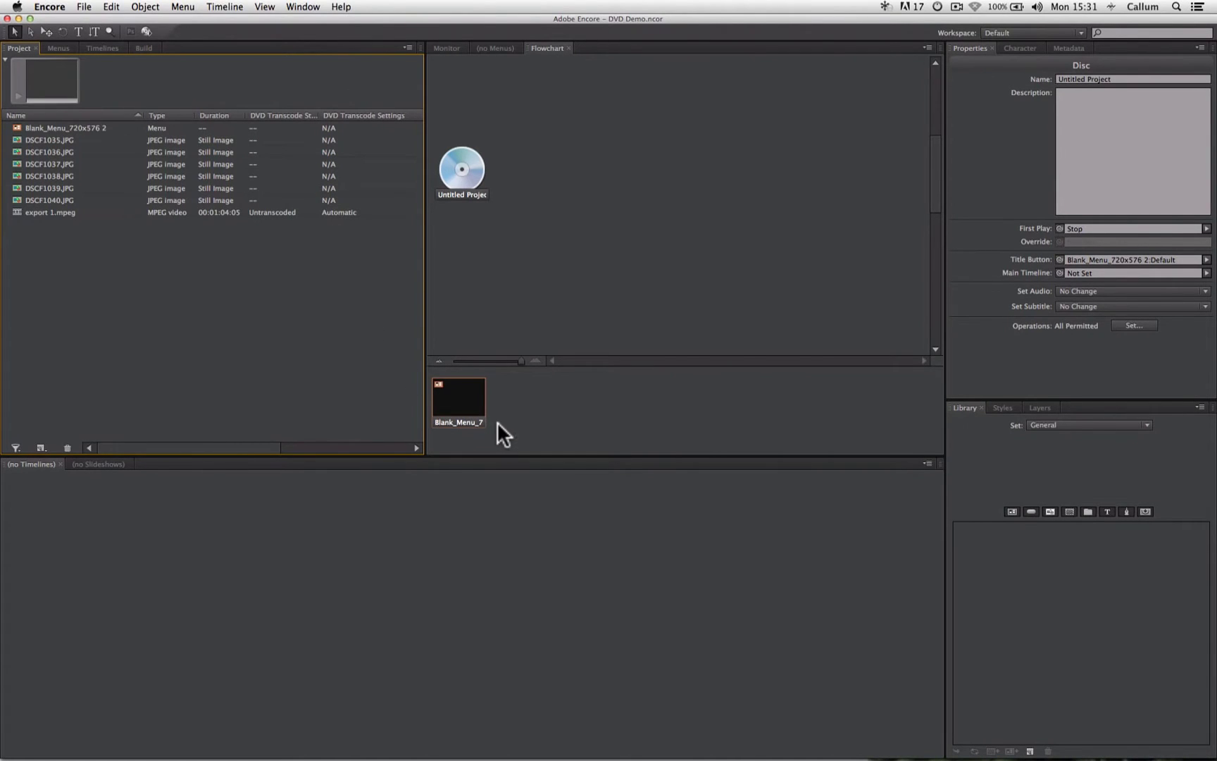
mouse_move(70, 131)
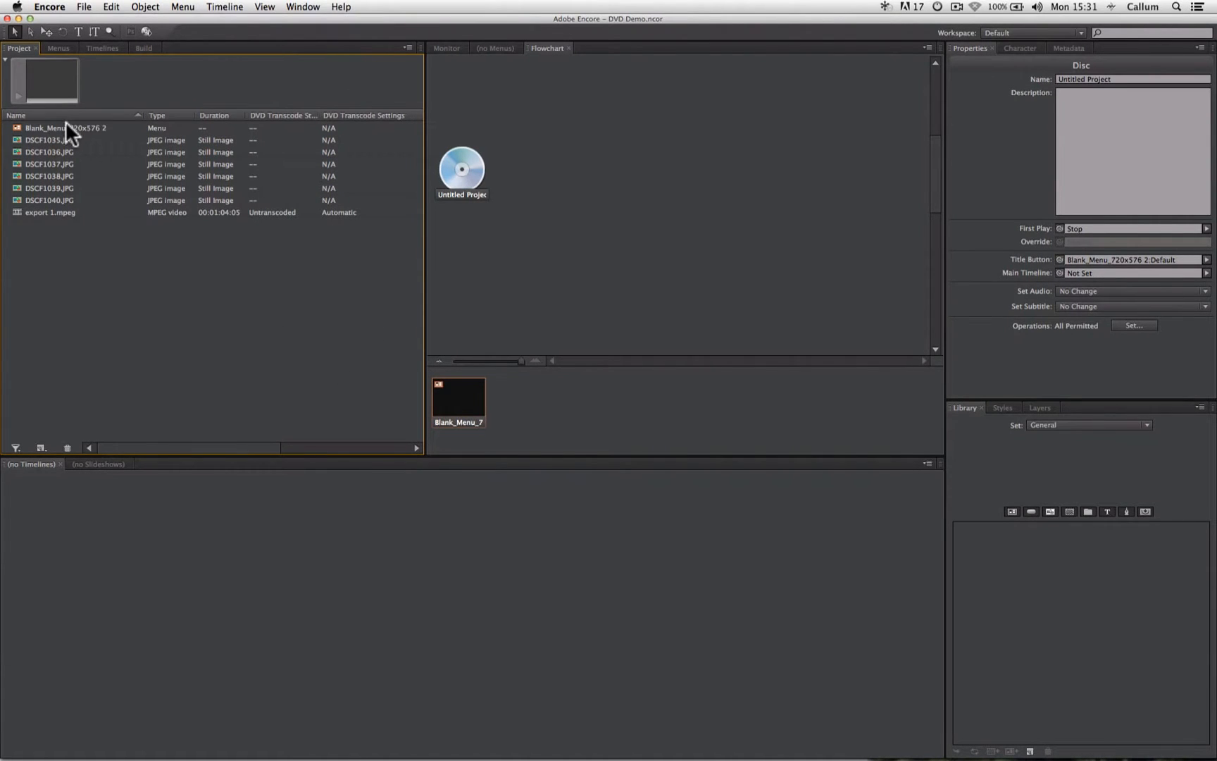
Link Blank_Menu to the disc icon in the Flowchart so it becomes First Play.
left_click(67, 127)
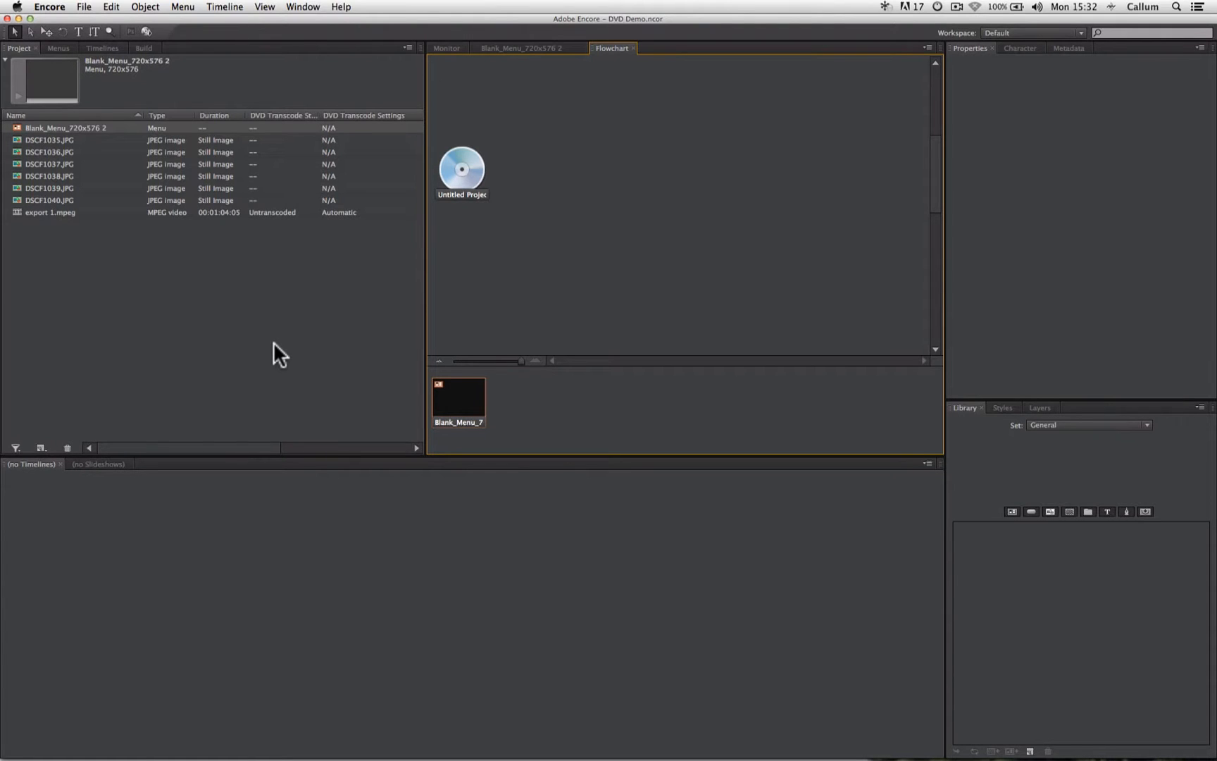
mouse_move(462, 410)
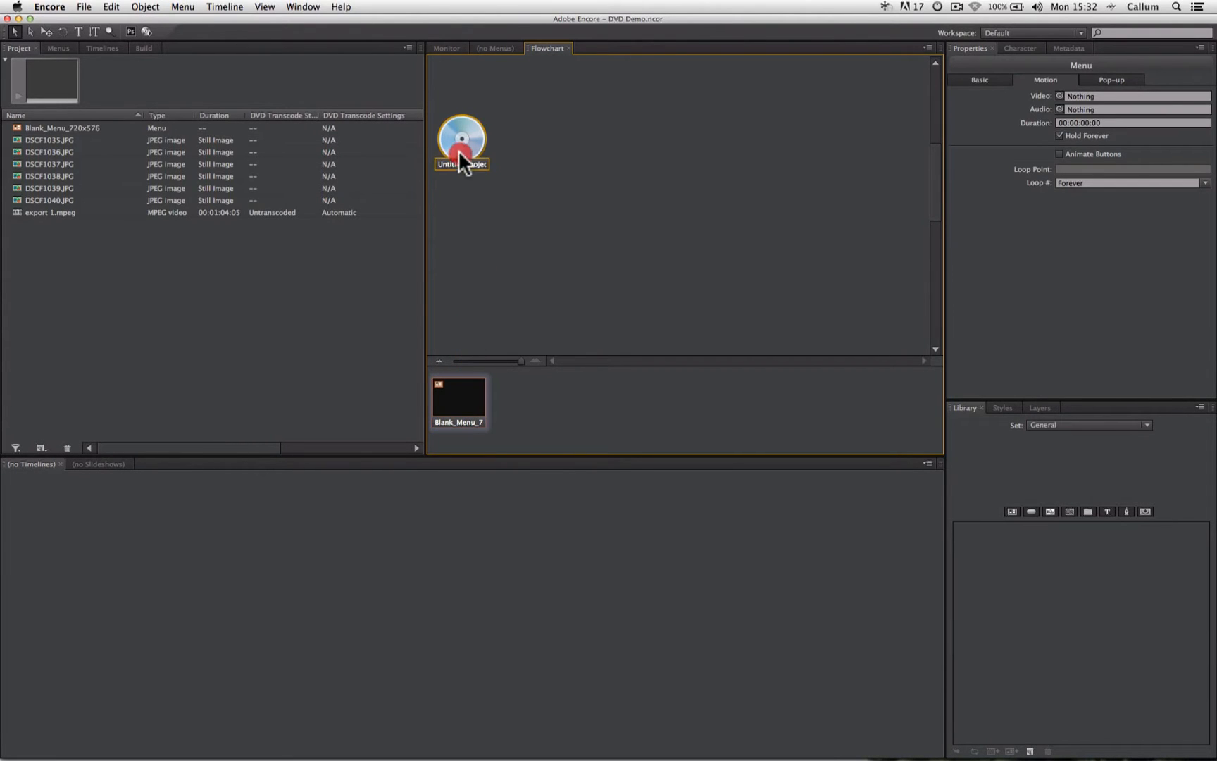
mouse_move(464, 129)
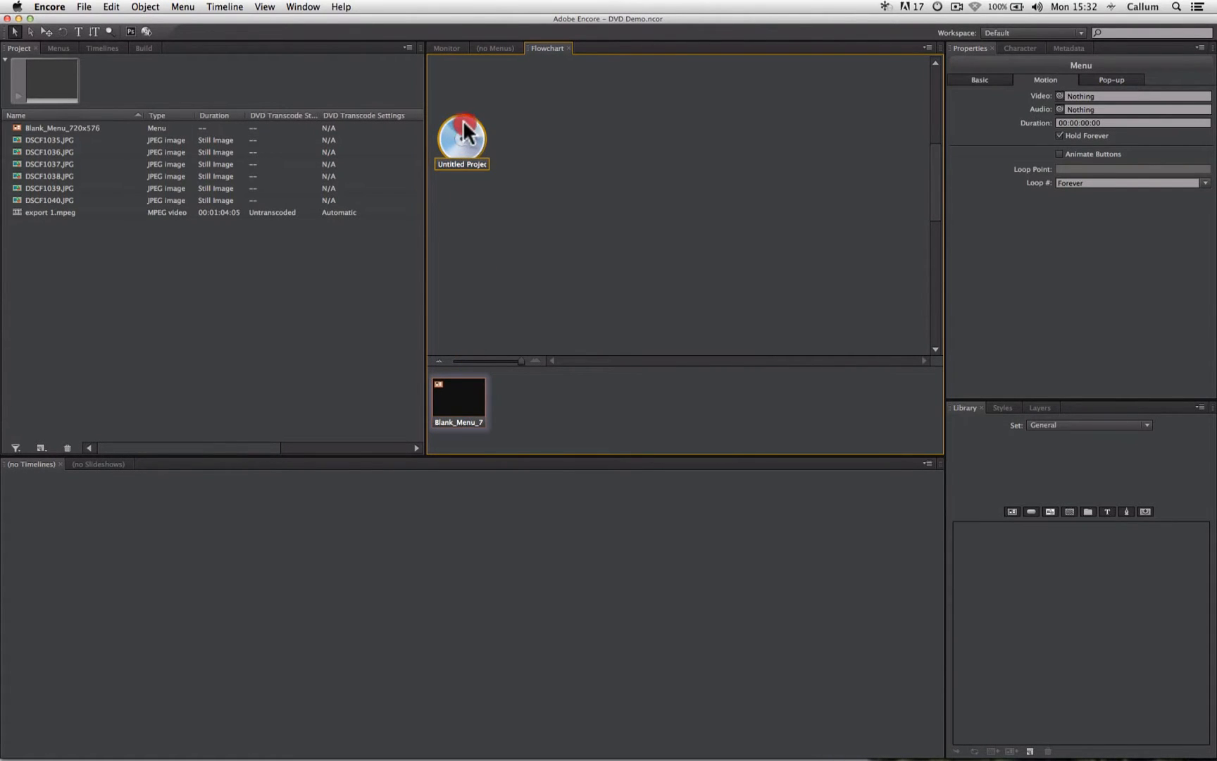
left_click(461, 140)
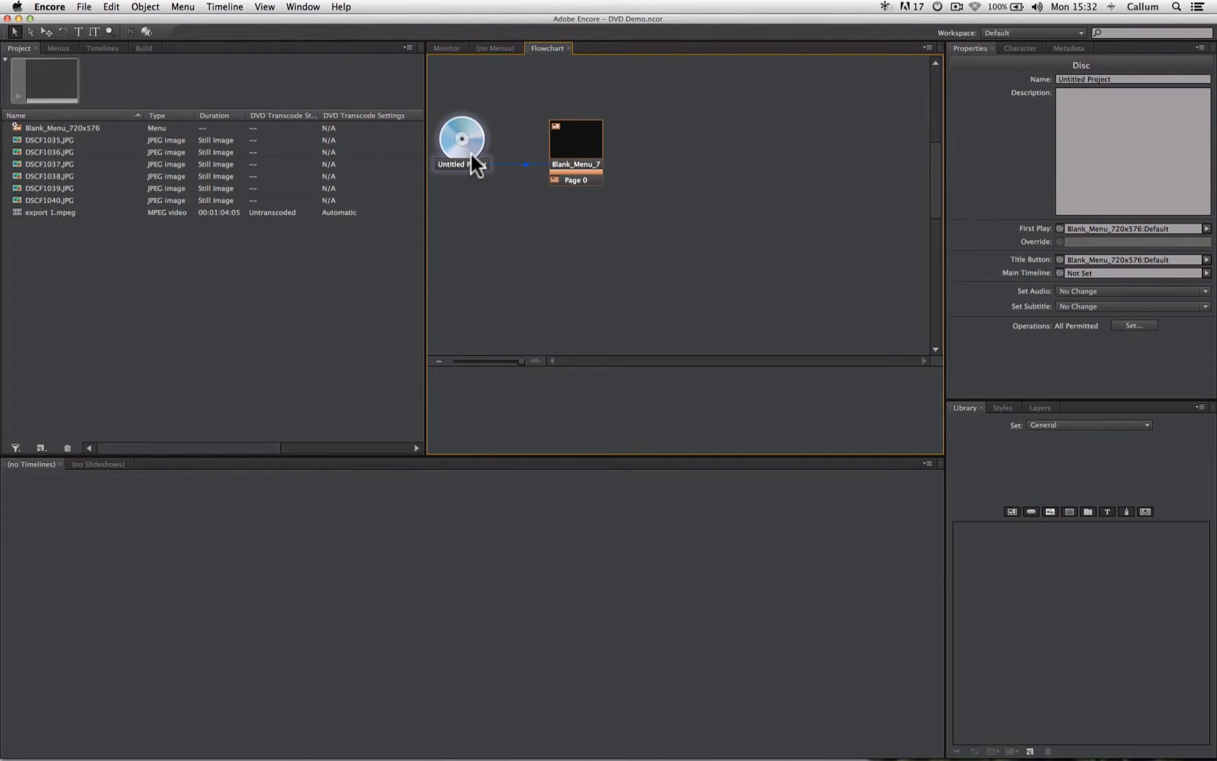
mouse_move(520, 176)
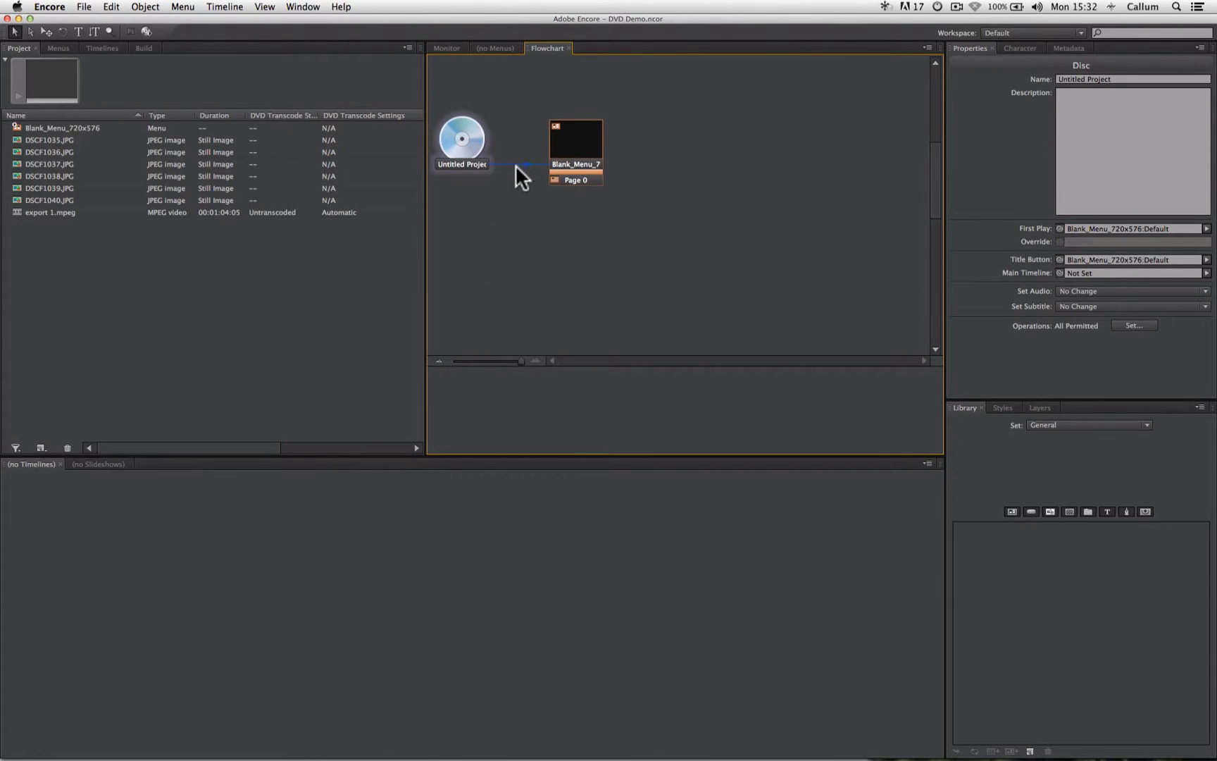
mouse_move(592, 153)
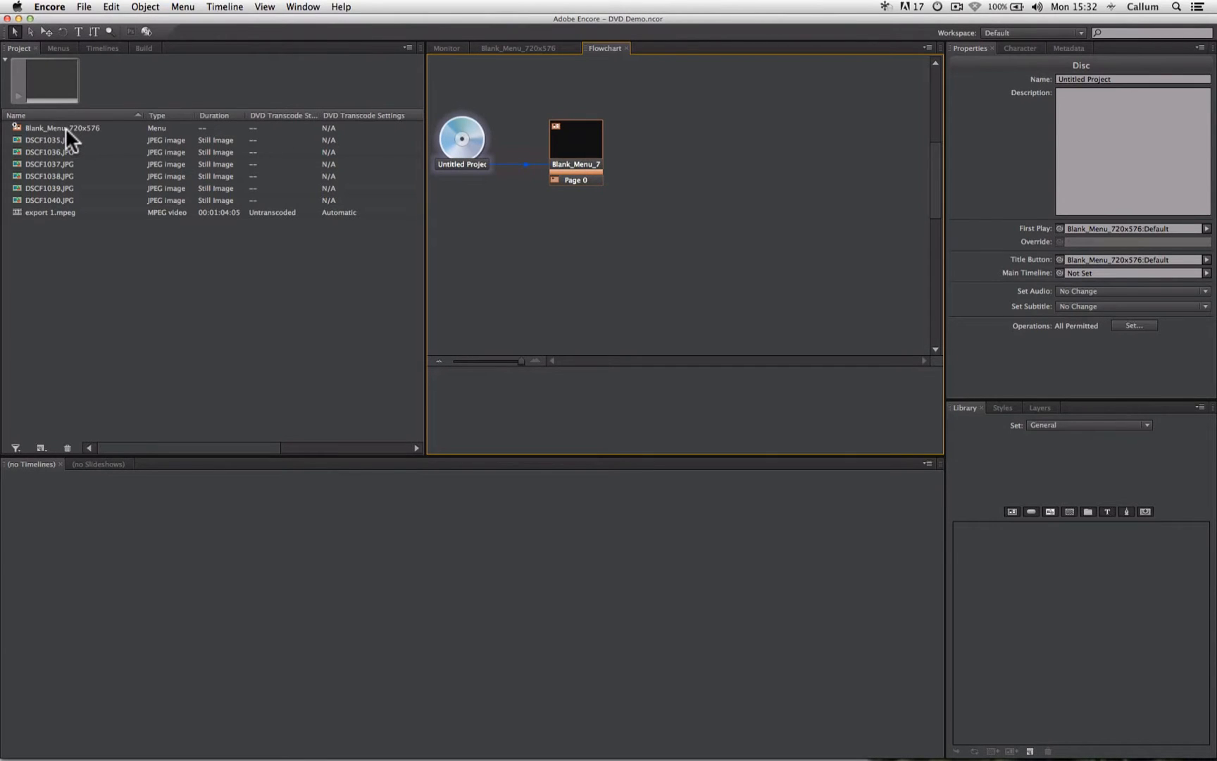
mouse_move(60, 130)
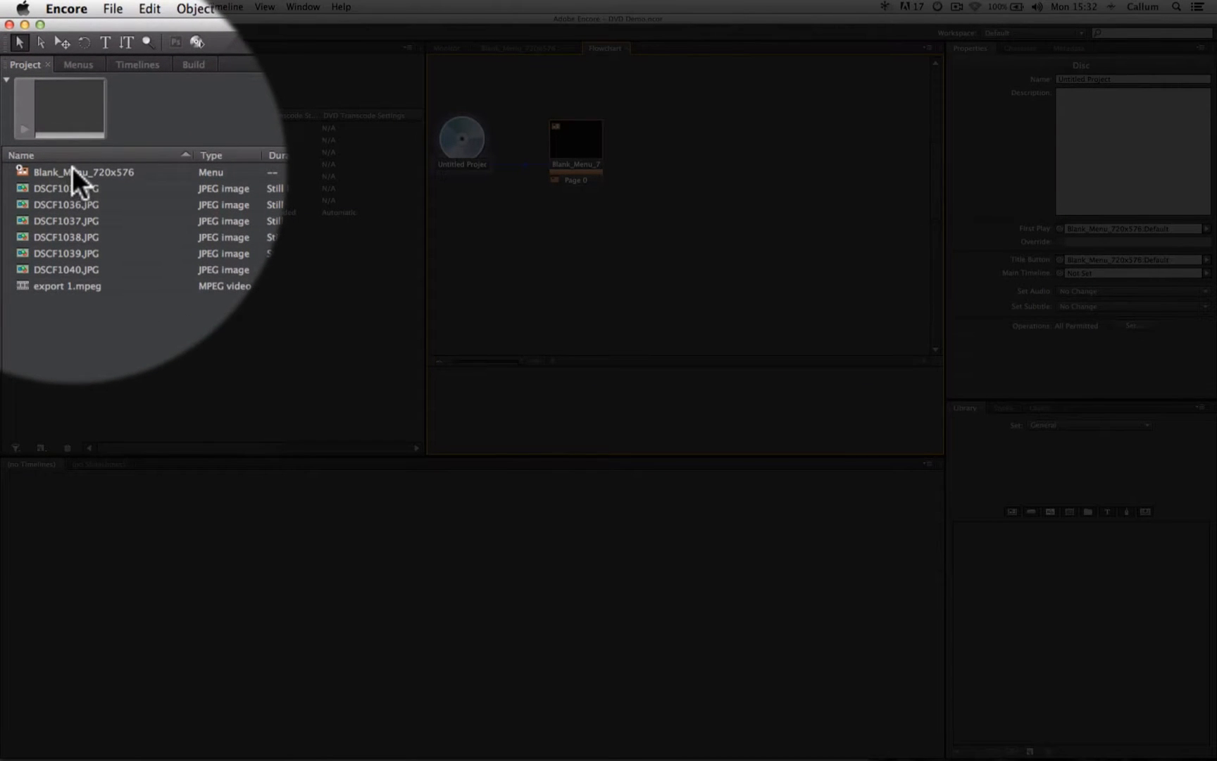
Rename Blank_Menu_720x576 to 'Home Menu' in the Project panel.
right_click(74, 172)
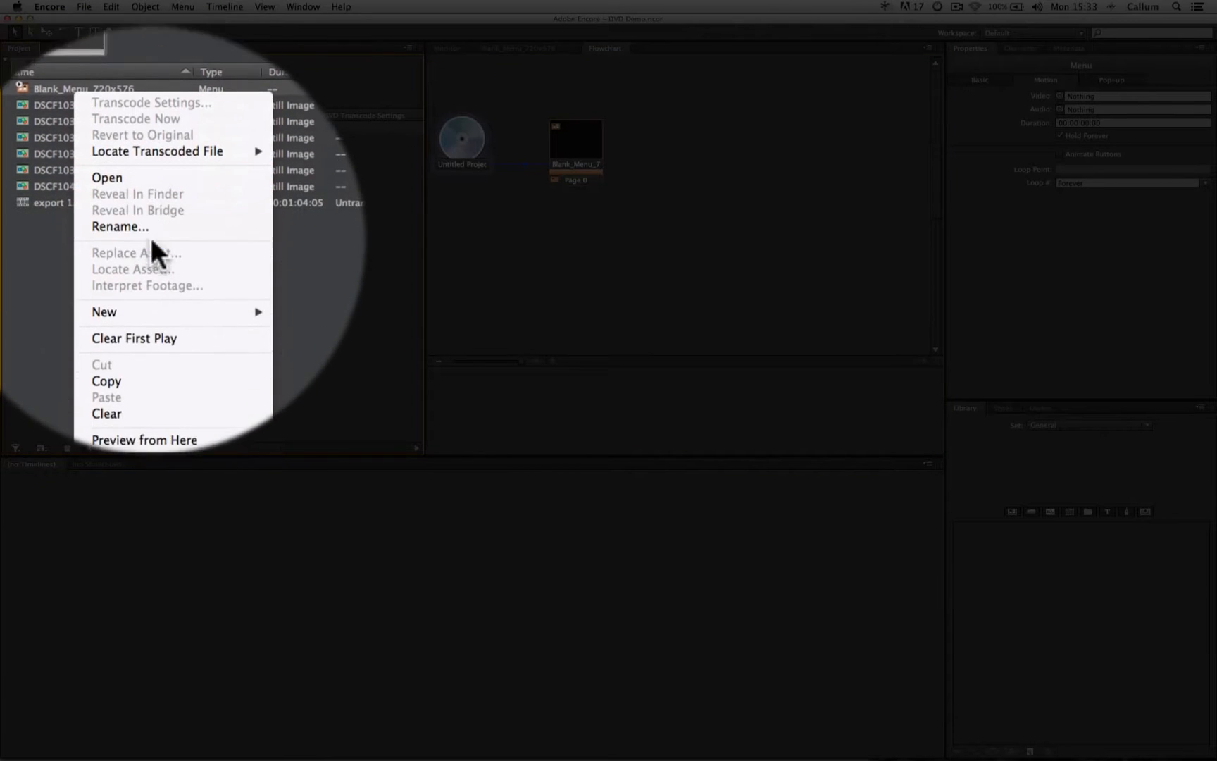
left_click(120, 226)
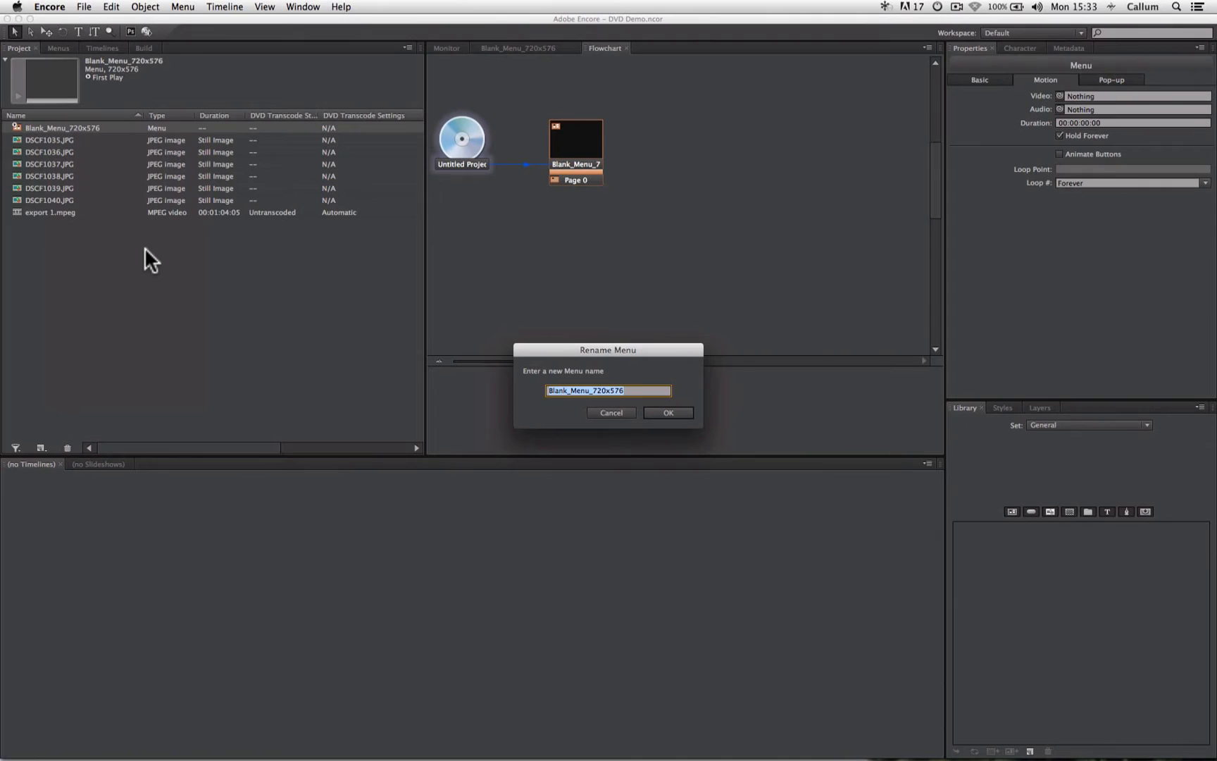
type("Ho")
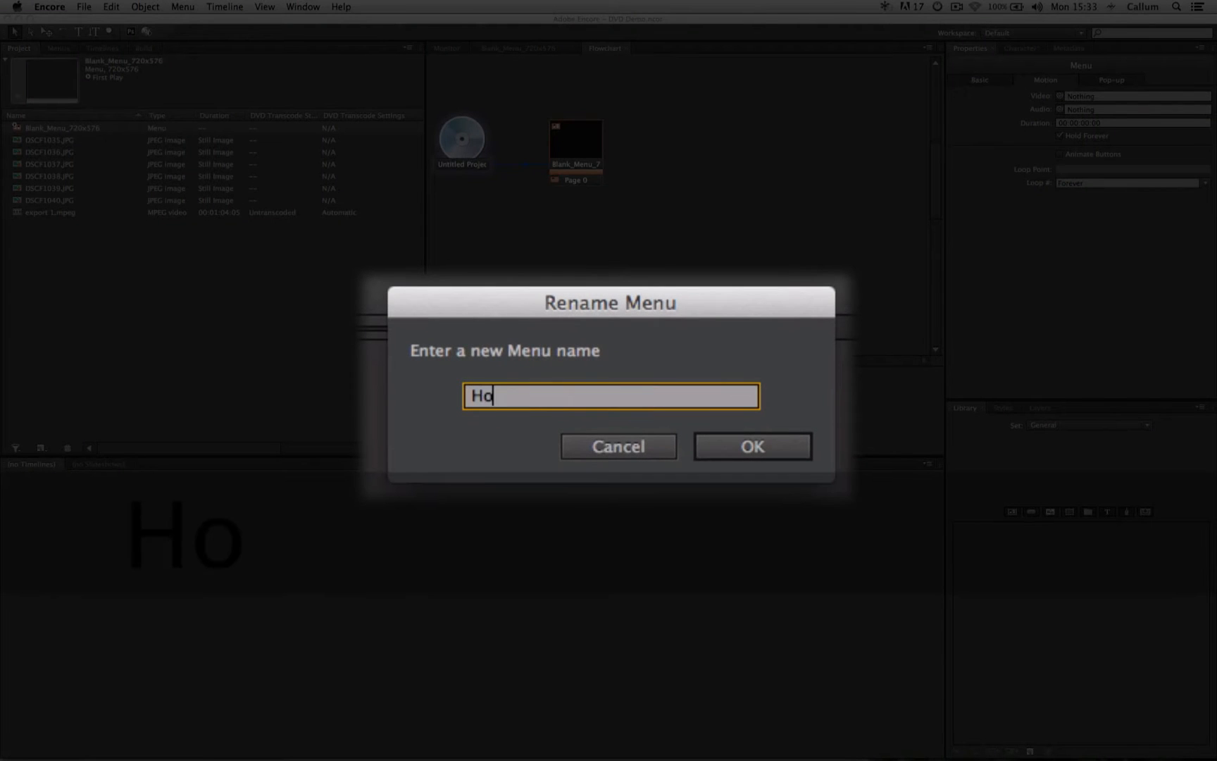
type("me Me")
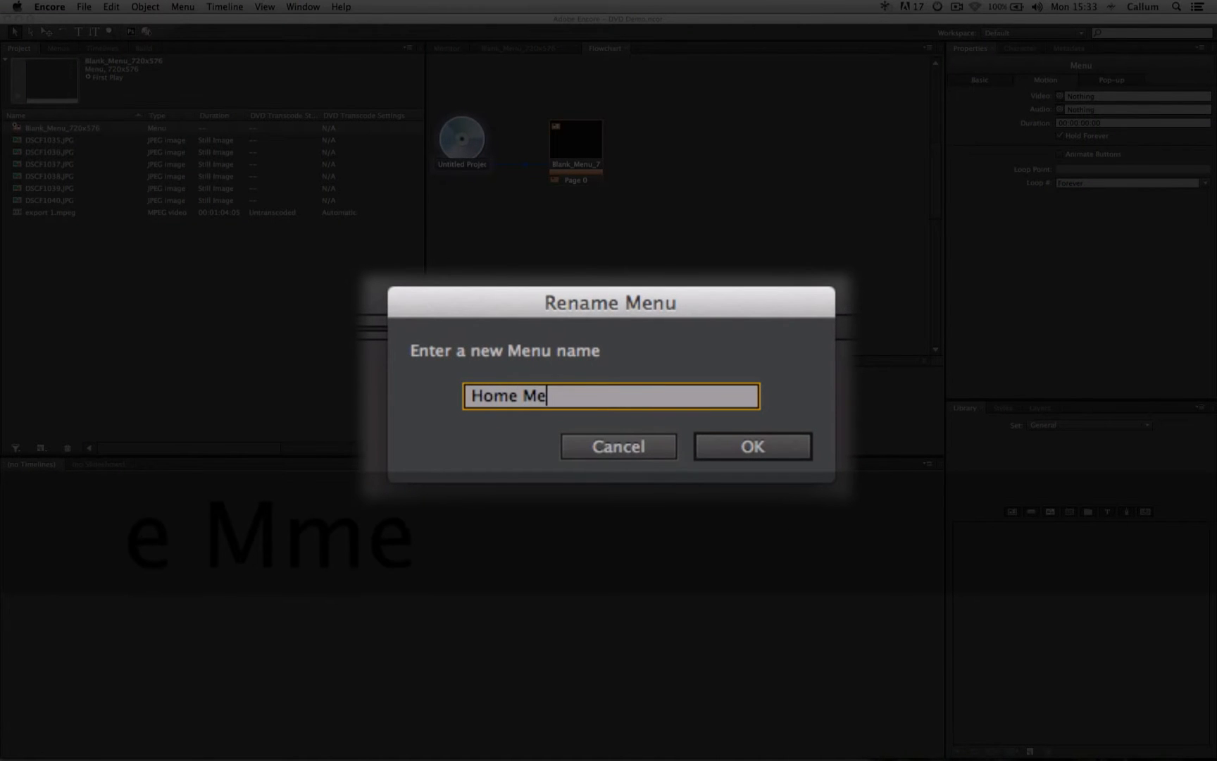
type("nu")
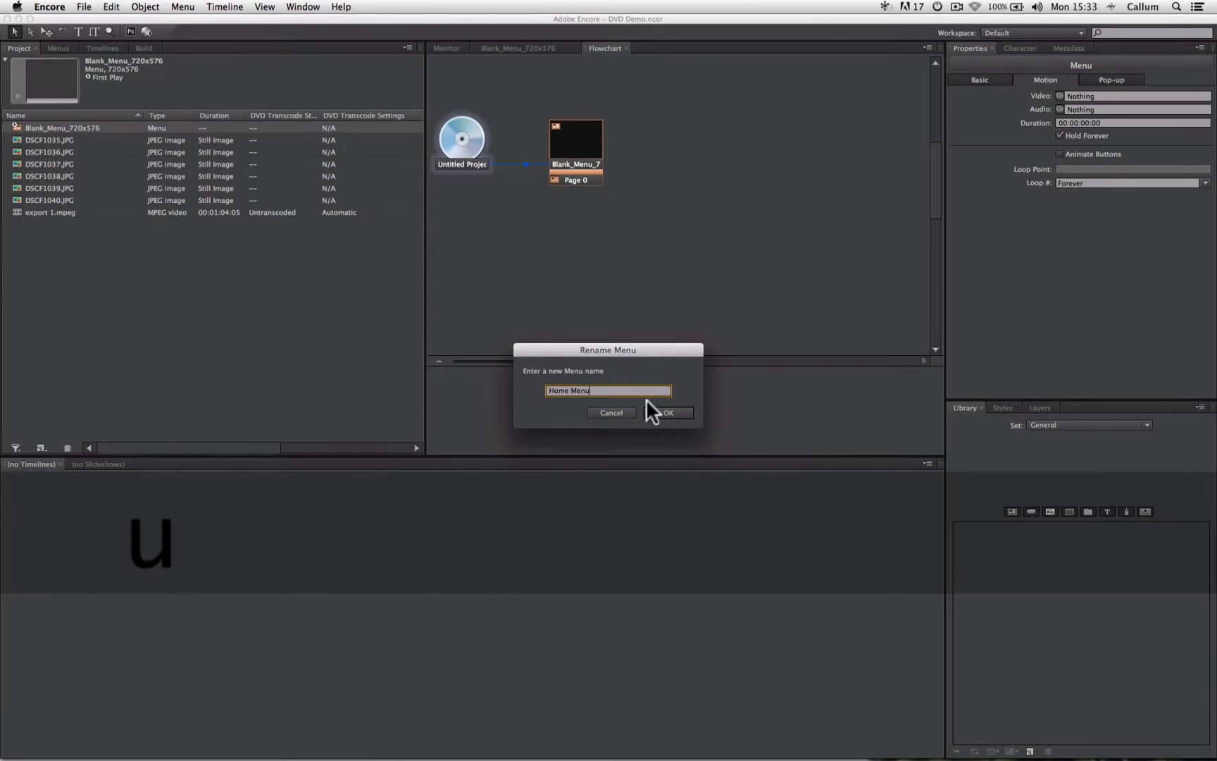
left_click(667, 412)
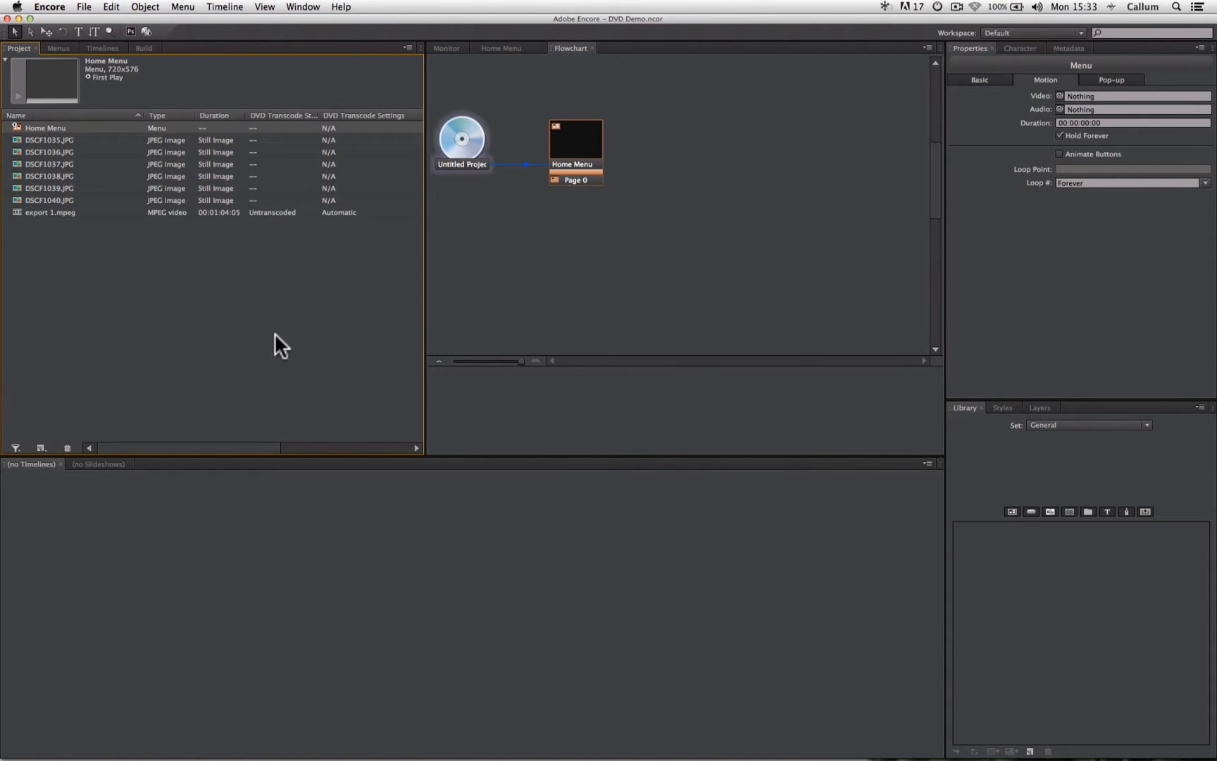
mouse_move(275, 345)
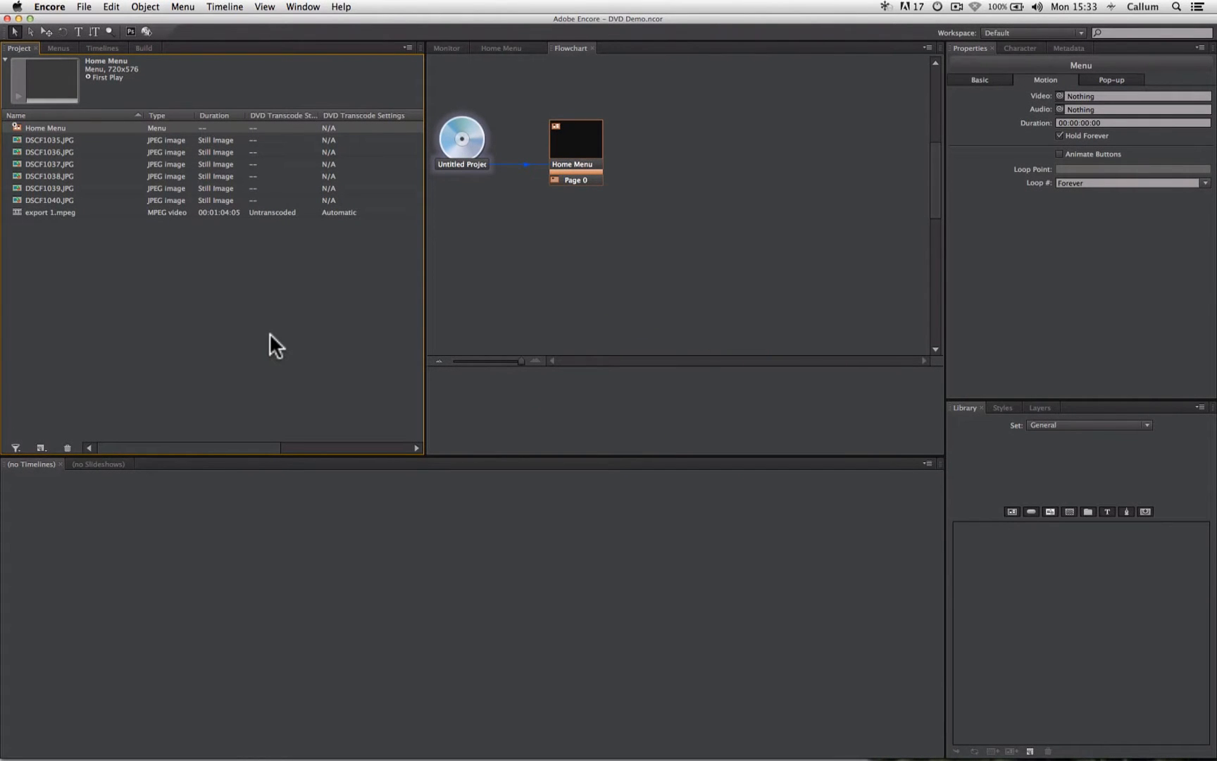
mouse_move(264, 342)
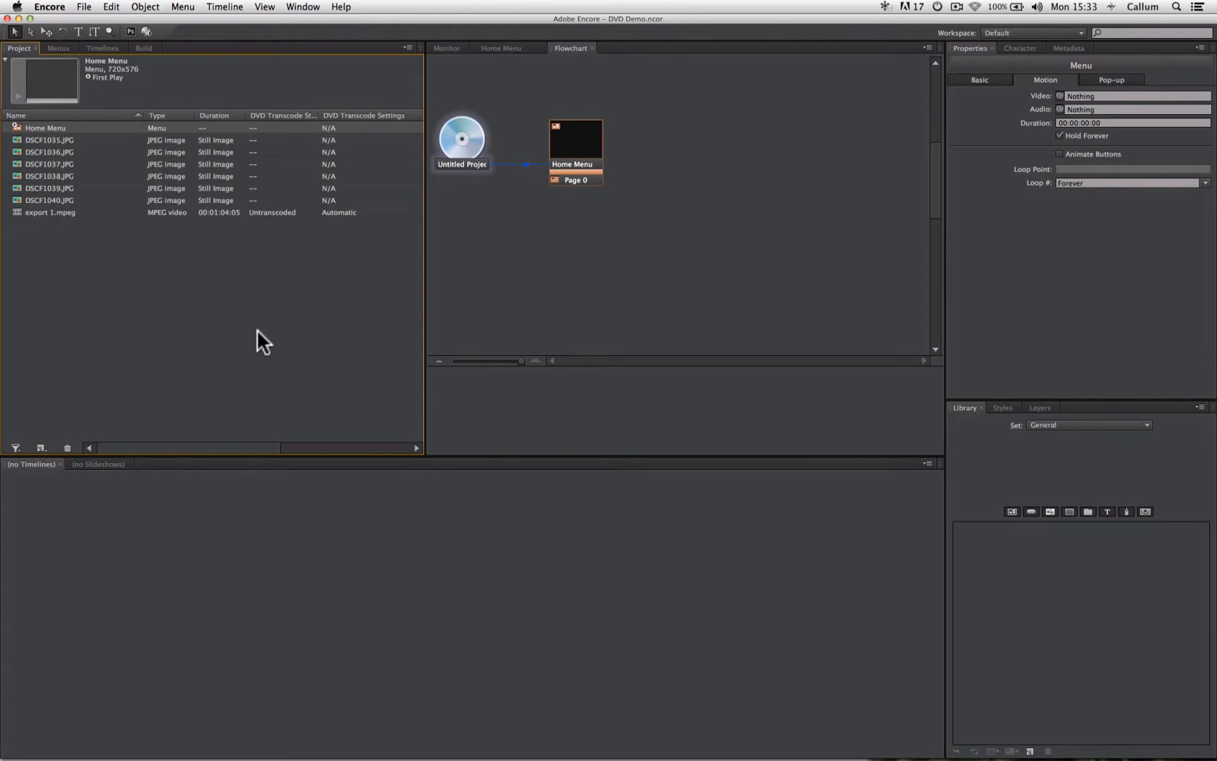
mouse_move(231, 334)
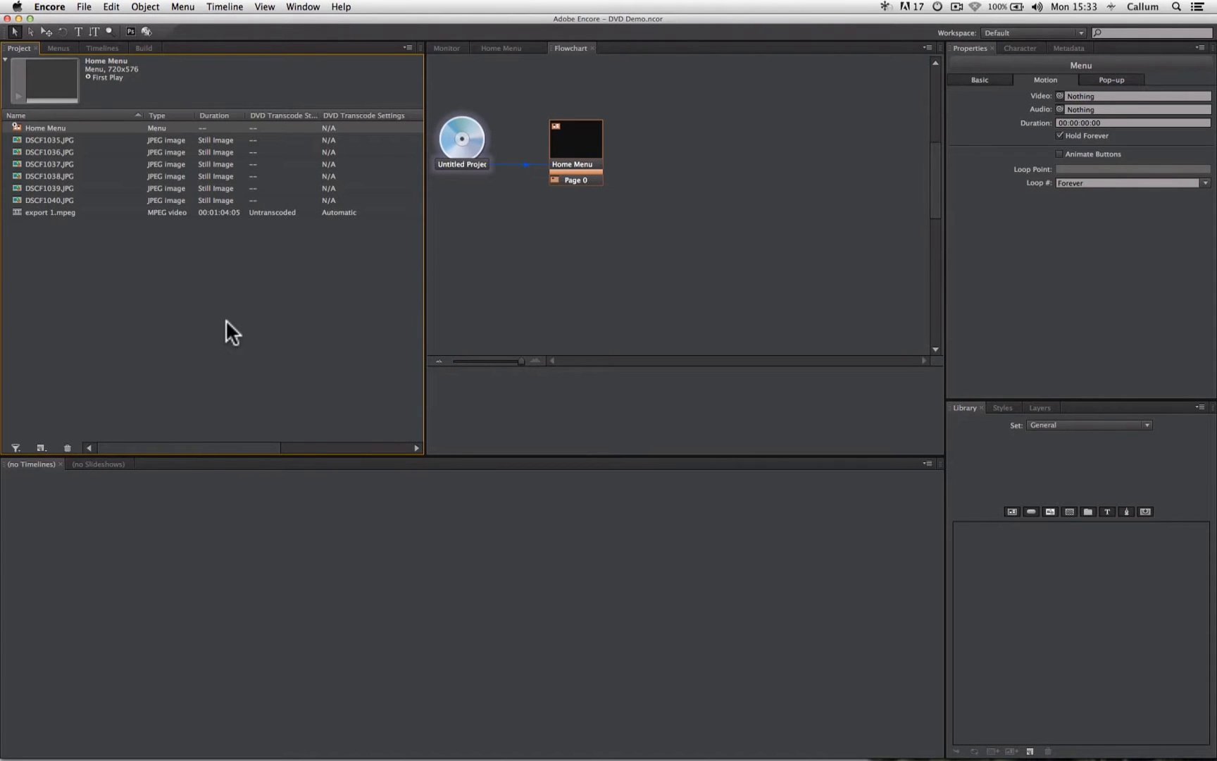
Create an empty Untitled Timeline in the Project panel.
left_click(84, 6)
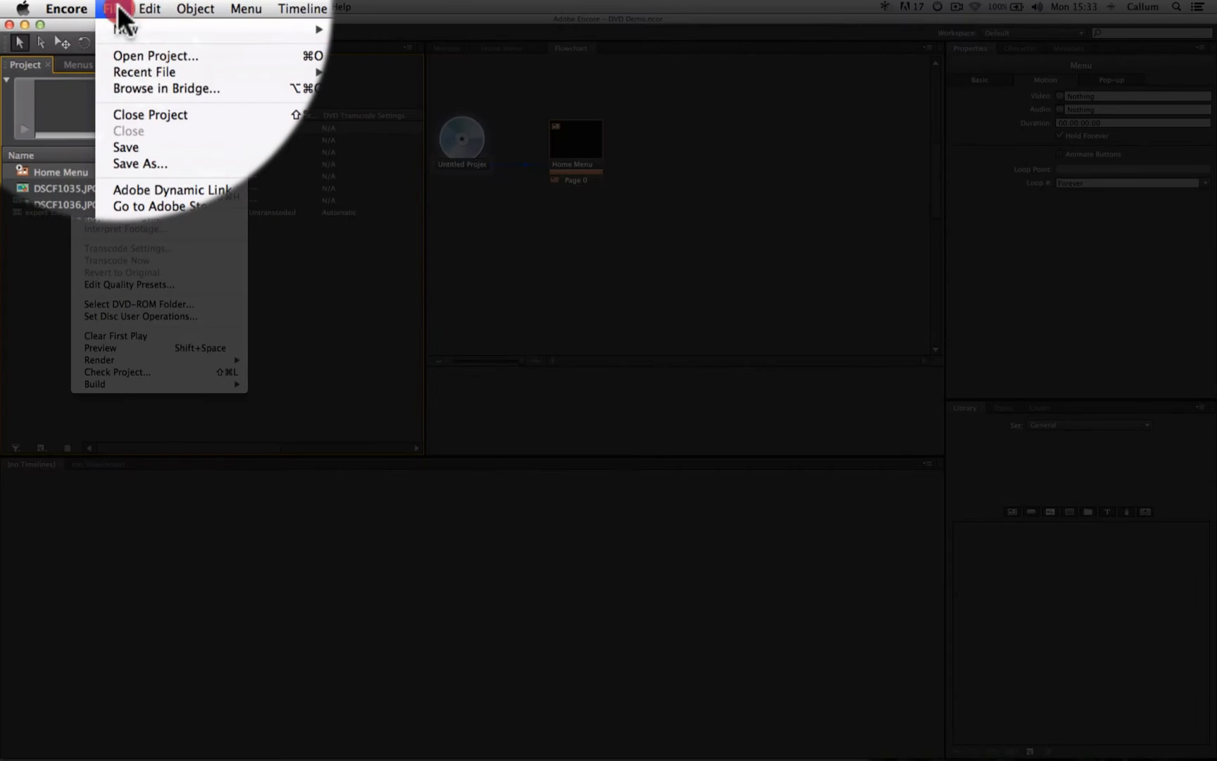
mouse_move(124, 29)
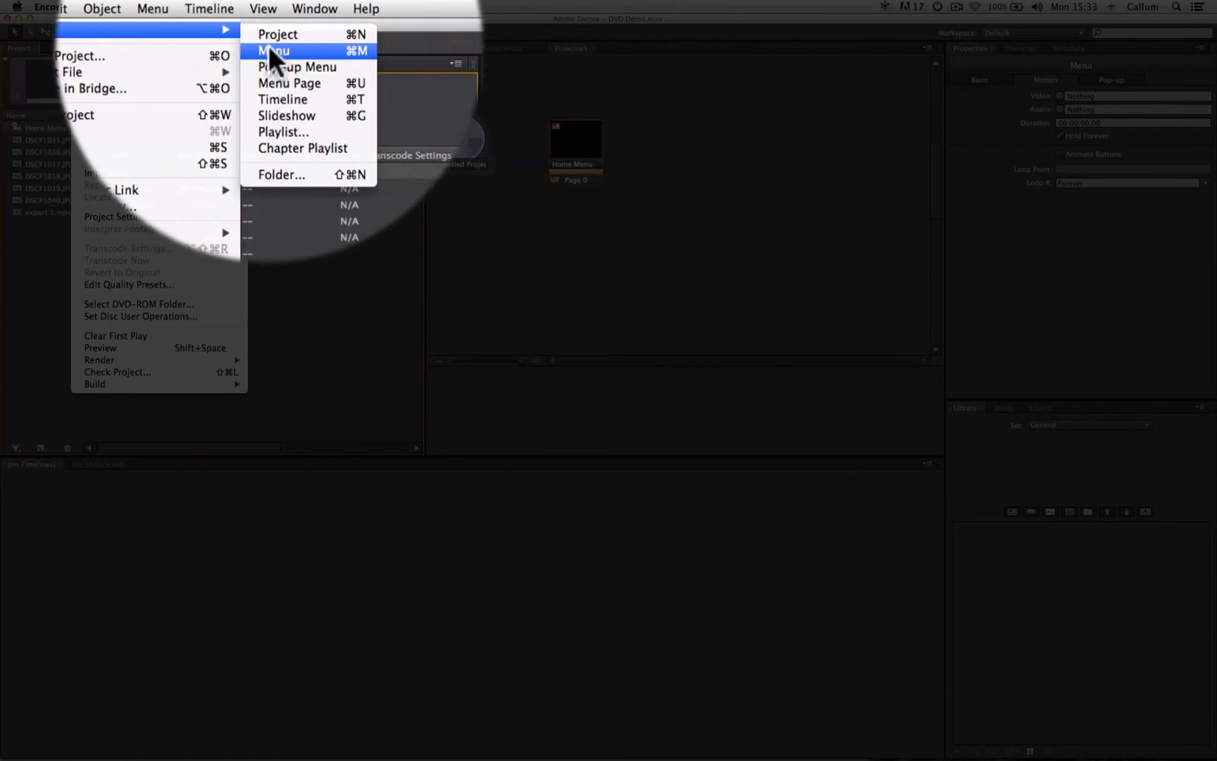
mouse_move(298, 74)
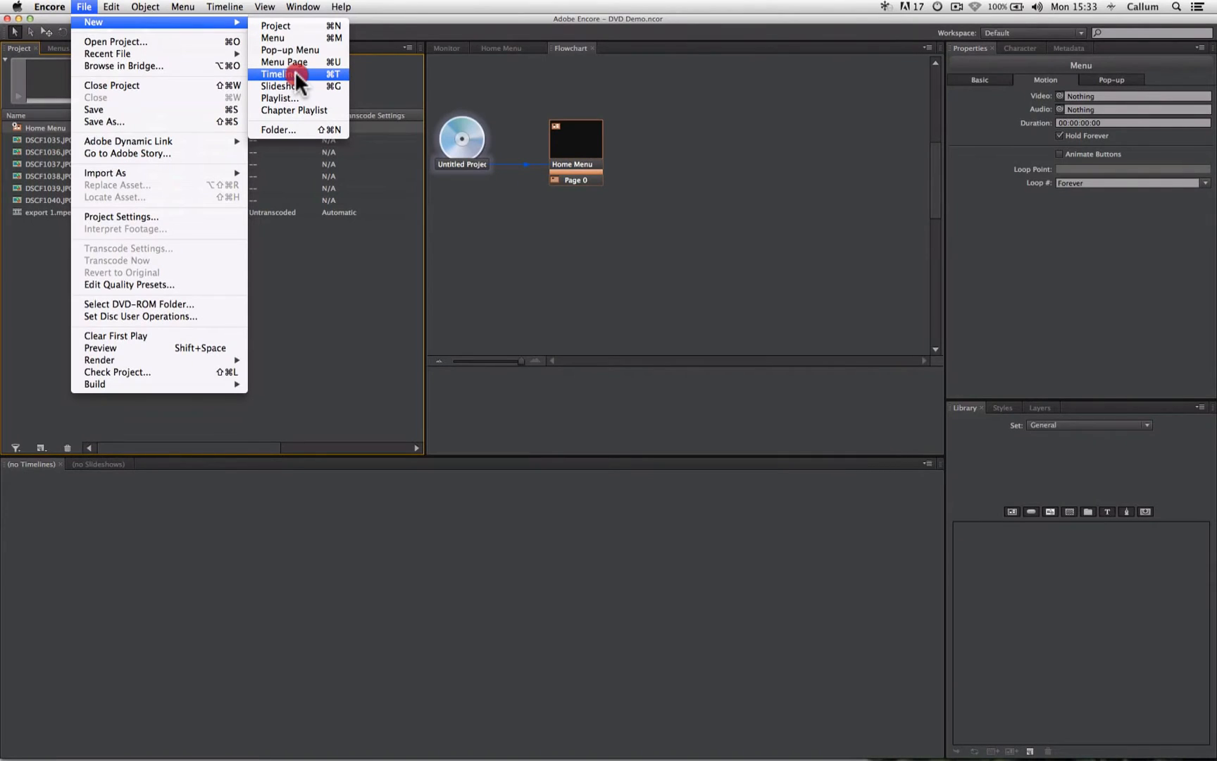
left_click(274, 74)
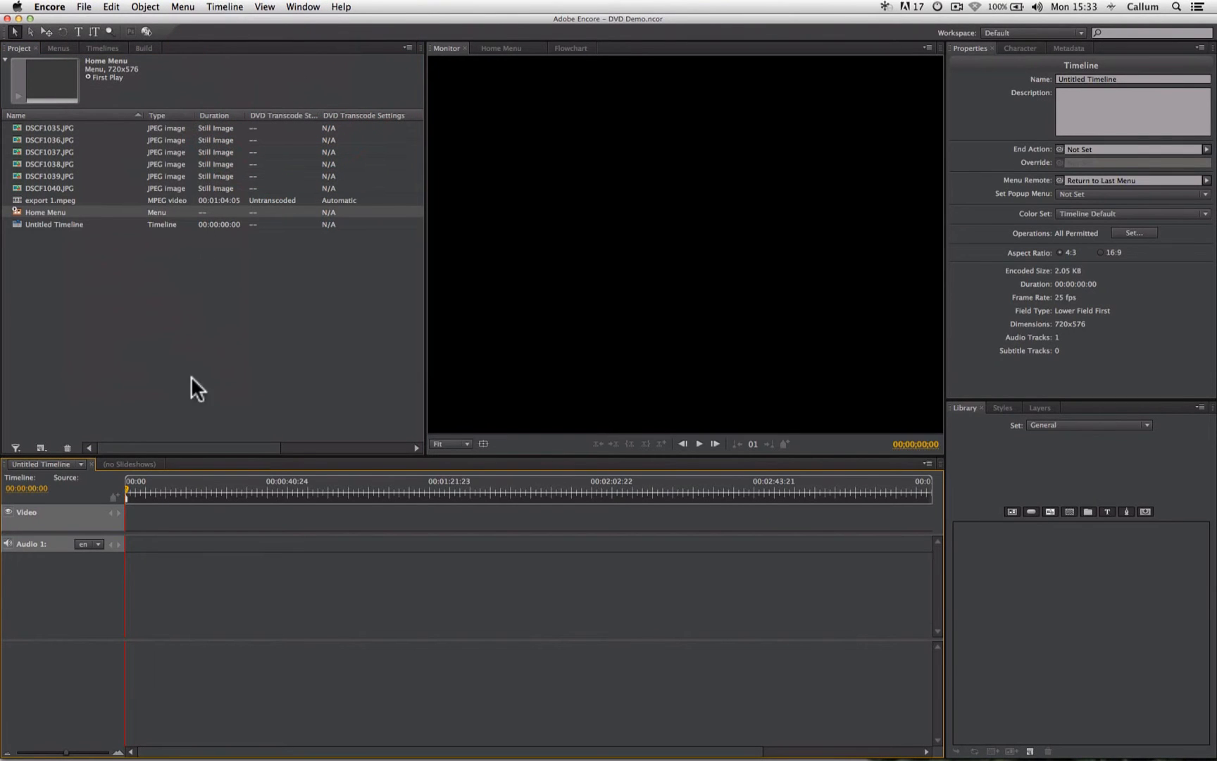
mouse_move(241, 598)
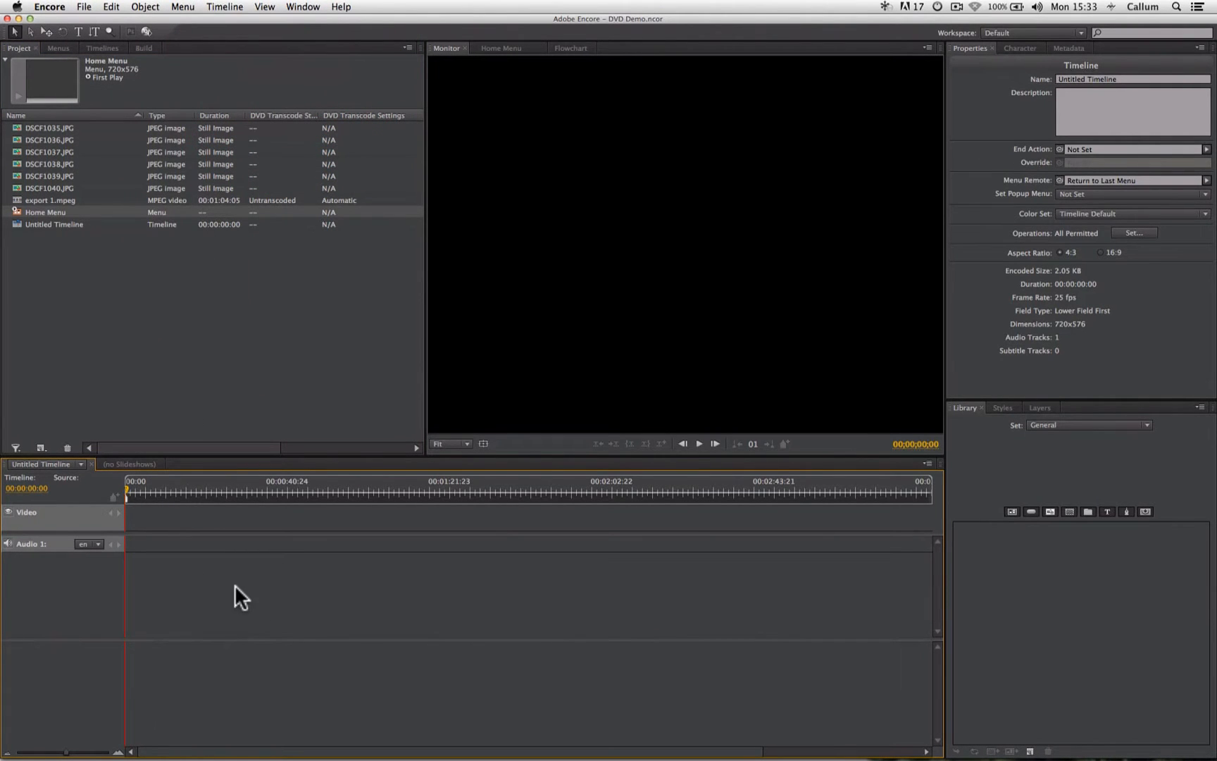
mouse_move(236, 591)
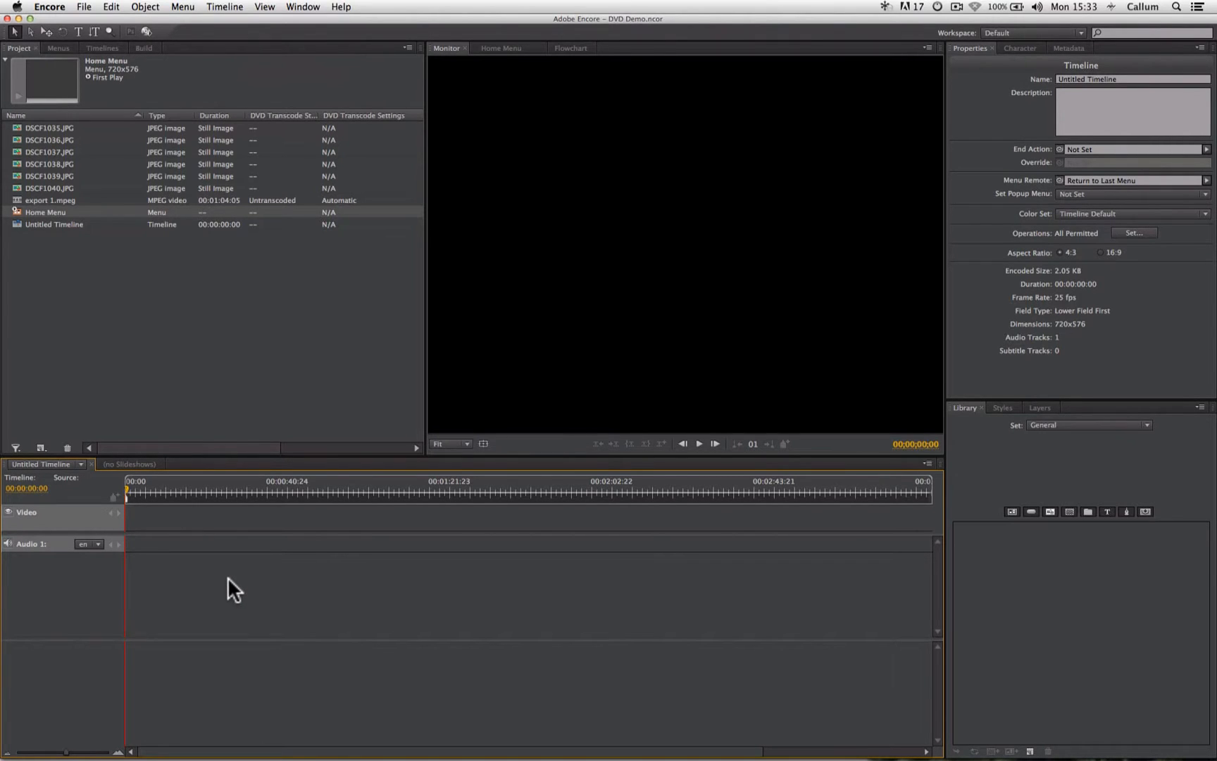
mouse_move(280, 553)
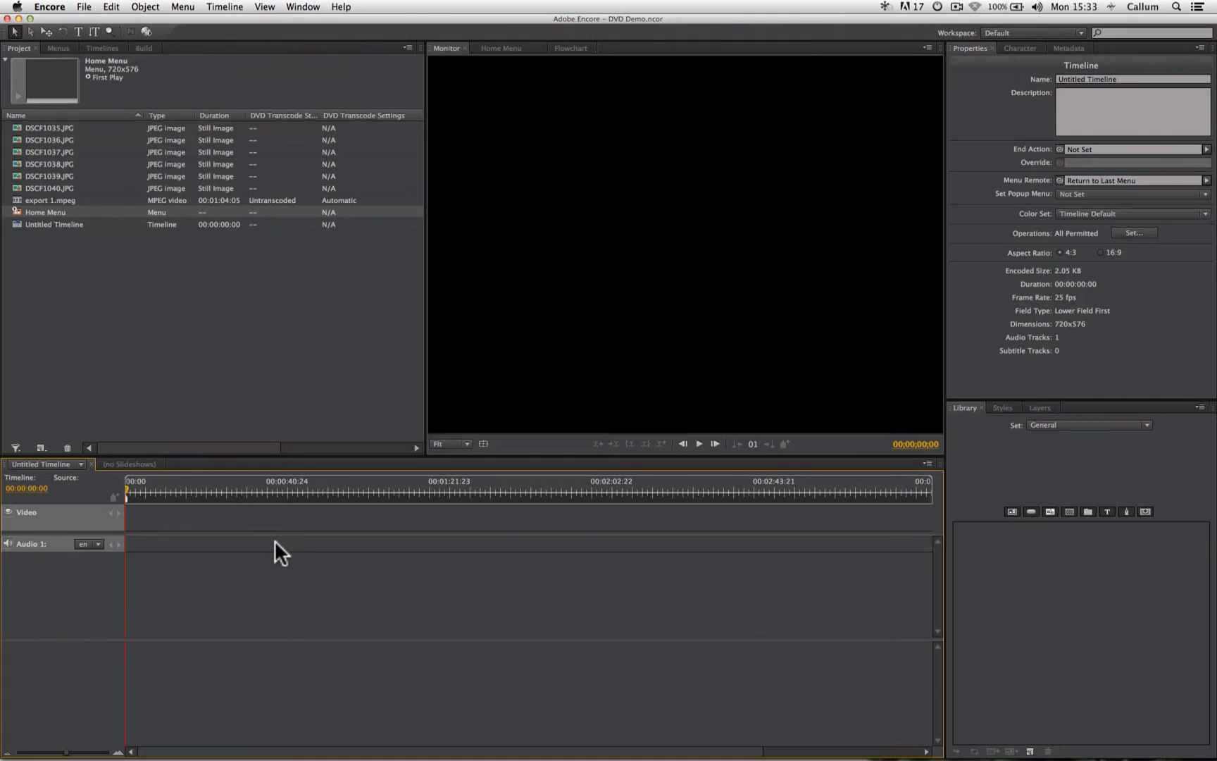
mouse_move(138, 534)
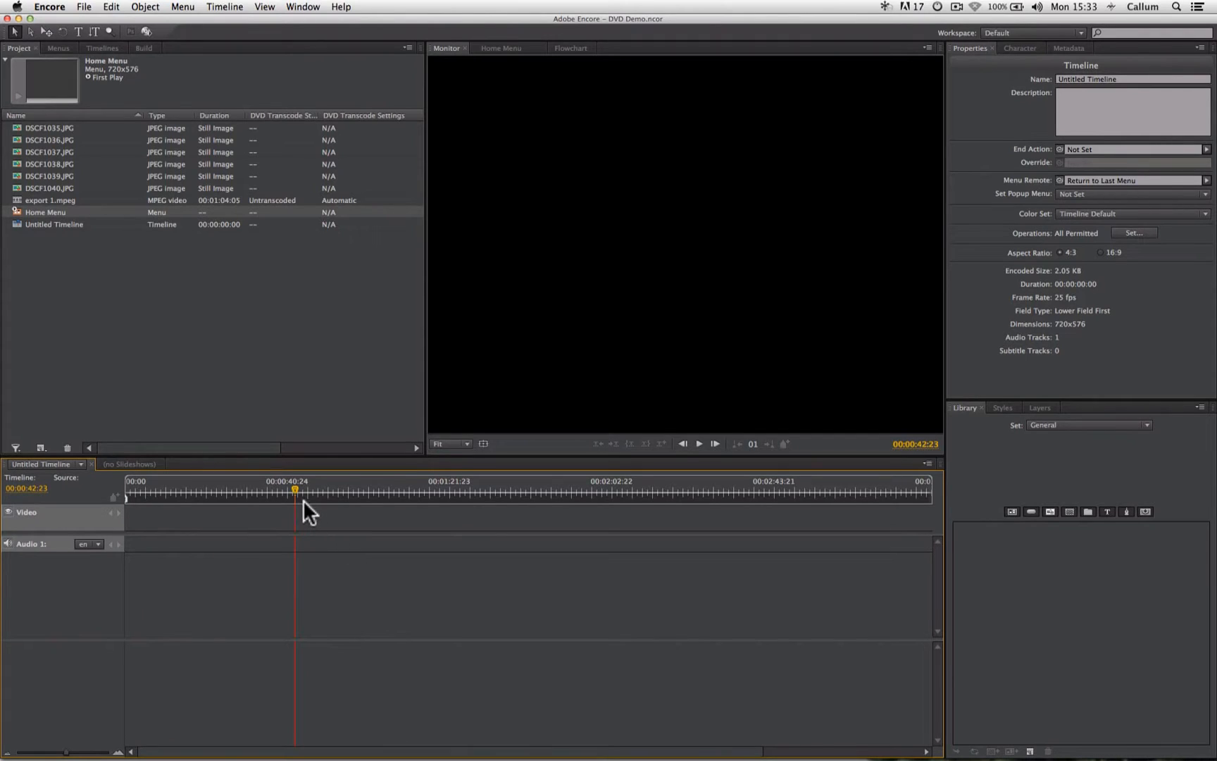
mouse_move(99, 267)
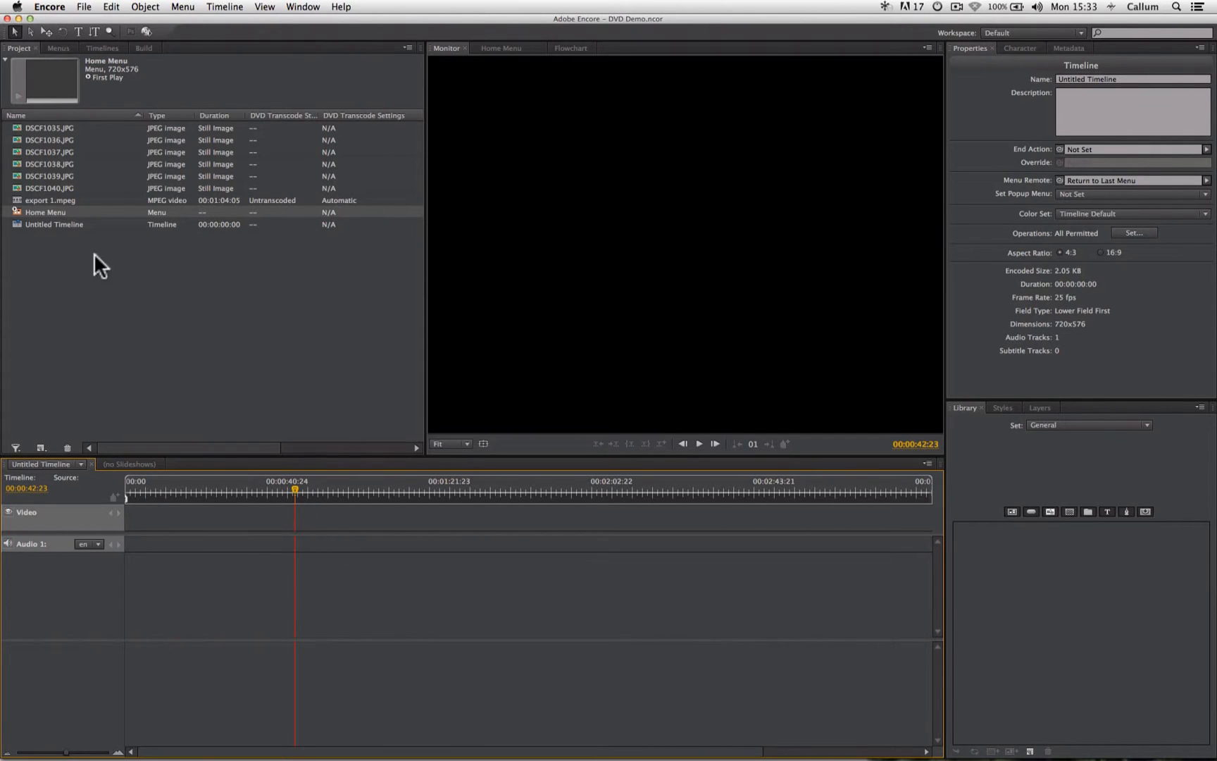
mouse_move(202, 549)
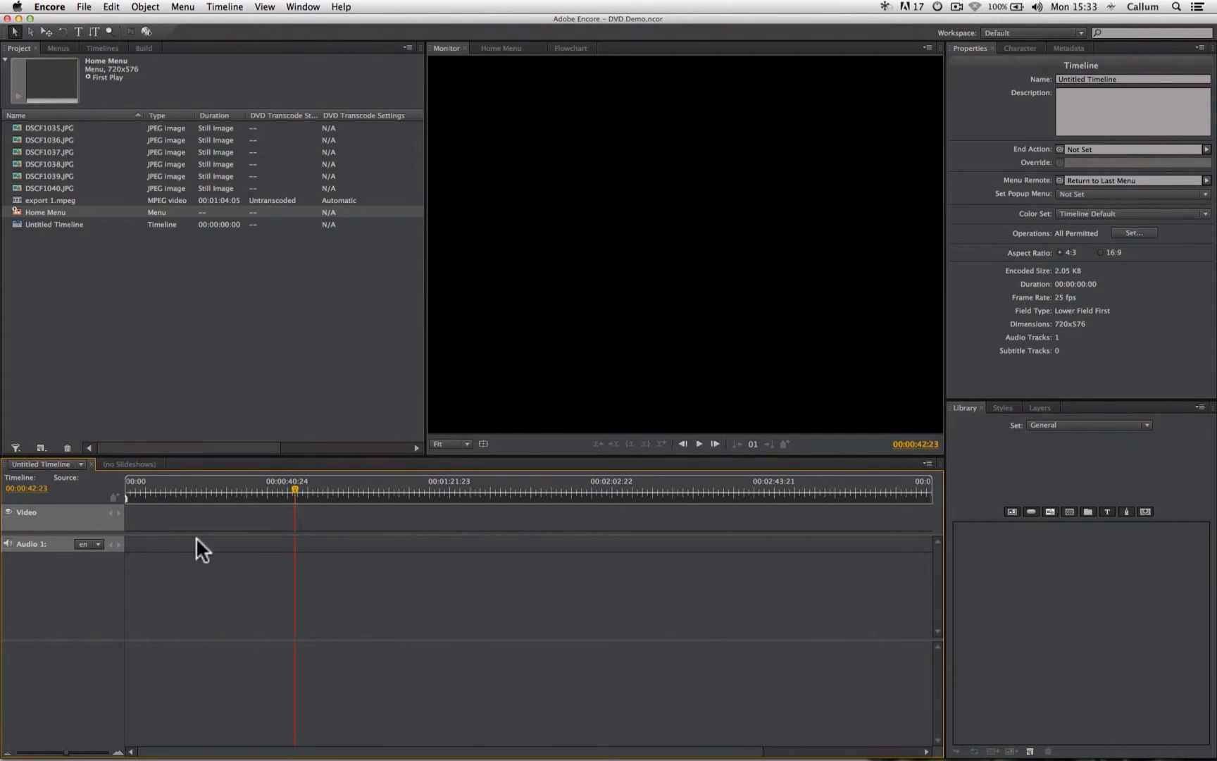
mouse_move(69, 223)
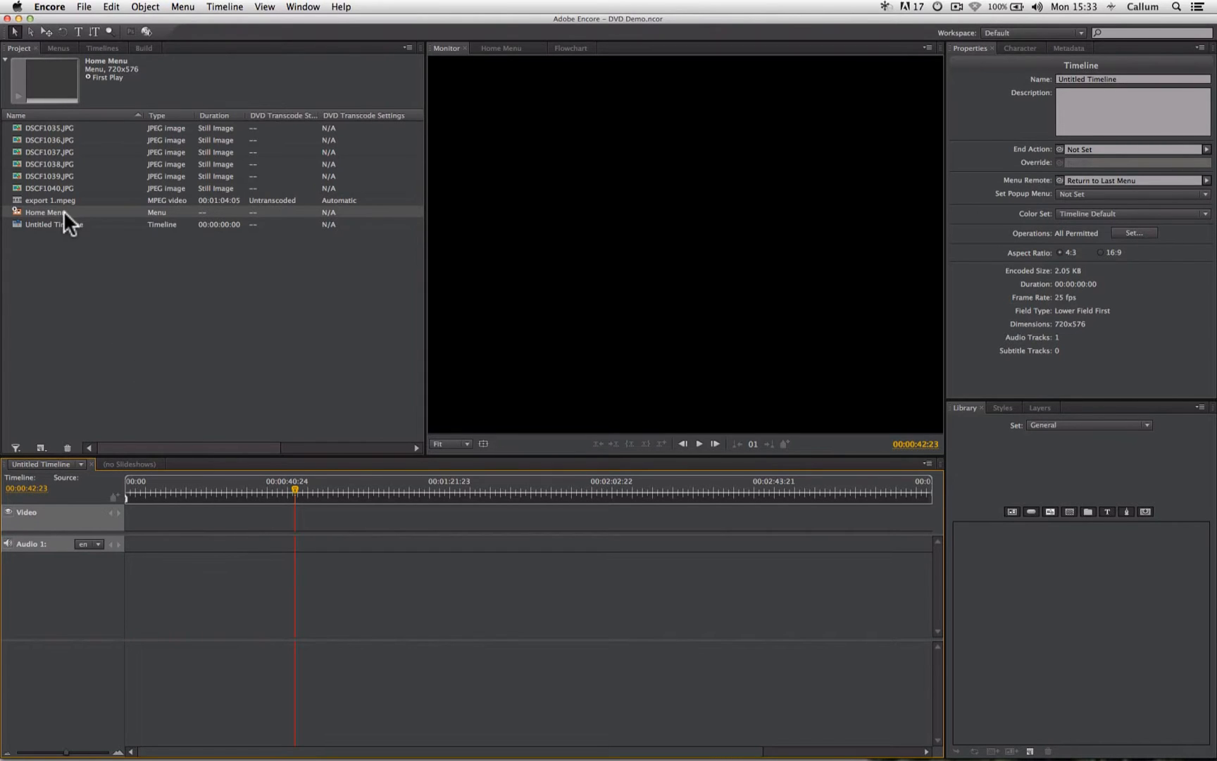
mouse_move(52, 215)
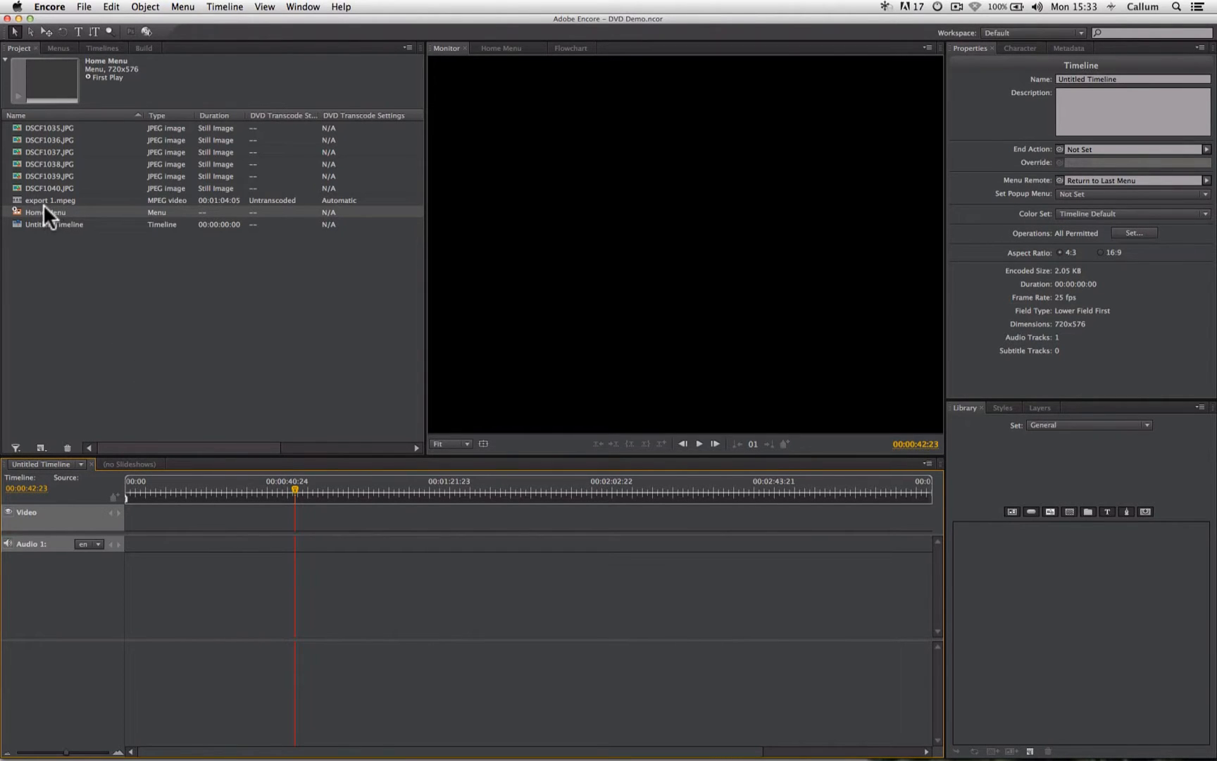
Put export 1.mpeg on the Untitled Timeline, preview it, and show the Flowchart.
left_click(50, 200)
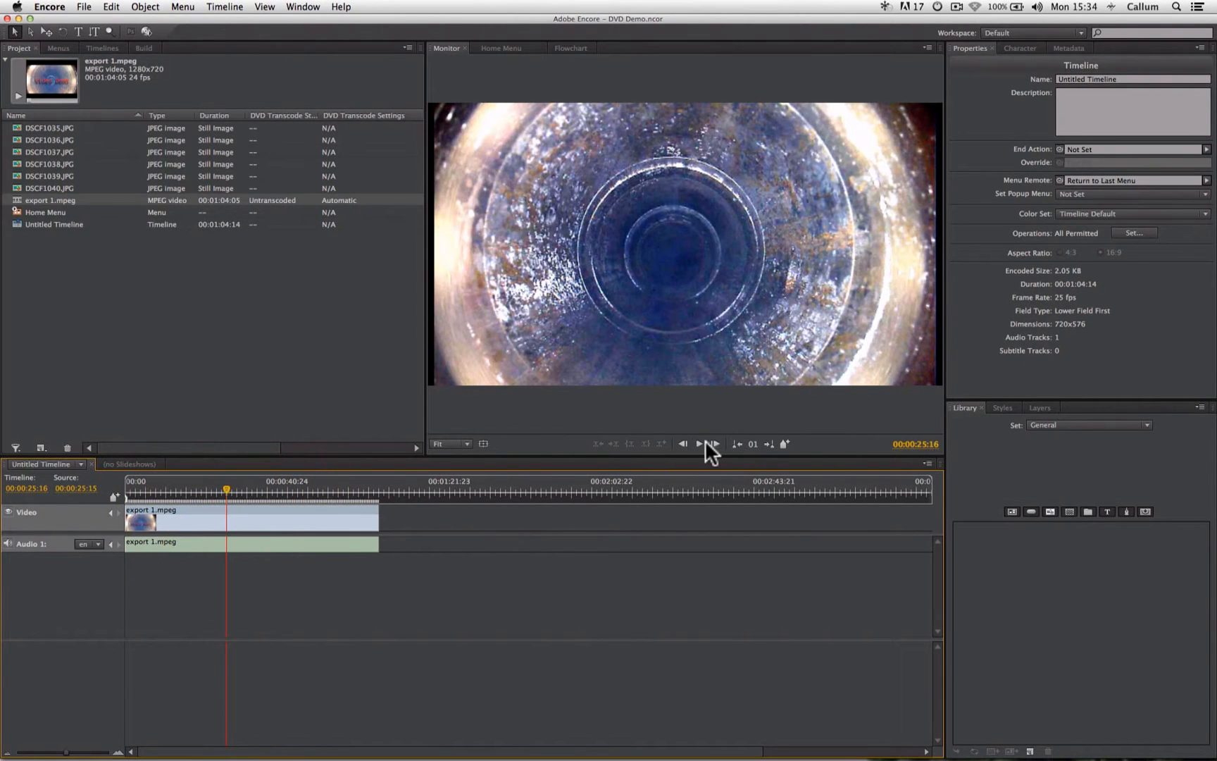
left_click(698, 443)
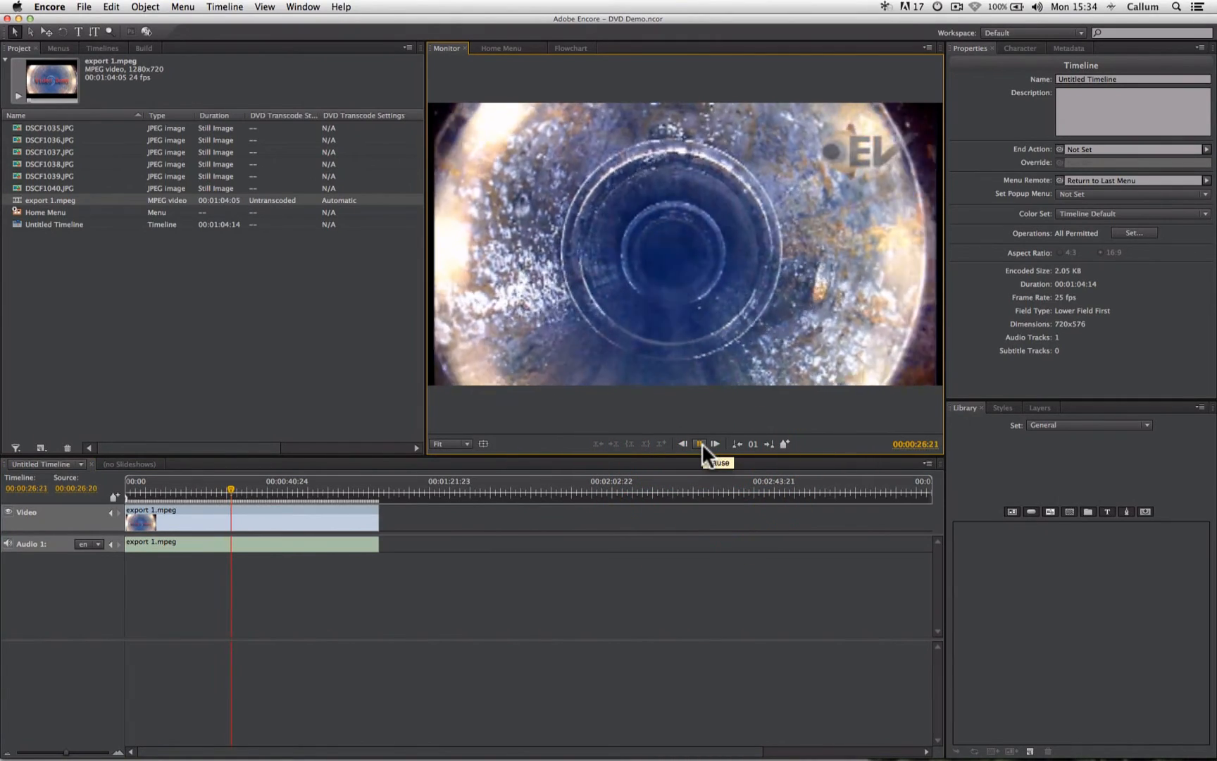
left_click(699, 444)
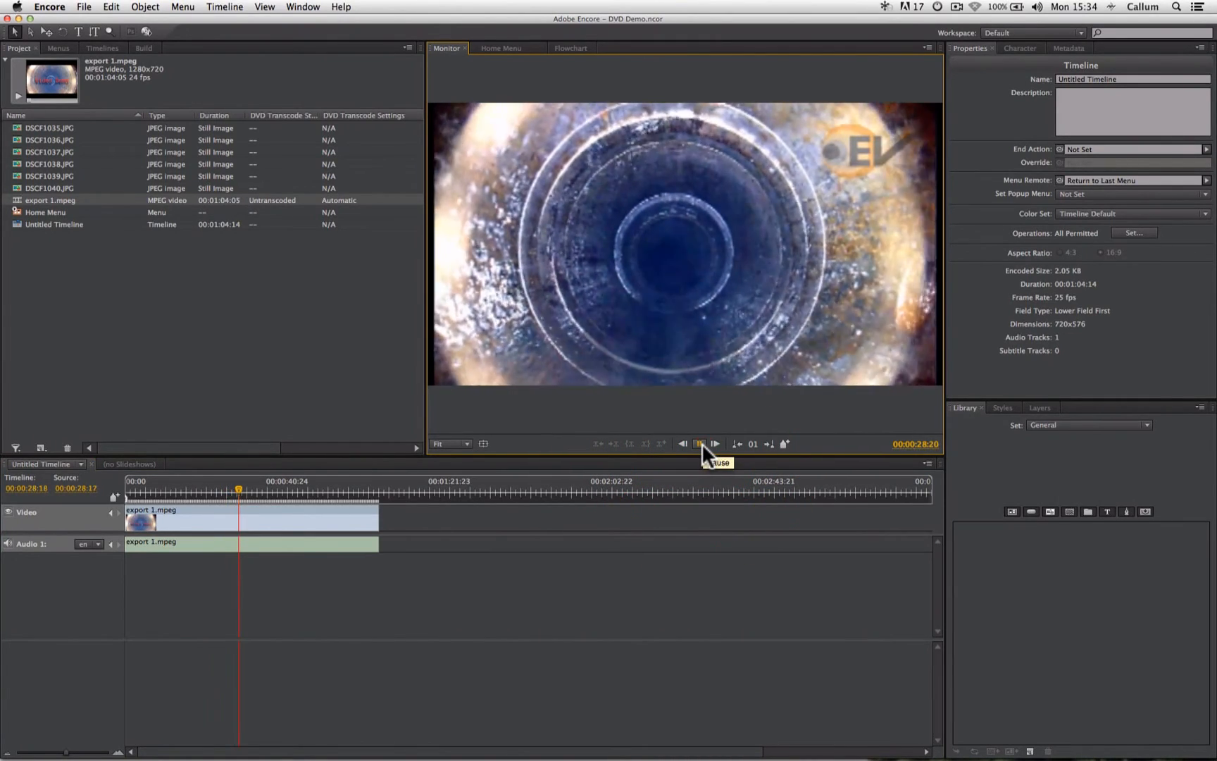
left_click(699, 443)
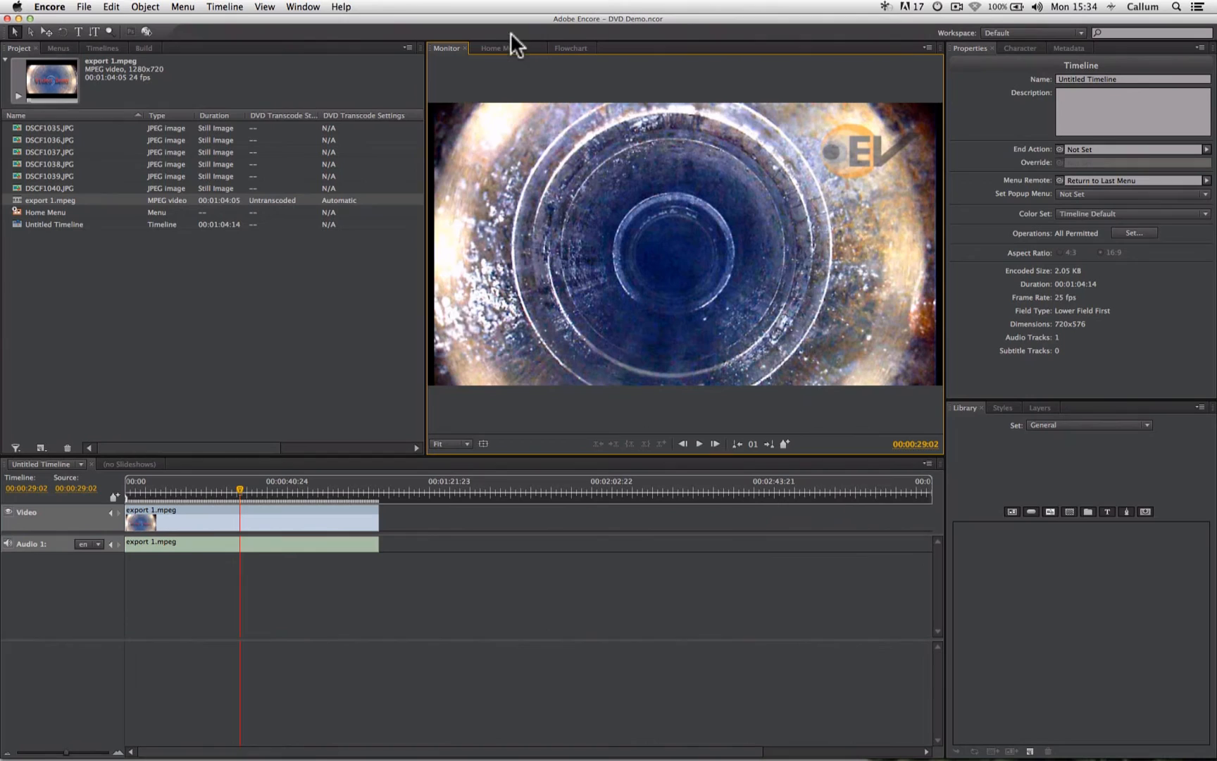
left_click(570, 48)
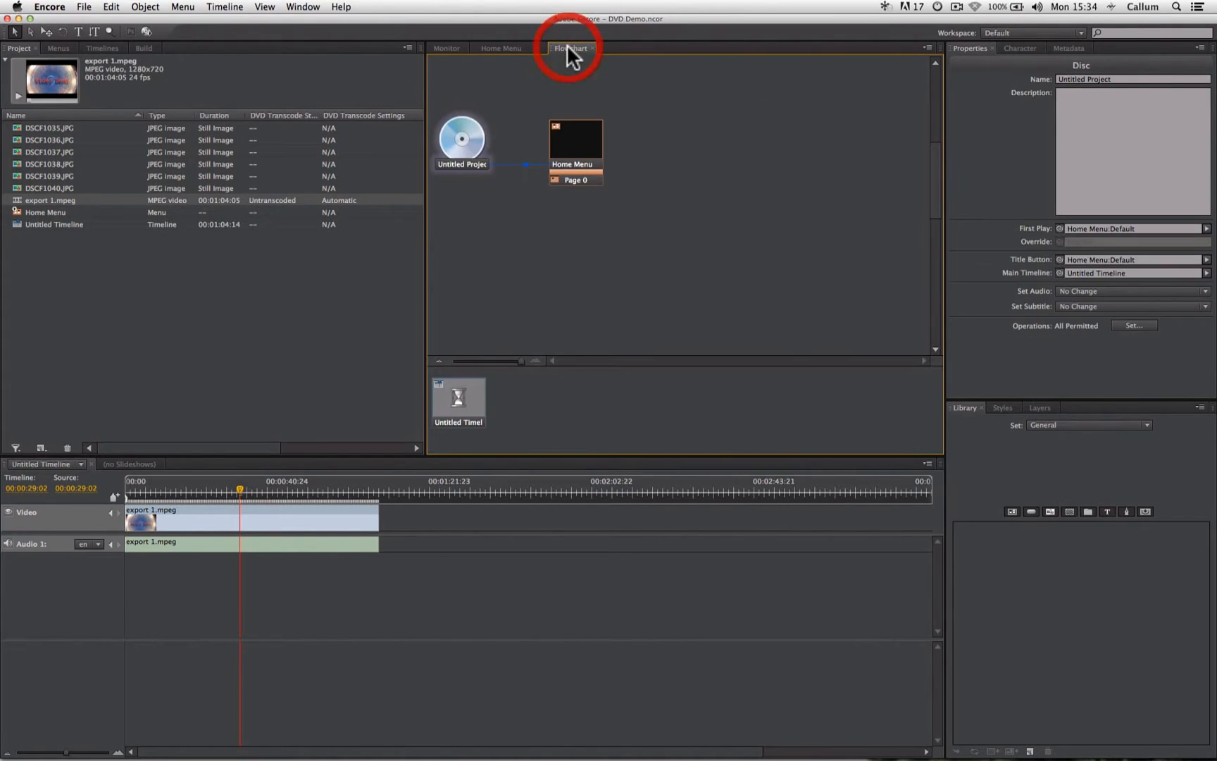
left_click(570, 48)
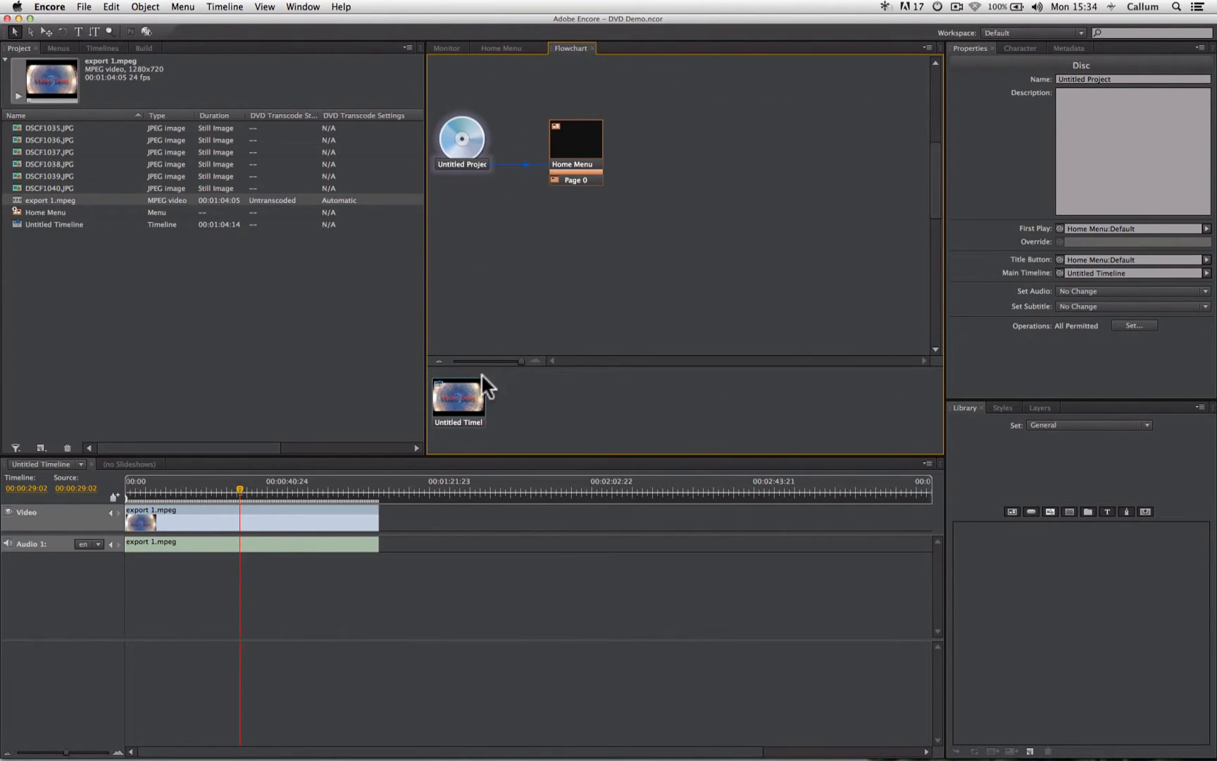
mouse_move(466, 404)
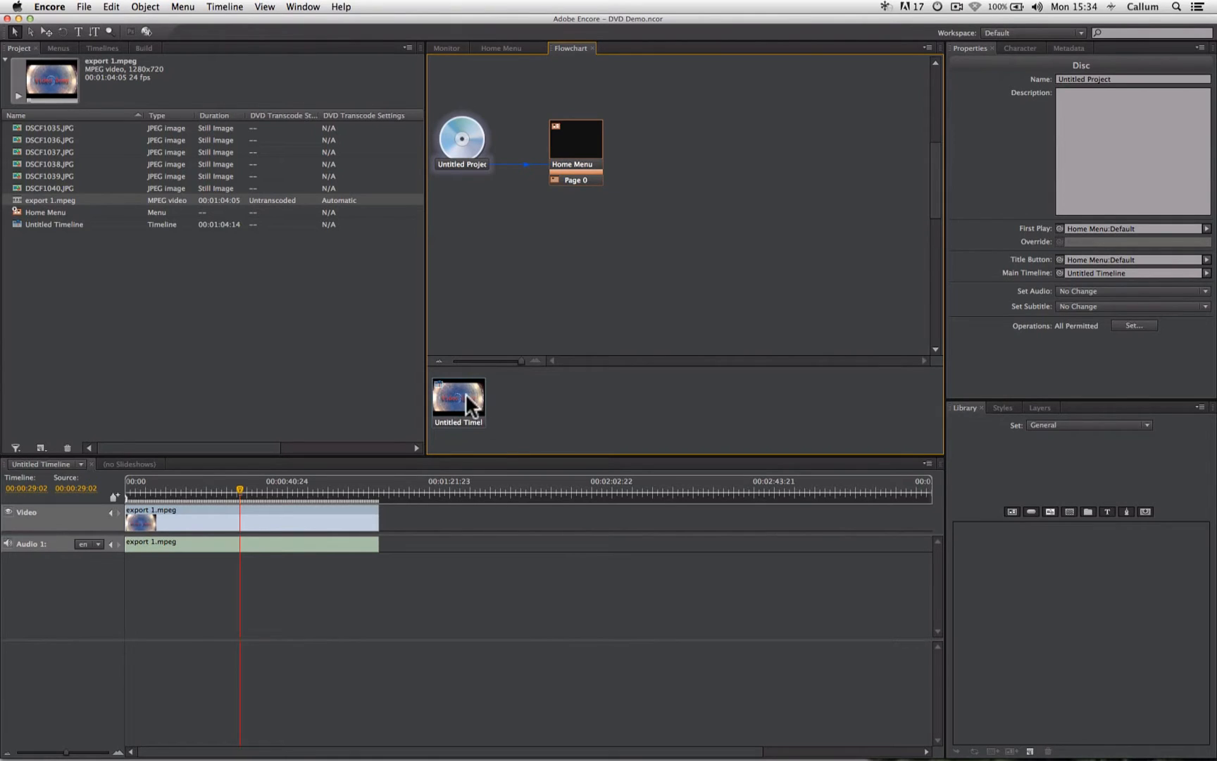
mouse_move(458, 432)
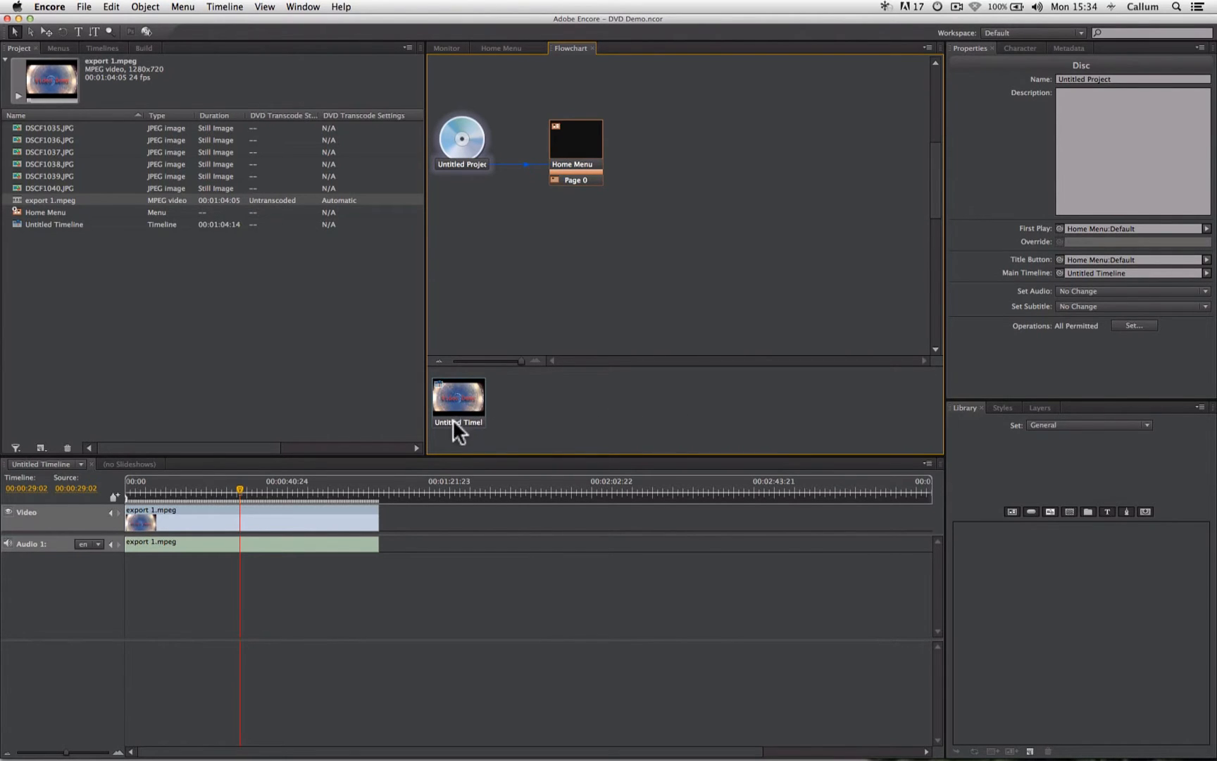
mouse_move(531, 411)
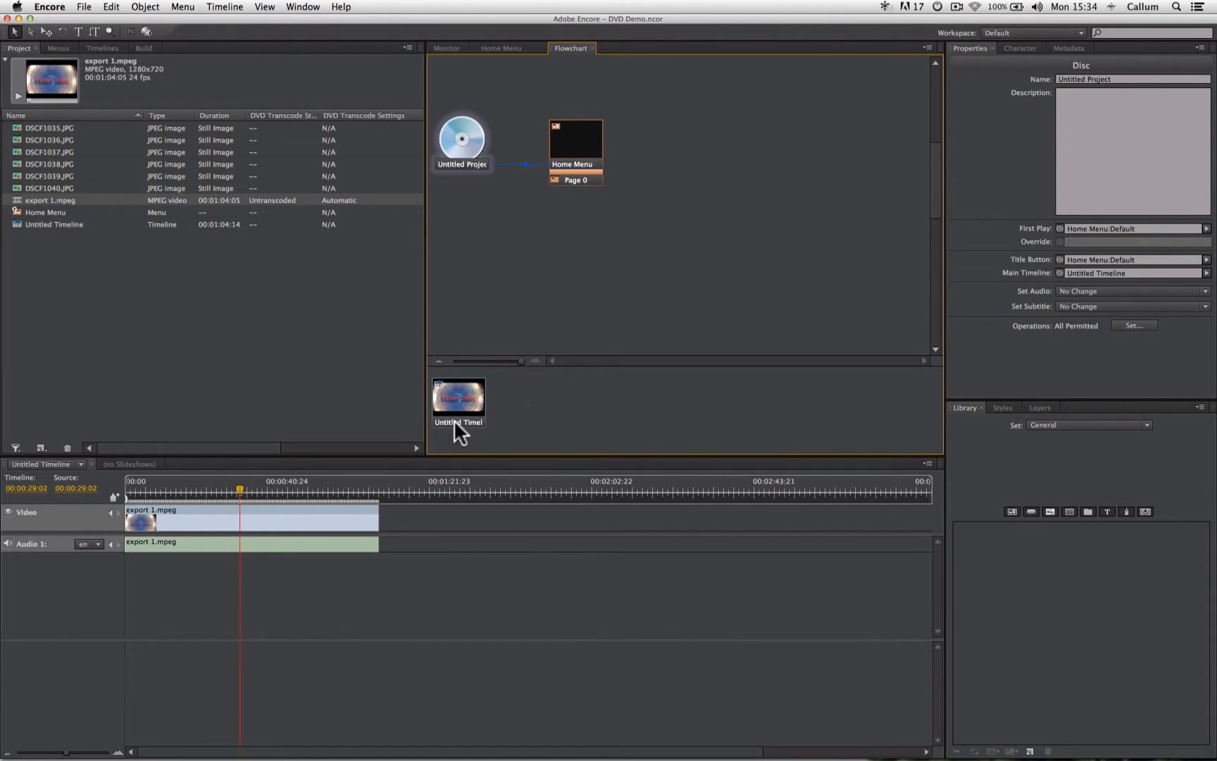
mouse_move(377, 360)
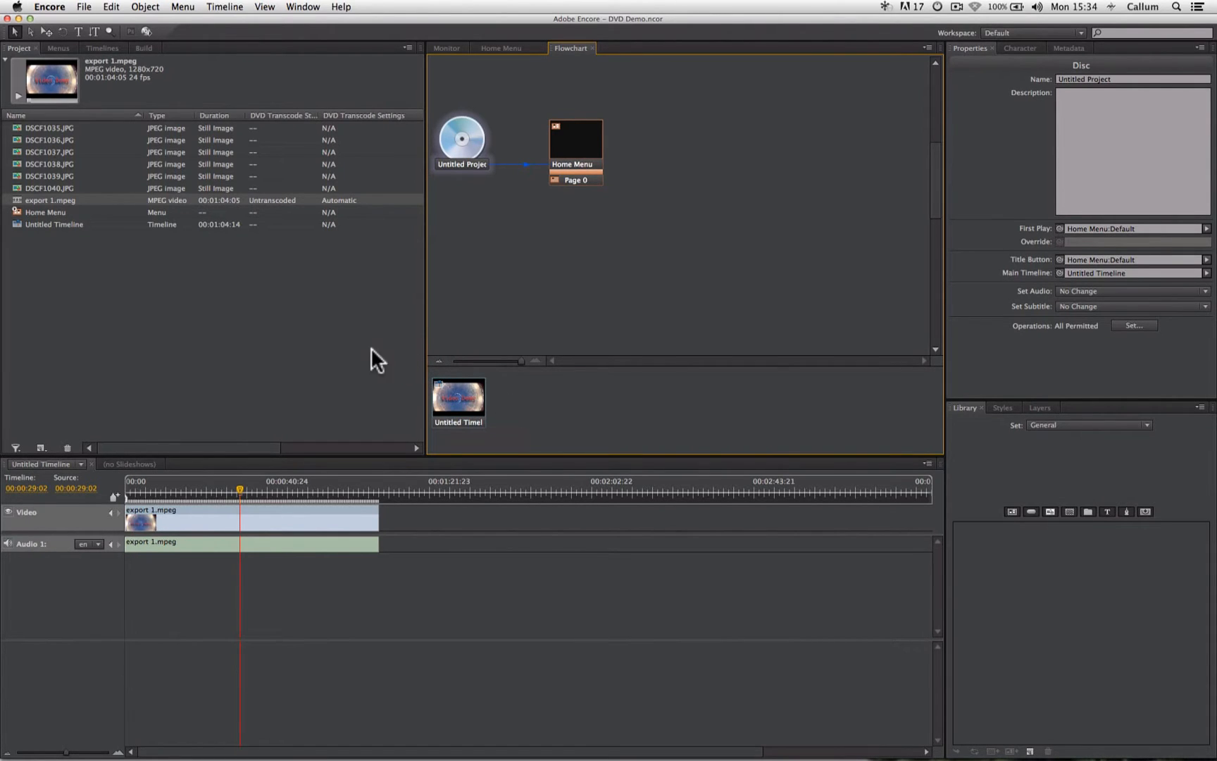
mouse_move(60, 235)
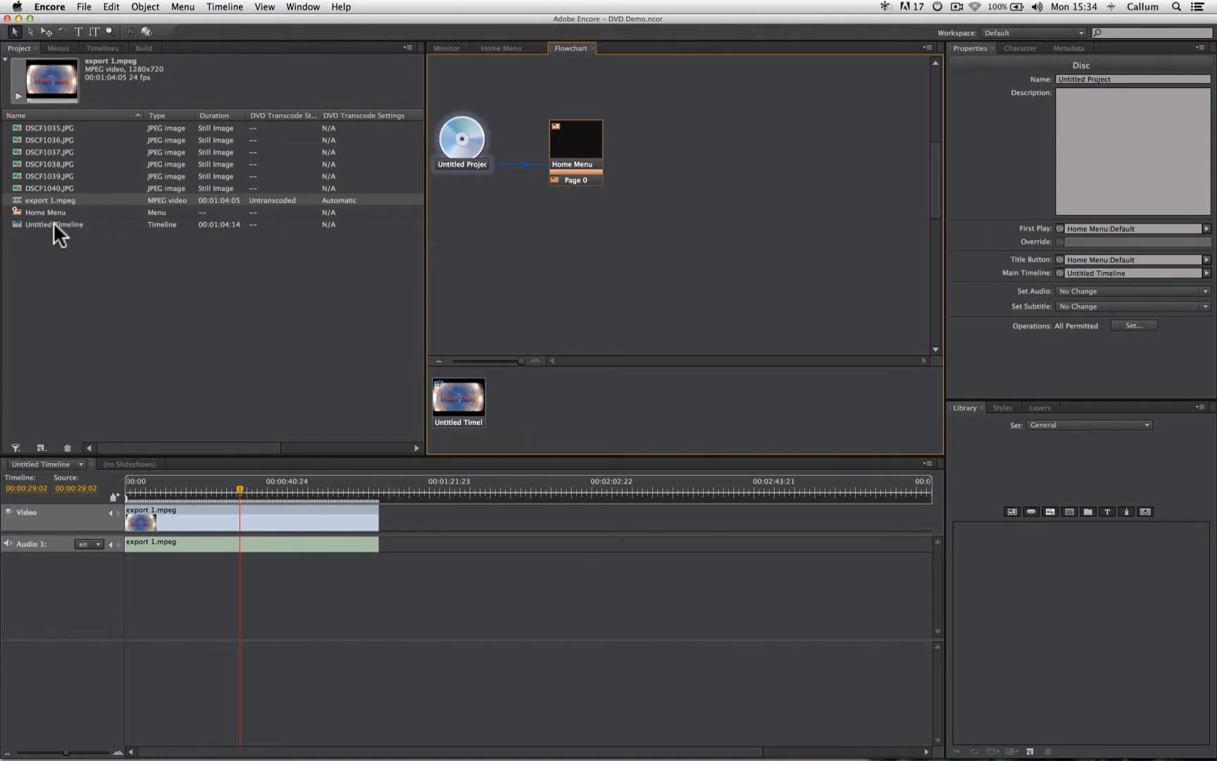
Rename Untitled Timeline to 'Main video' in the Project panel.
right_click(54, 224)
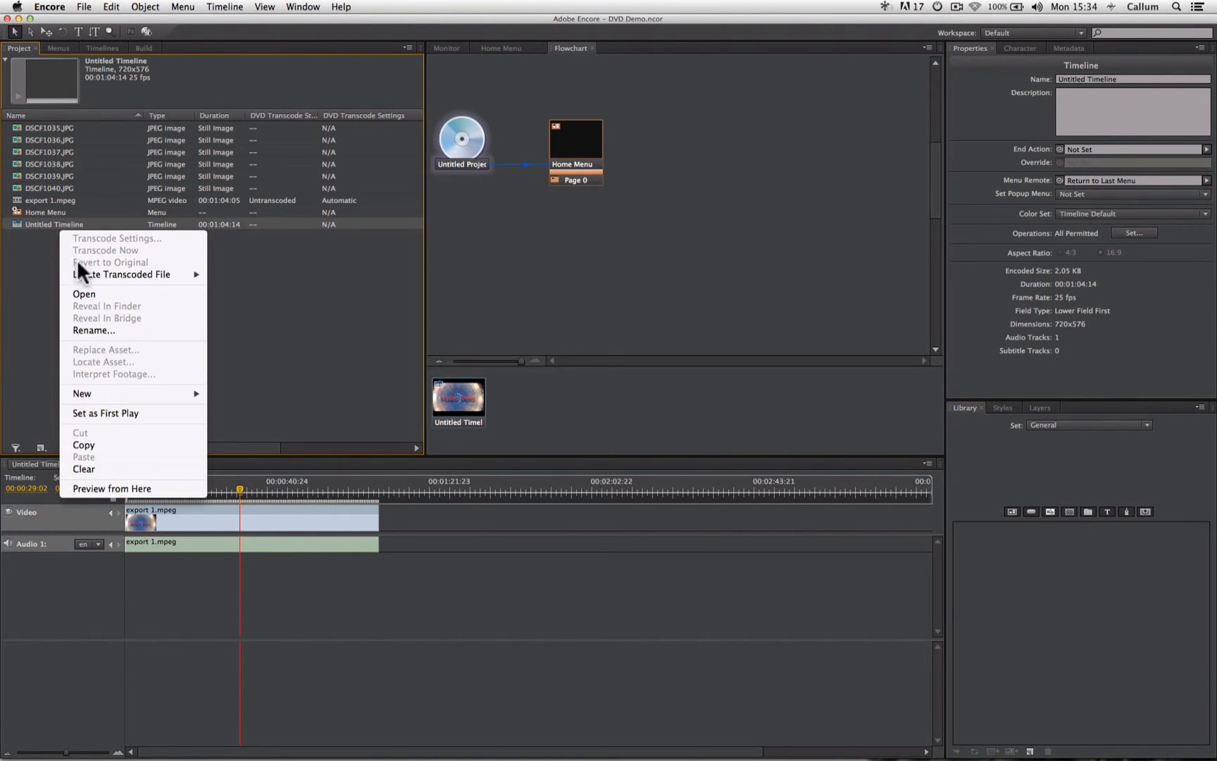
left_click(93, 329)
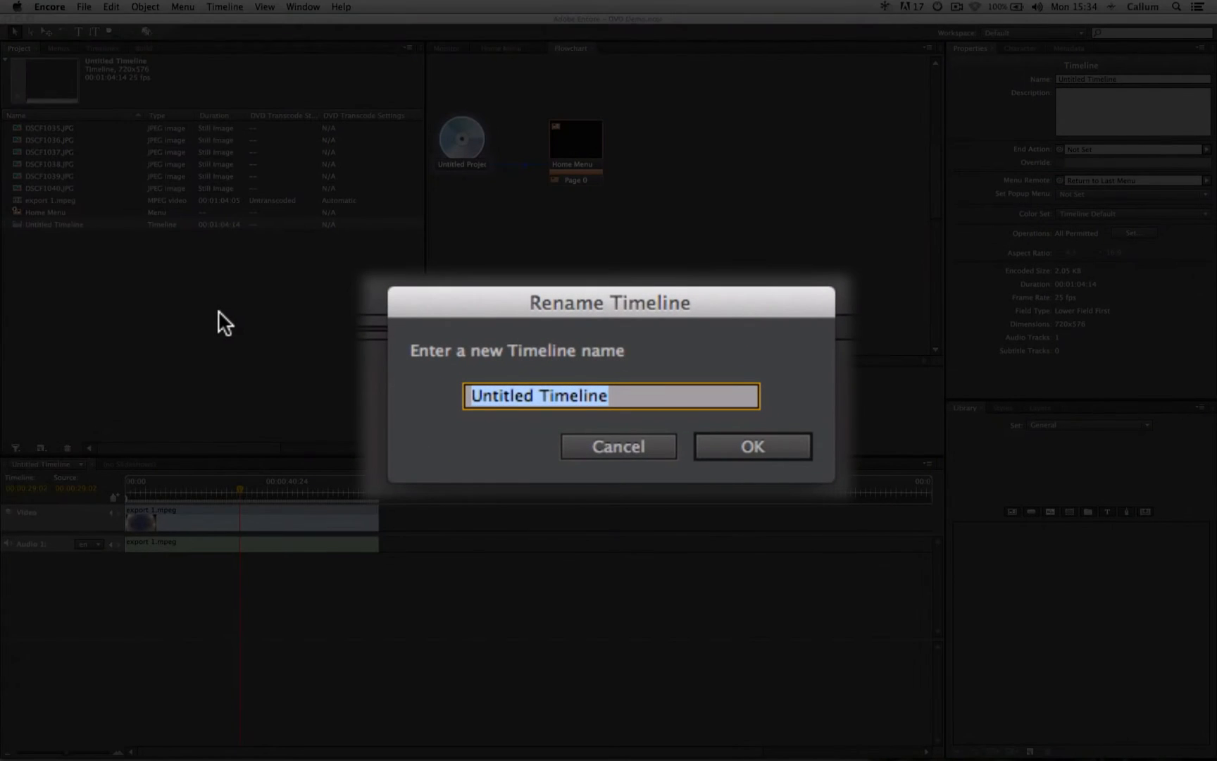
type("Main")
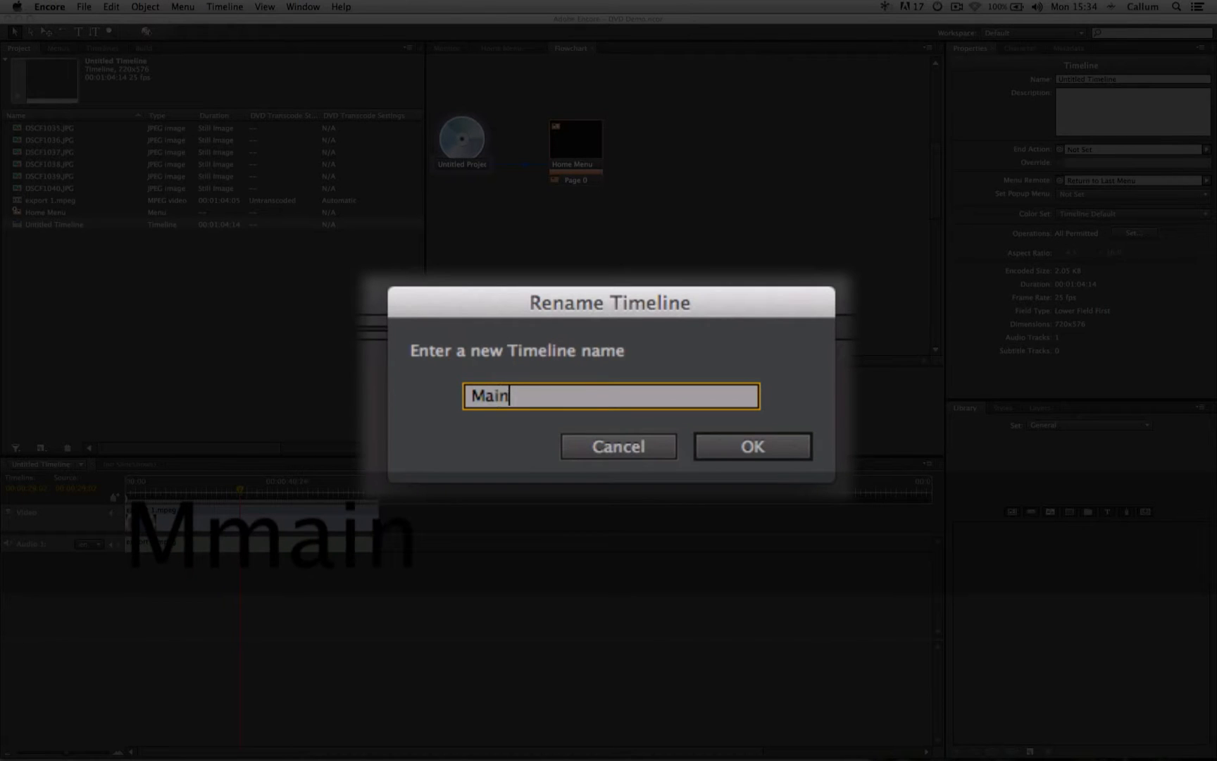
type("video")
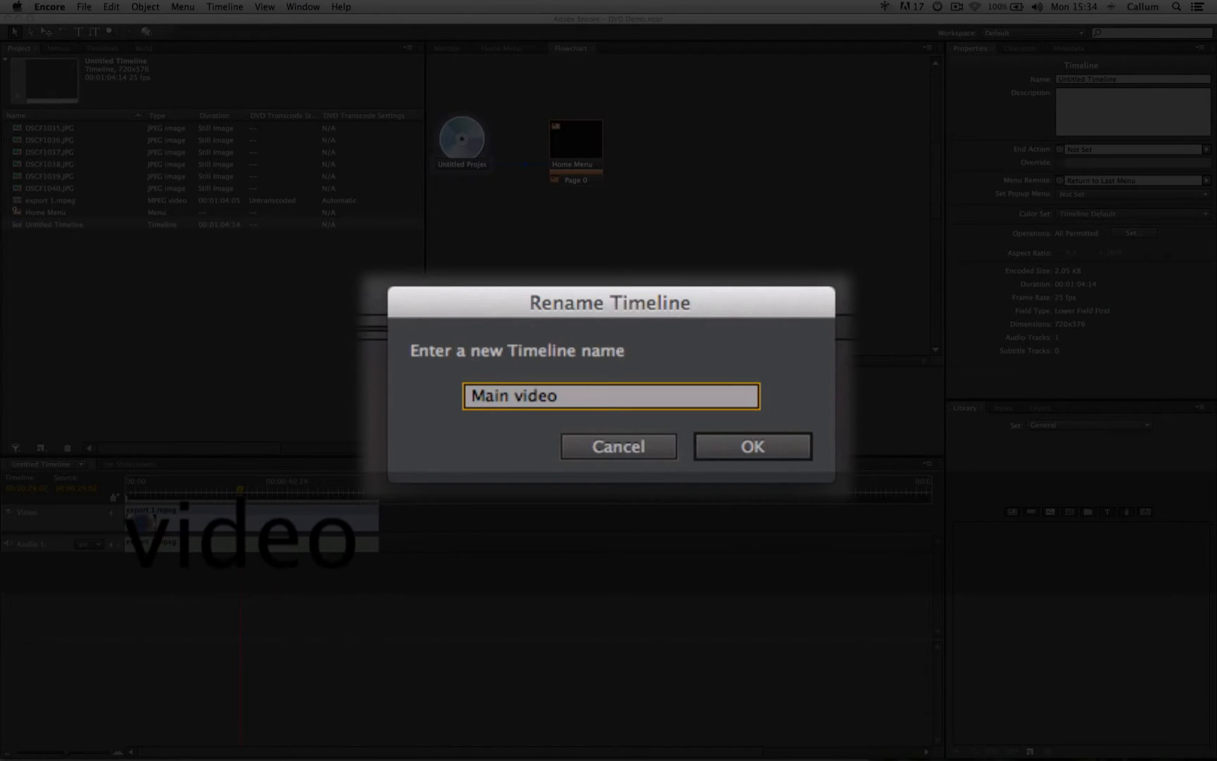
left_click(750, 446)
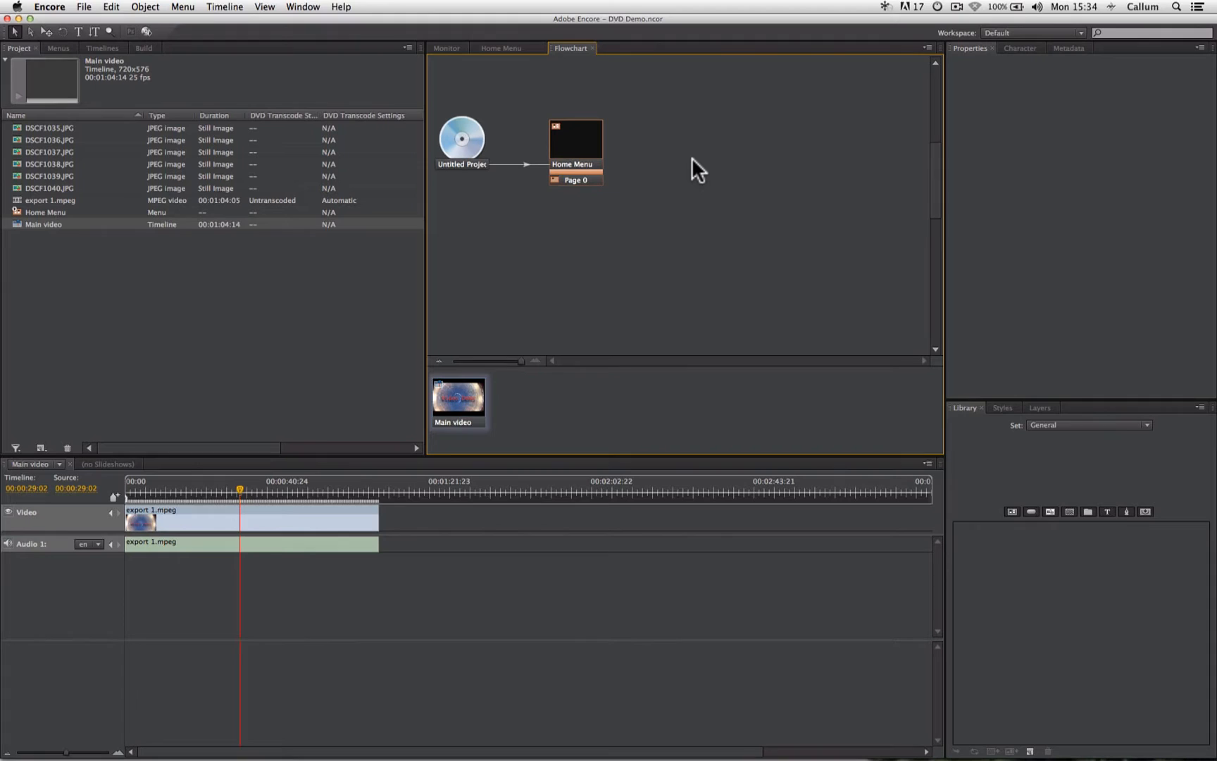
mouse_move(633, 195)
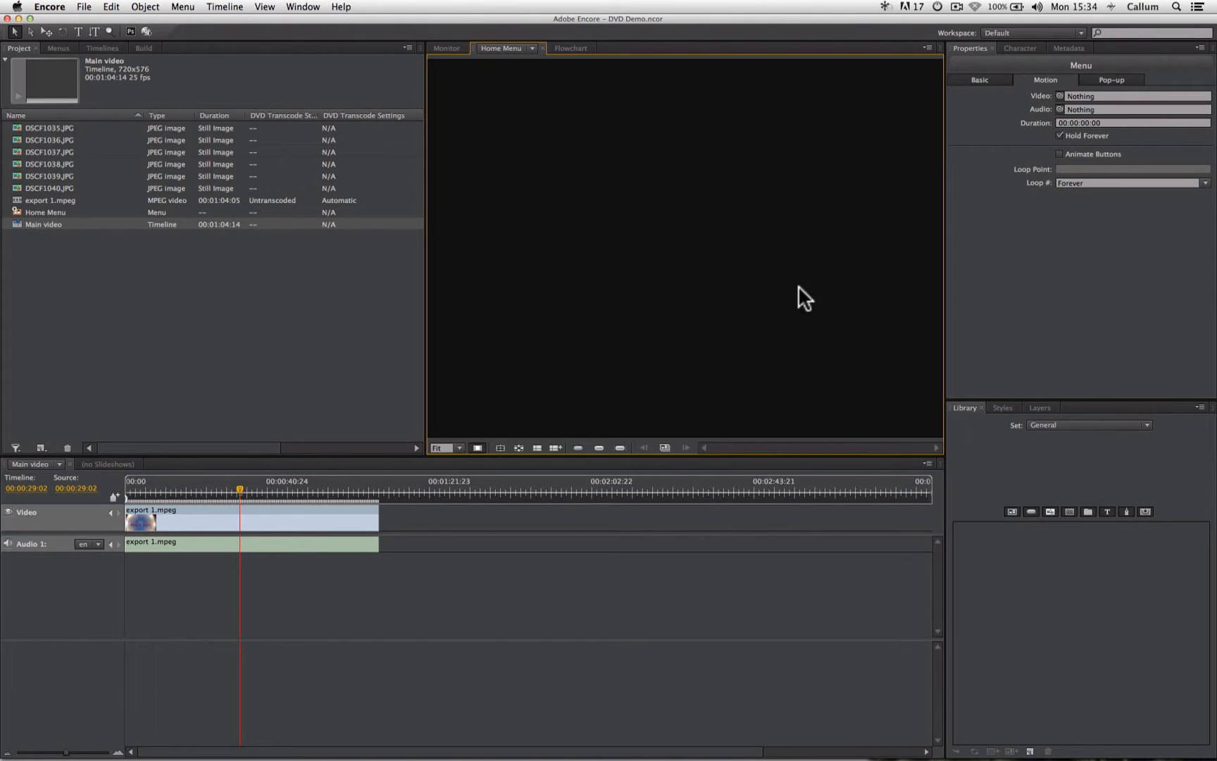
mouse_move(563, 318)
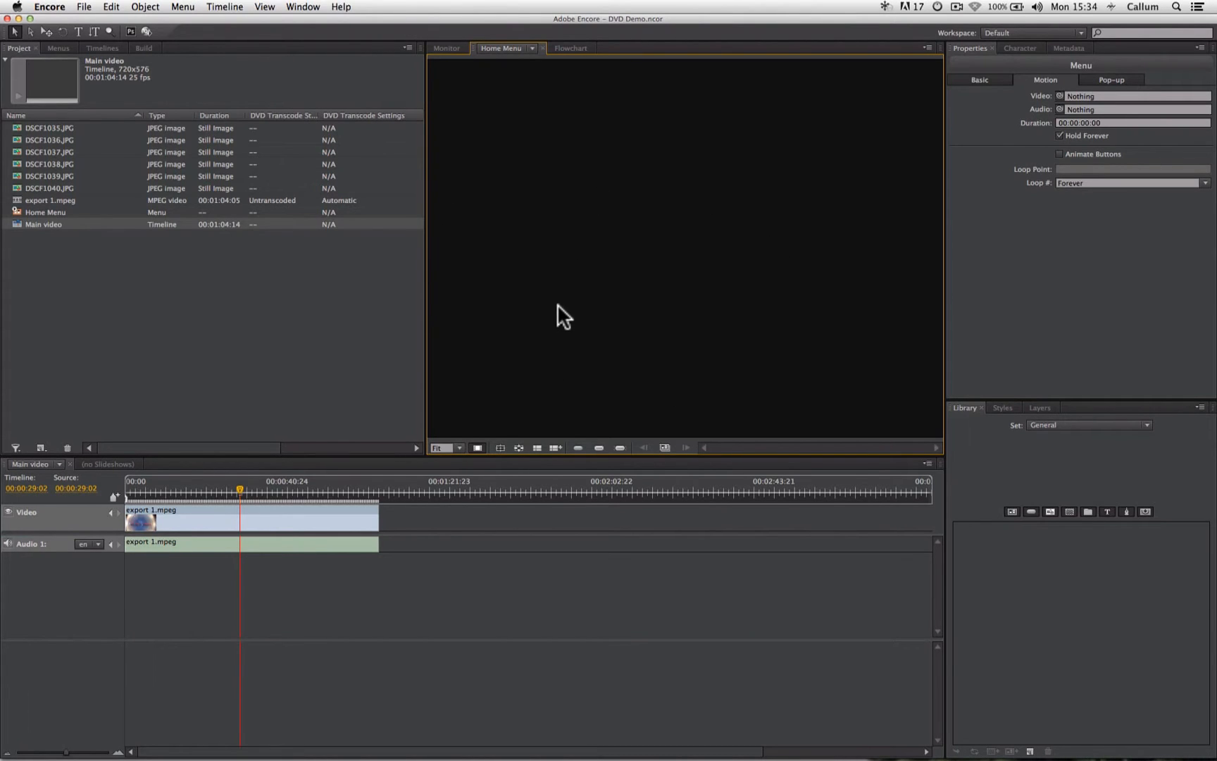
mouse_move(732, 238)
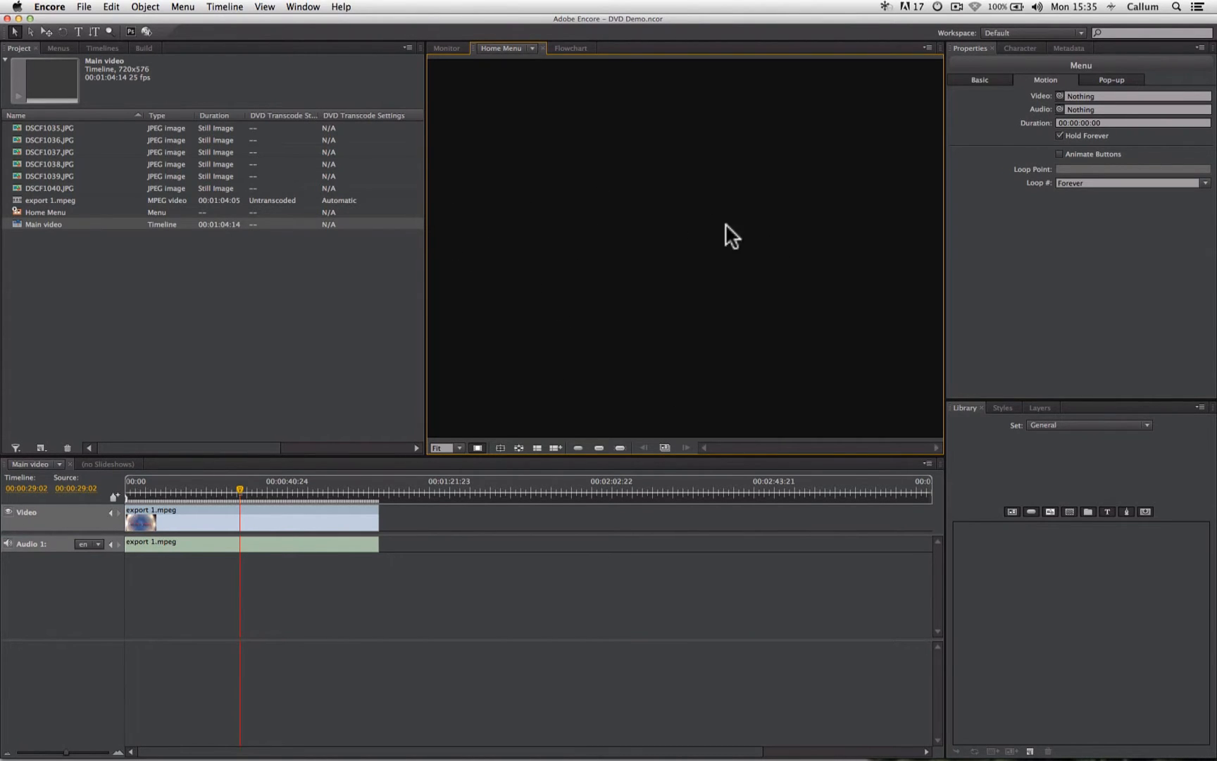
mouse_move(757, 235)
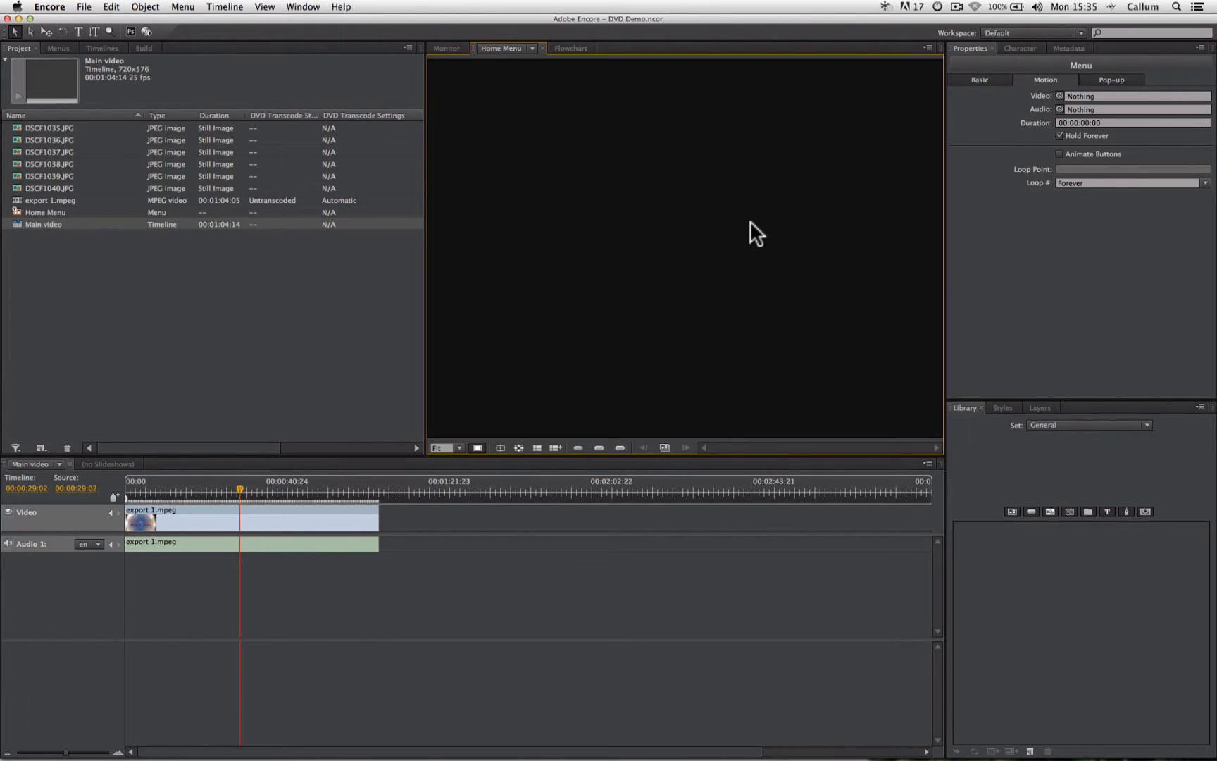
mouse_move(115, 67)
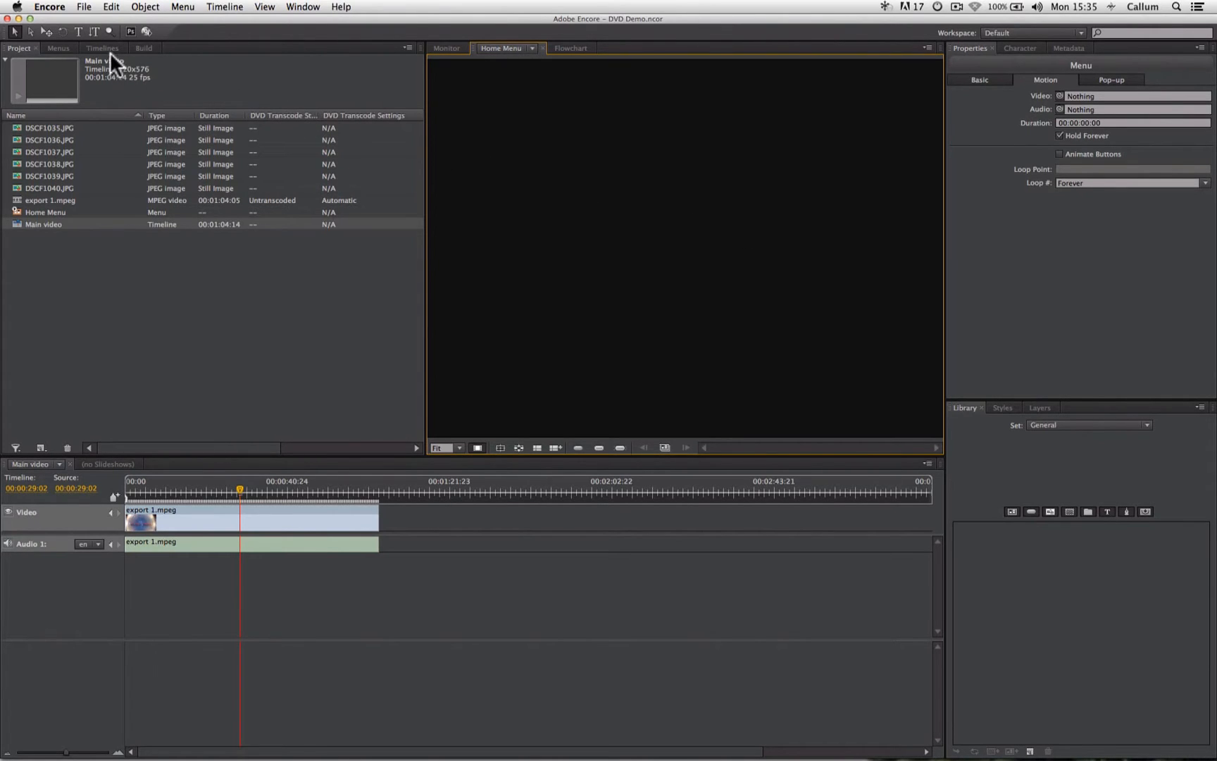
mouse_move(84, 31)
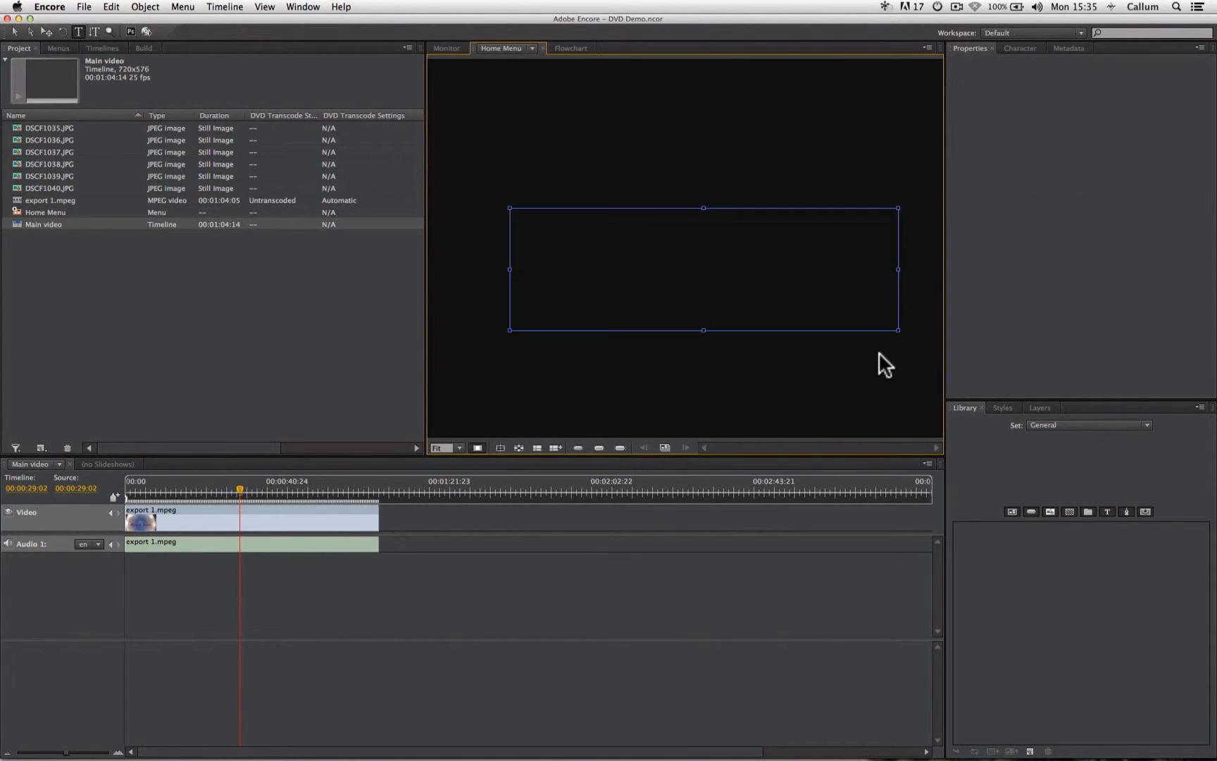
Type 'Play Video' into the Home Menu text box.
type("P")
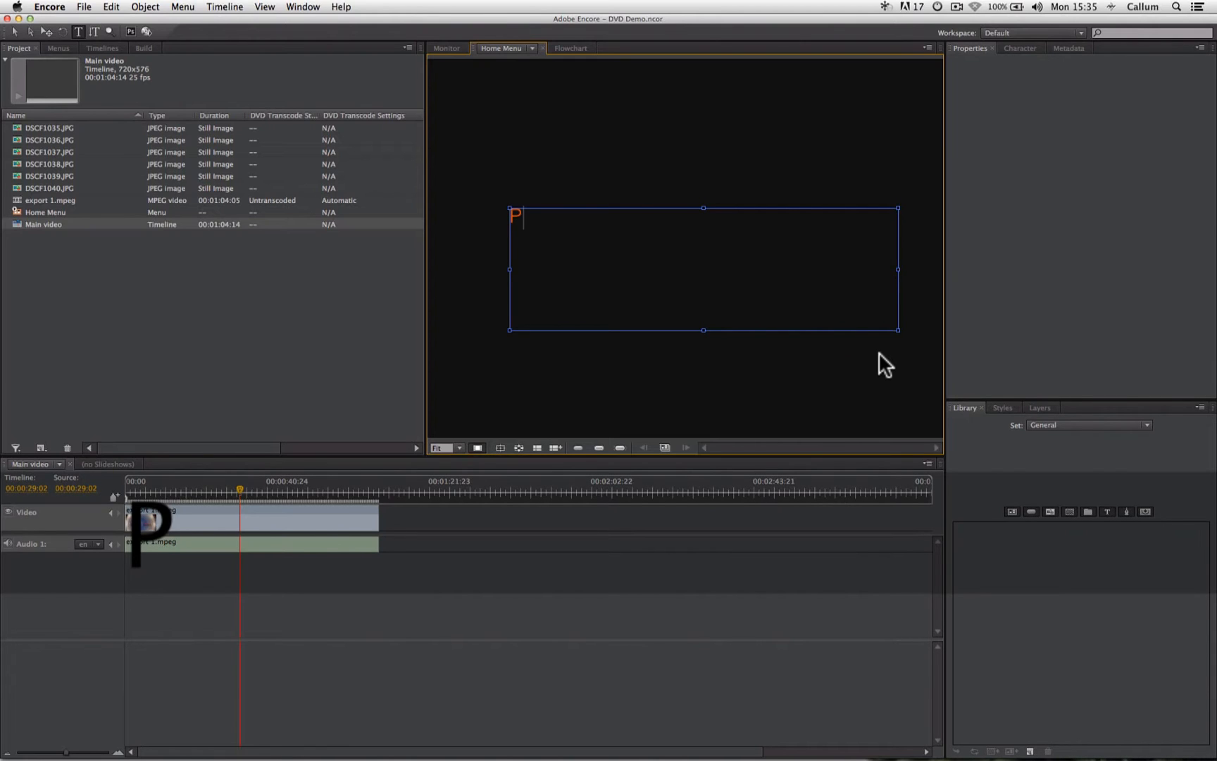
type("lay")
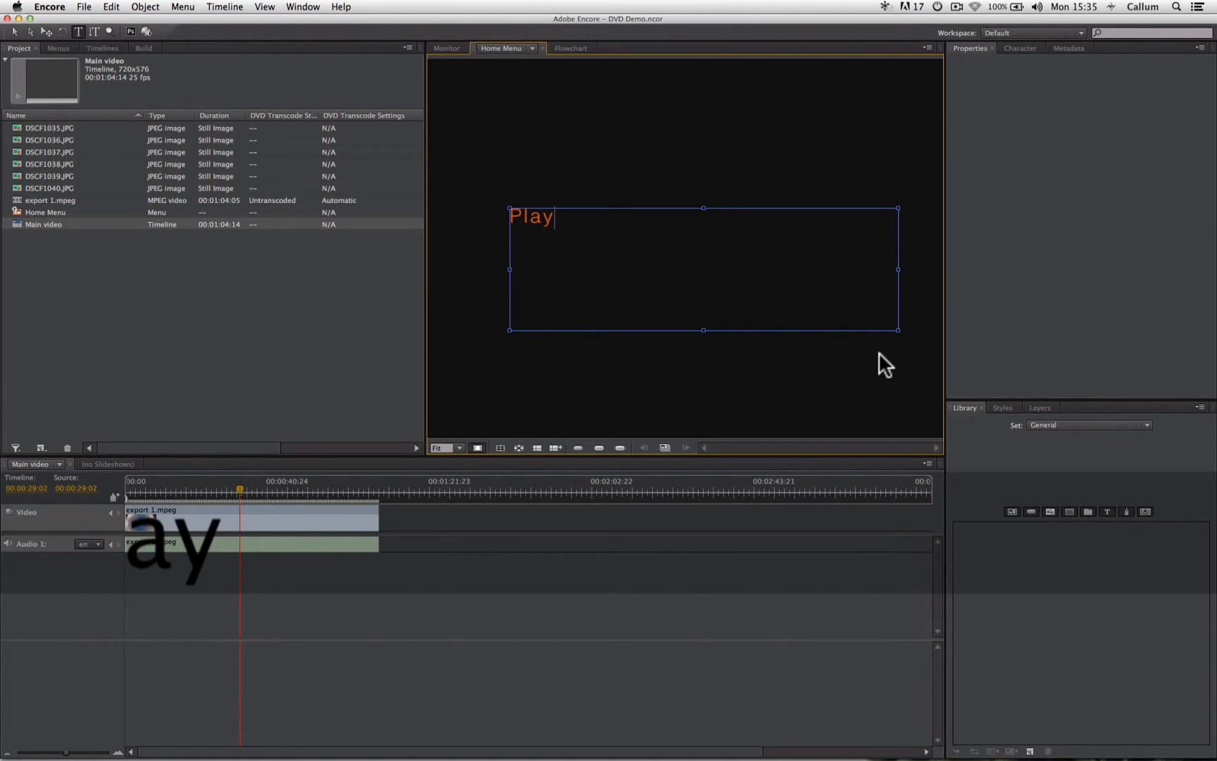
type("Vi")
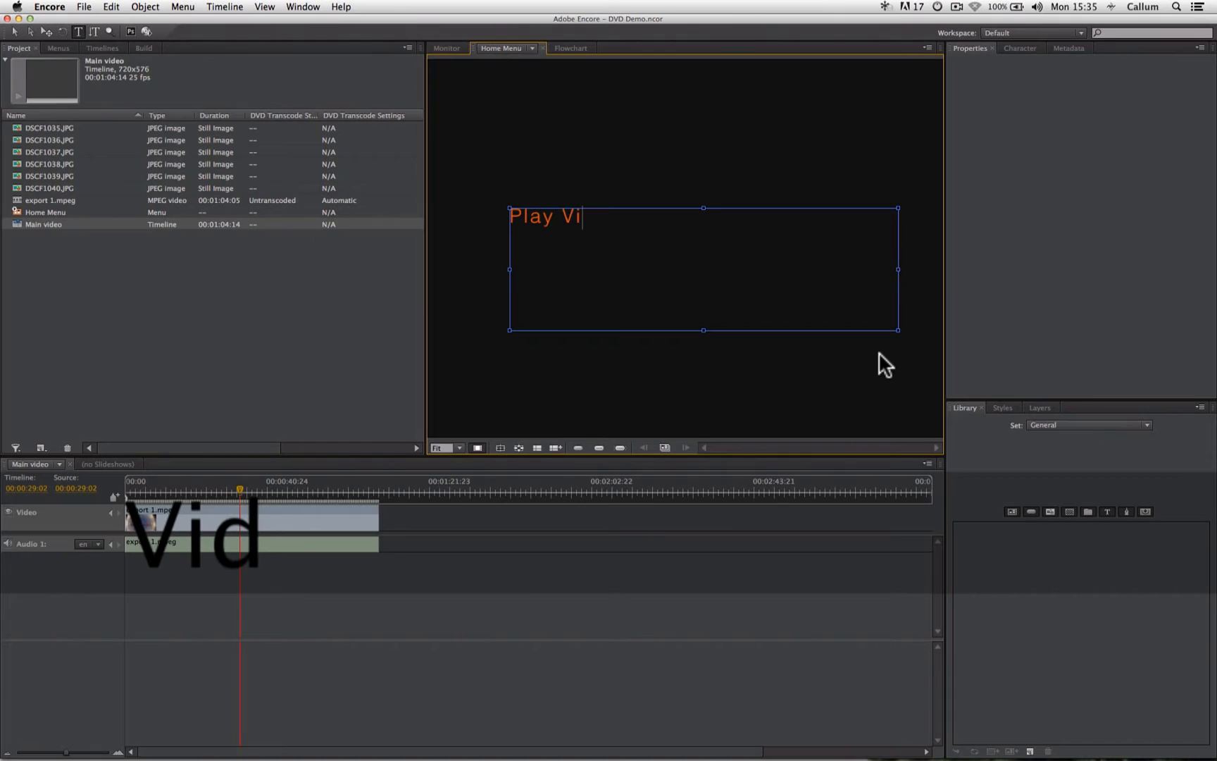
type("deo")
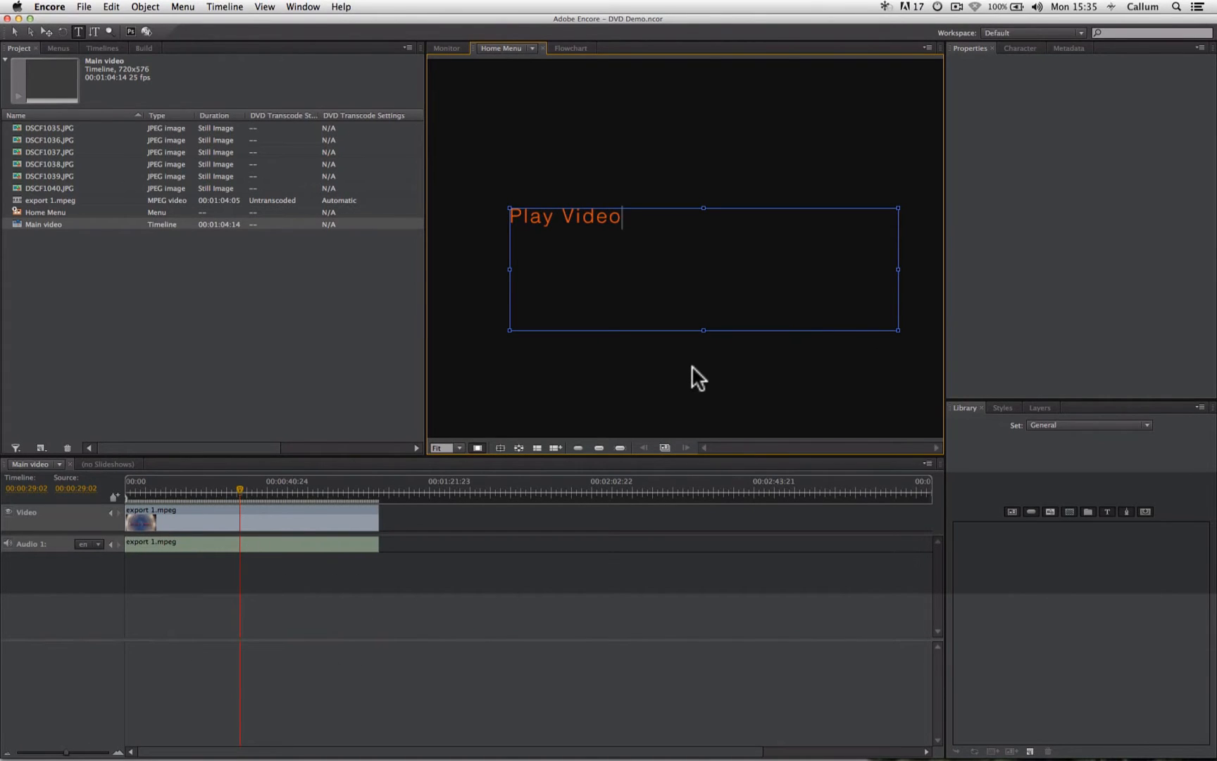
mouse_move(982, 82)
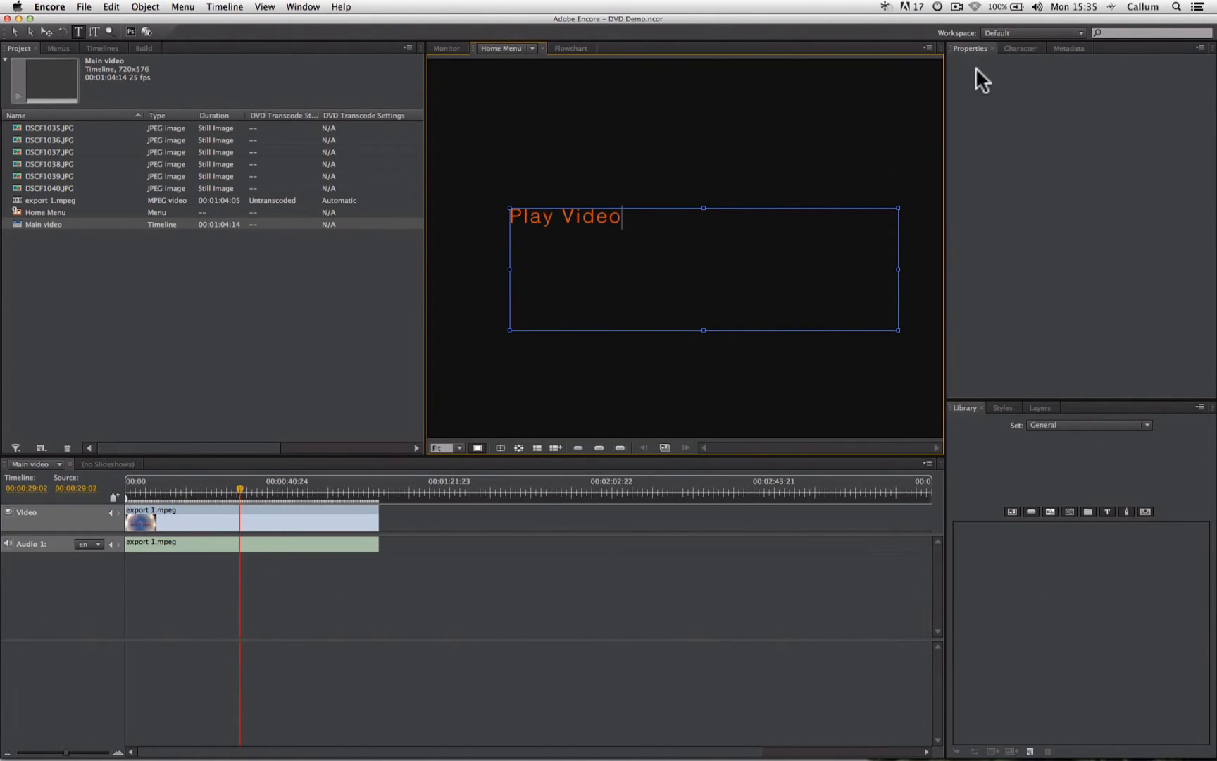
mouse_move(1009, 64)
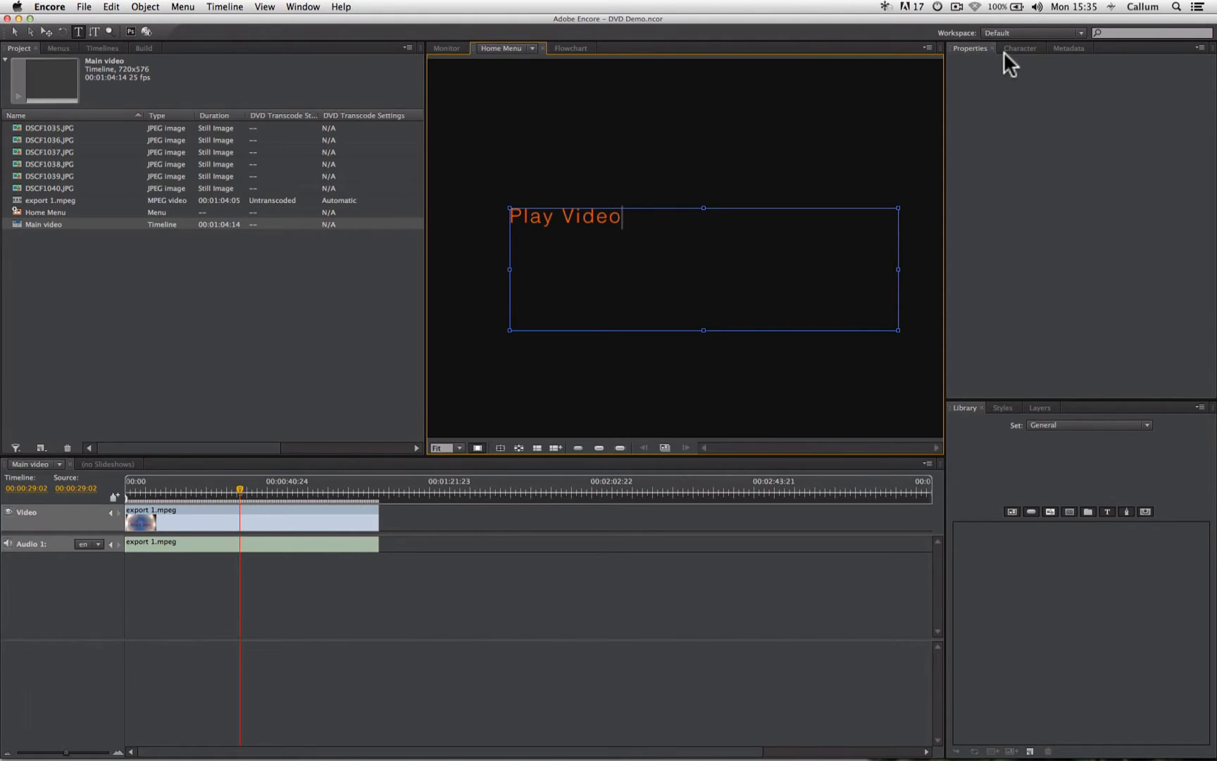
Select the Play Video text and set its Character panel font size to 48.
left_click(1020, 48)
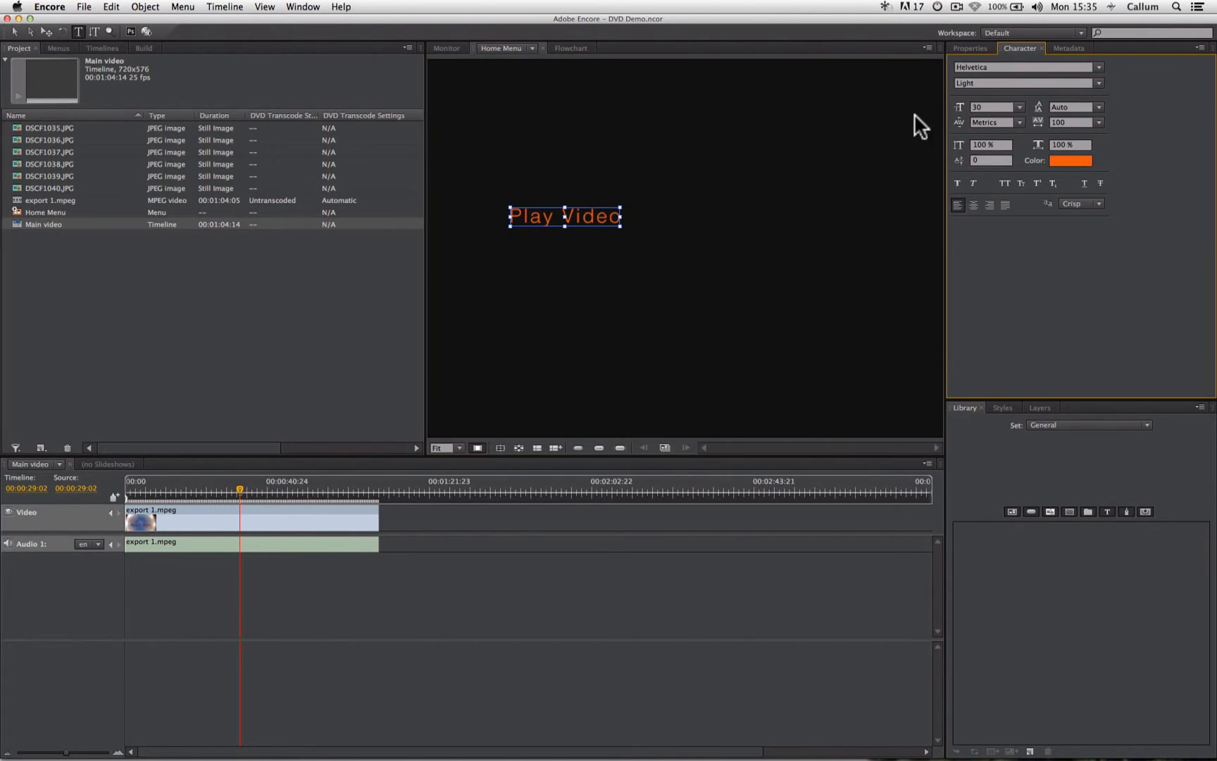
left_click(690, 226)
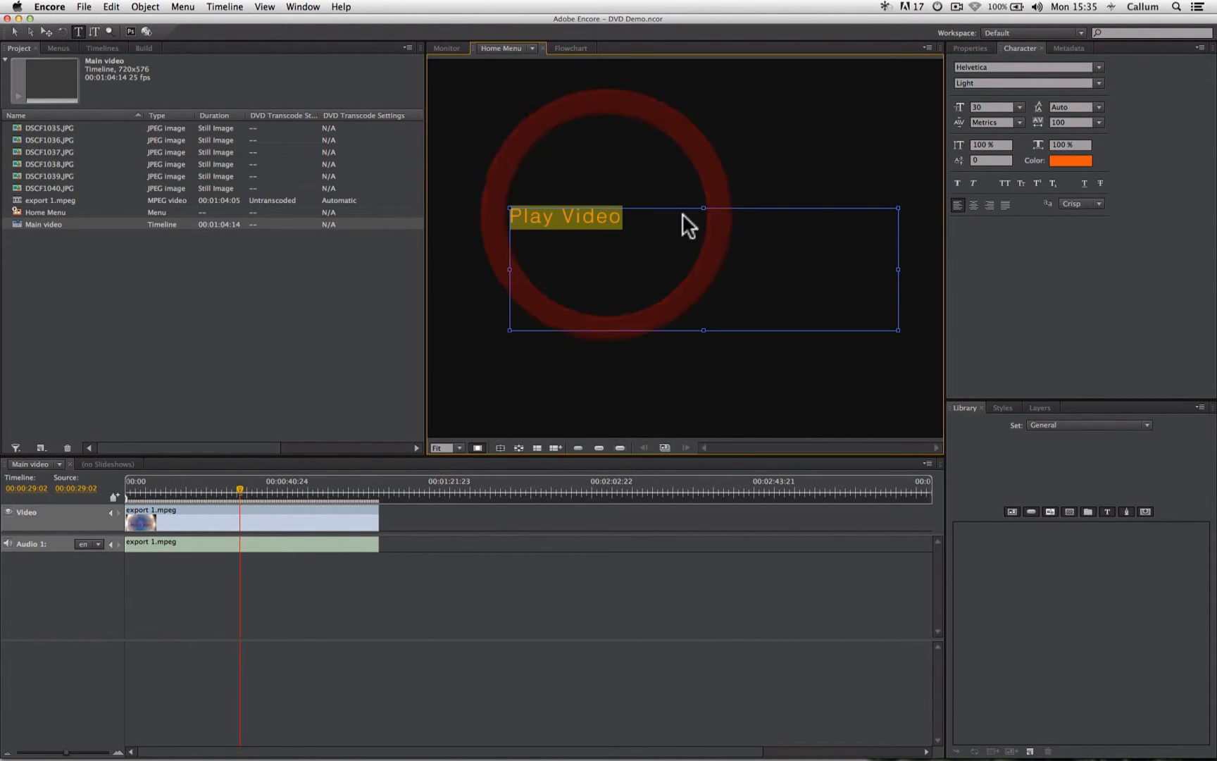
left_click(1019, 106)
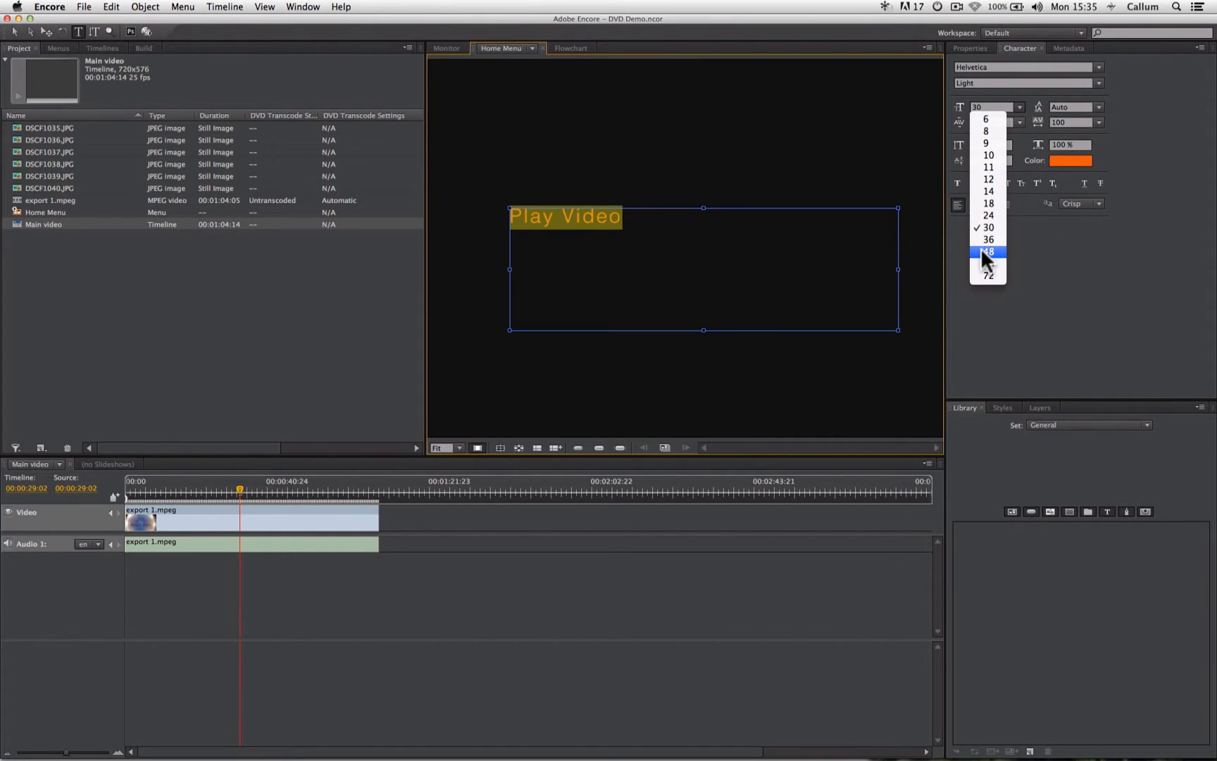
left_click(989, 250)
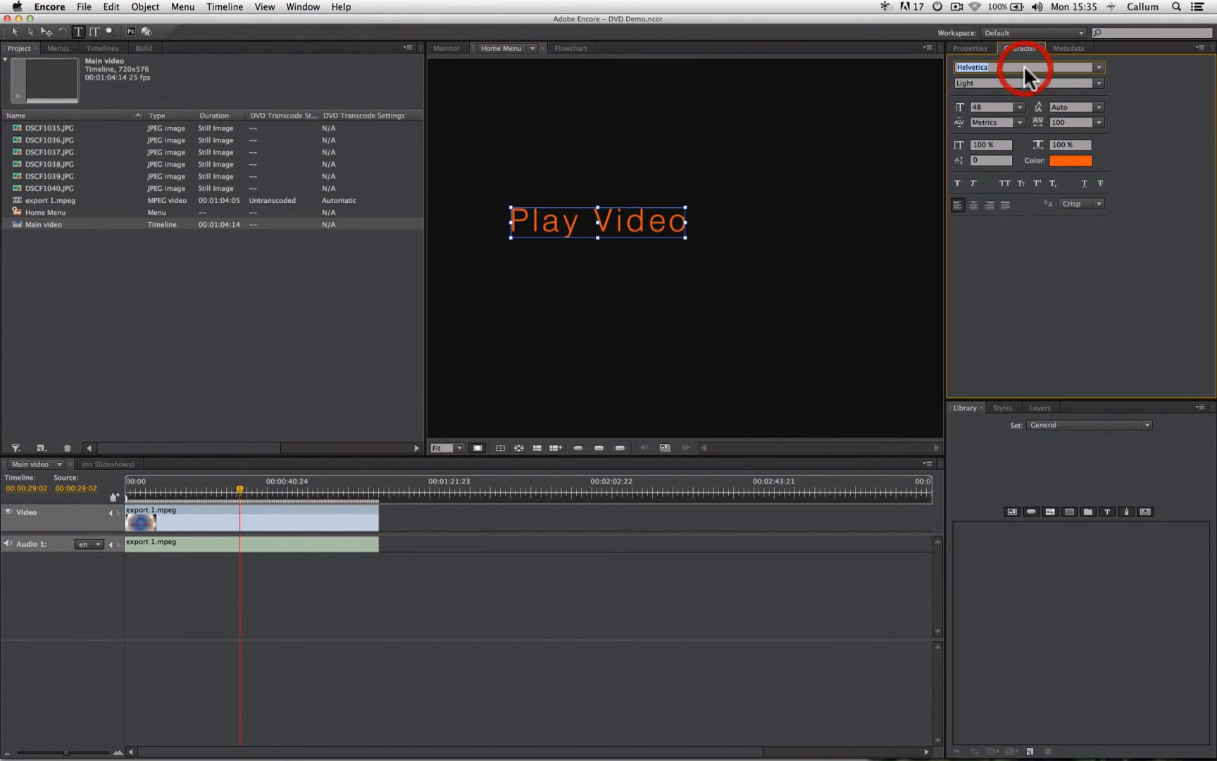
mouse_move(977, 270)
type("Play Video")
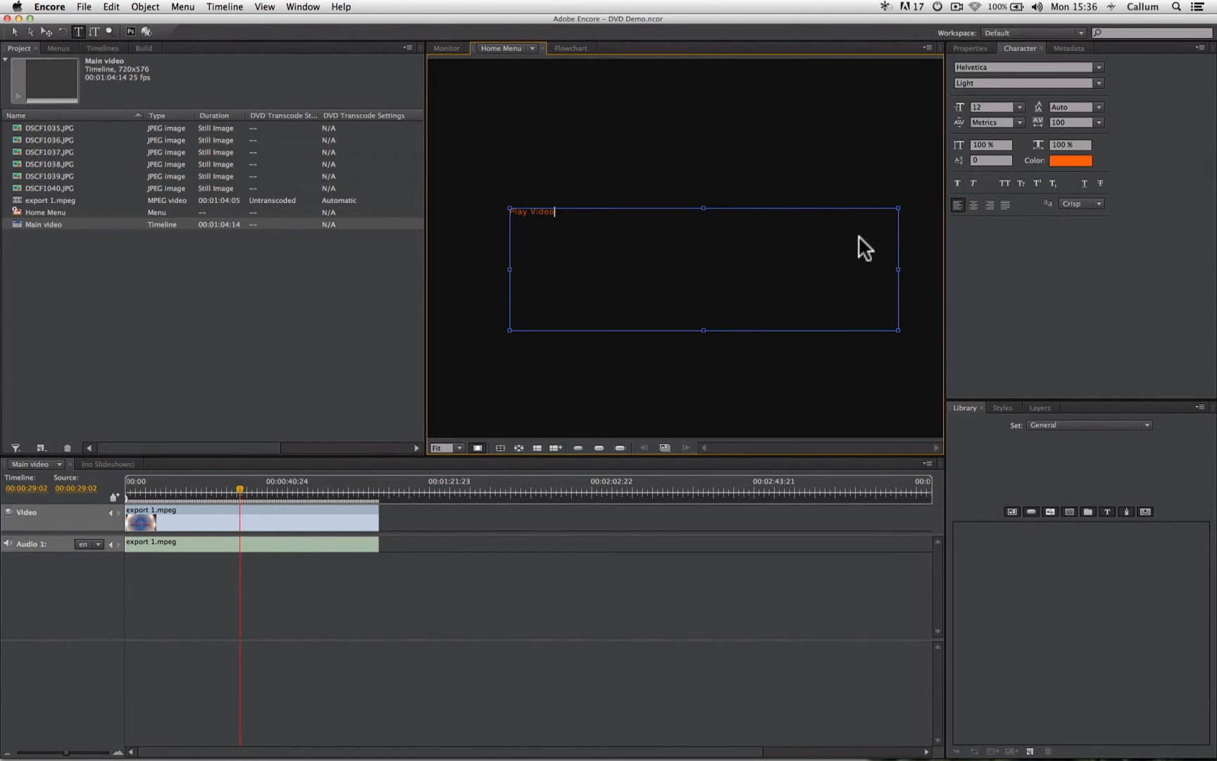
mouse_move(768, 251)
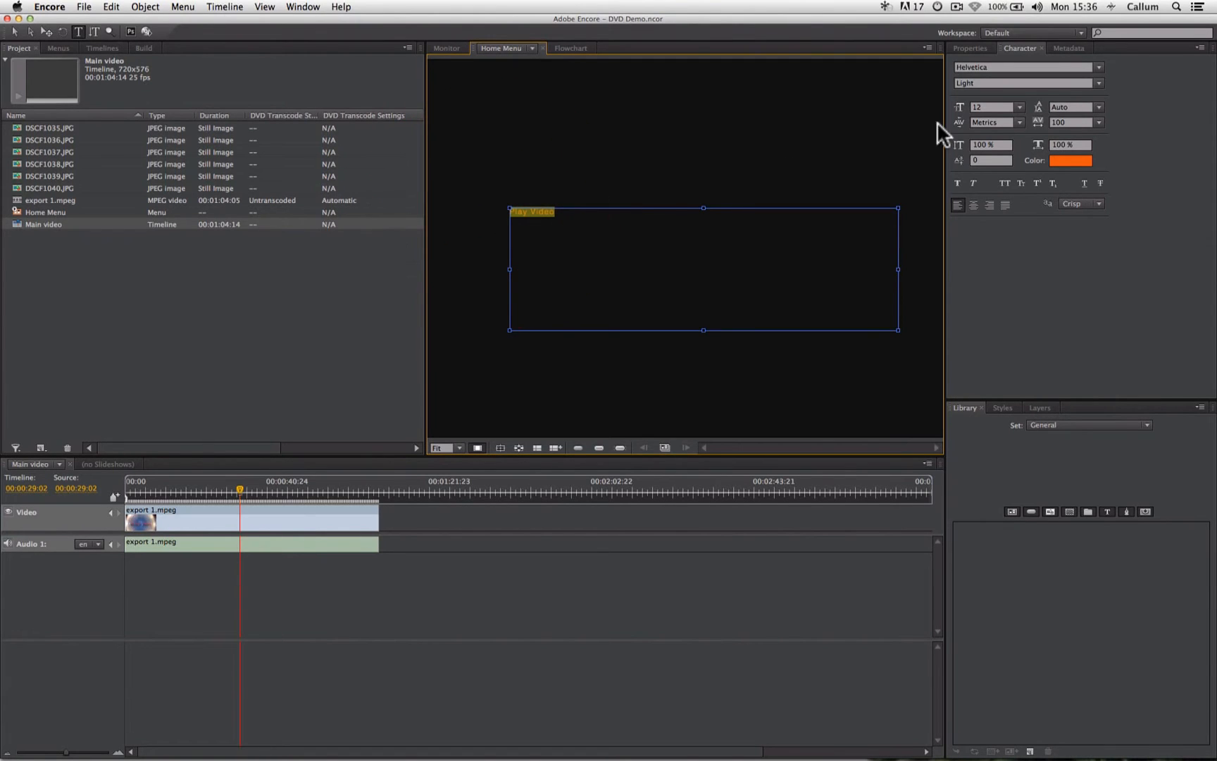
left_click(1019, 106)
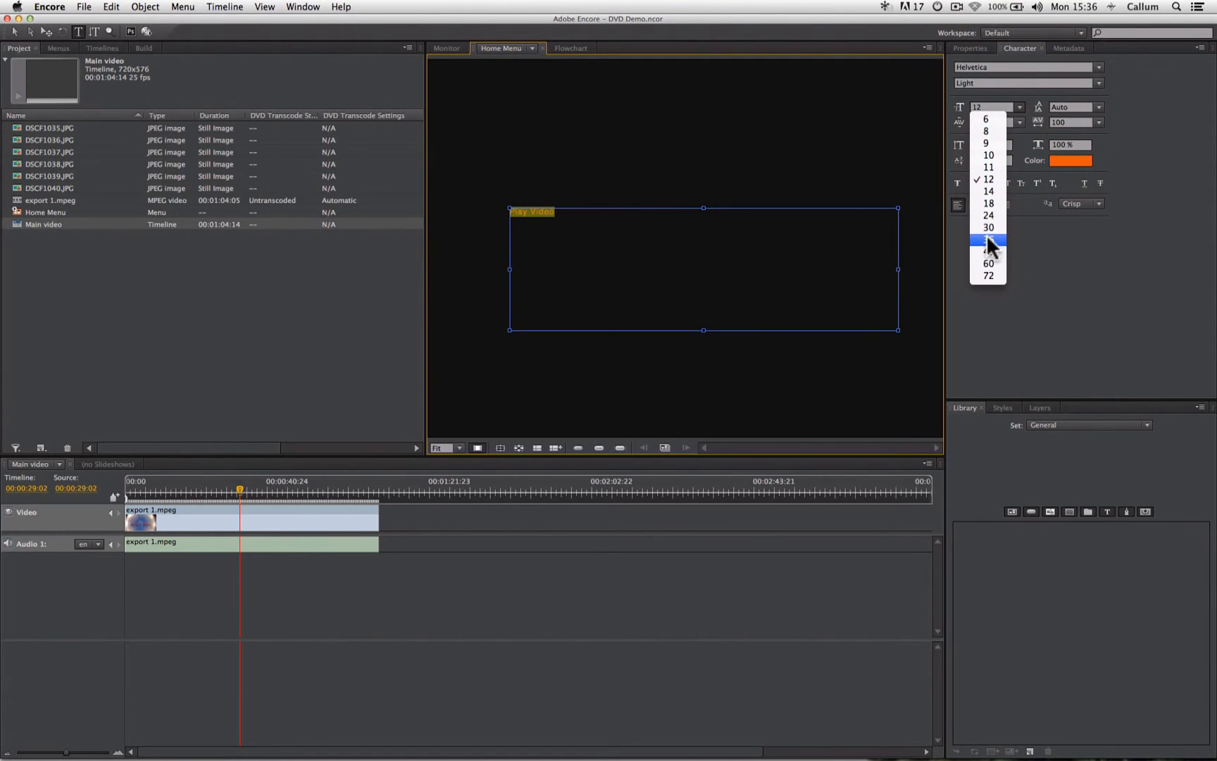
left_click(988, 239)
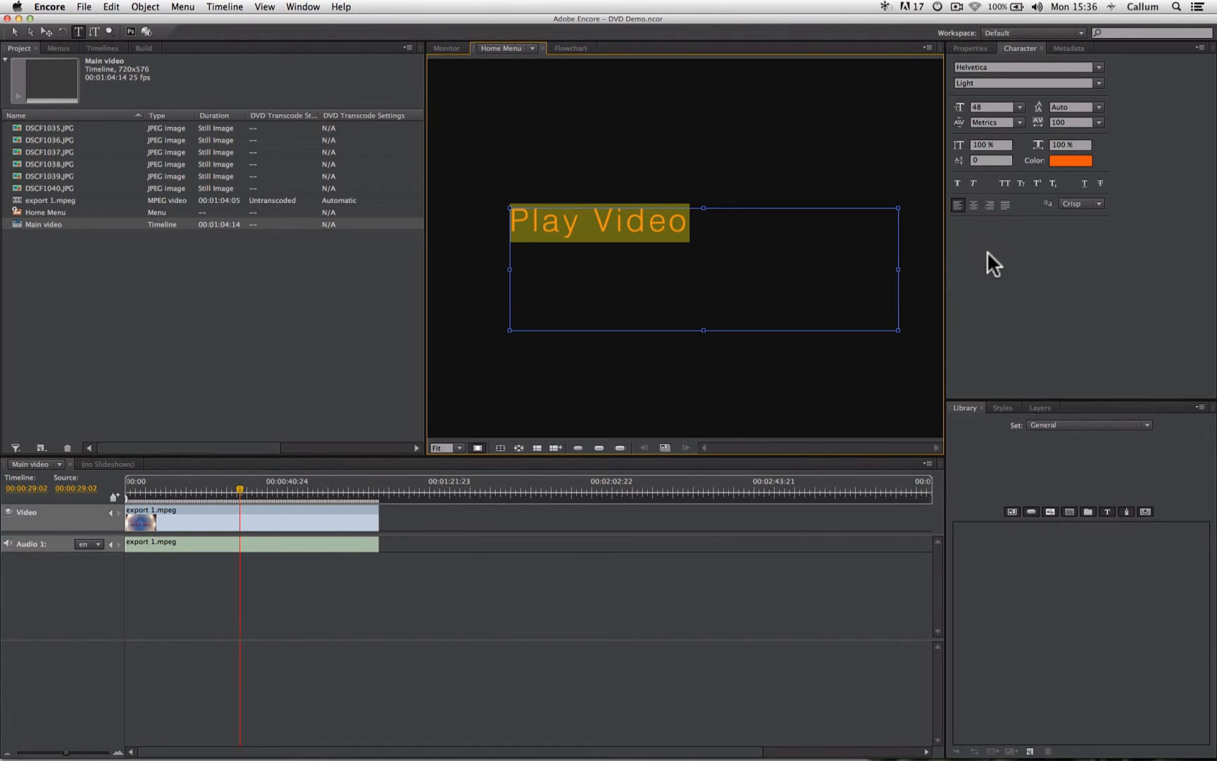
mouse_move(982, 260)
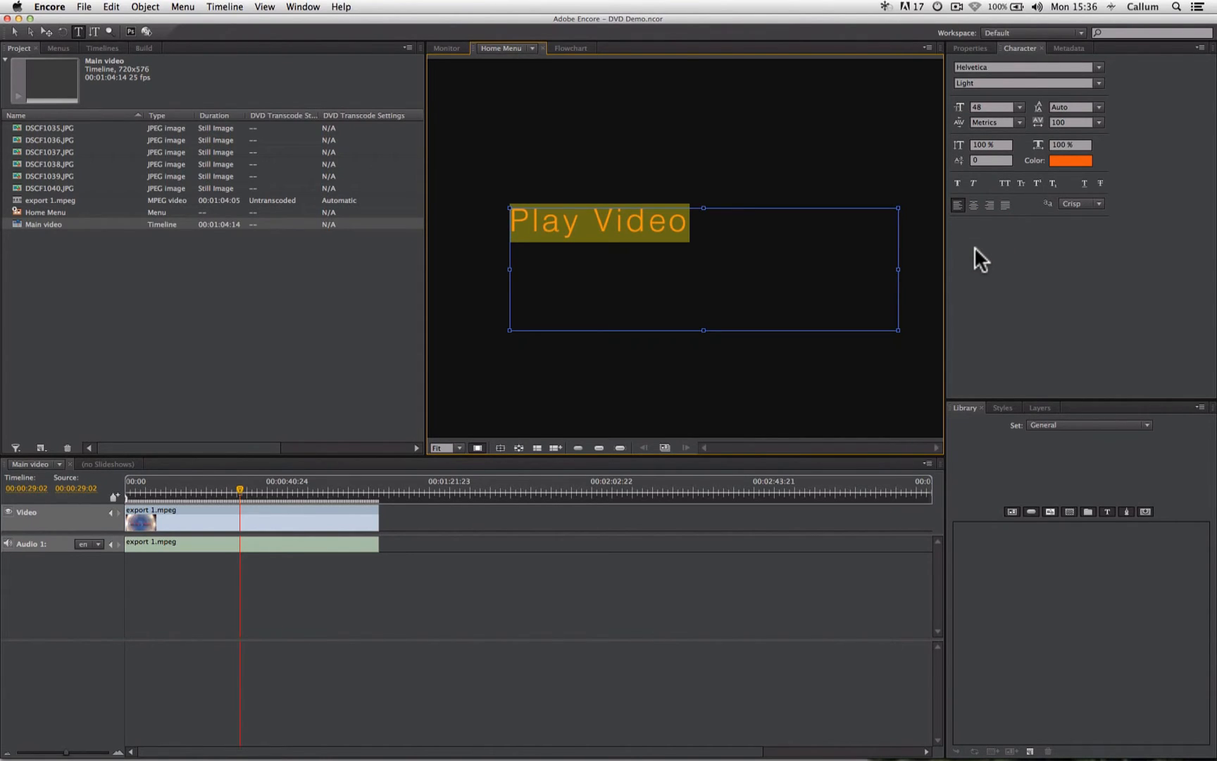
mouse_move(1121, 76)
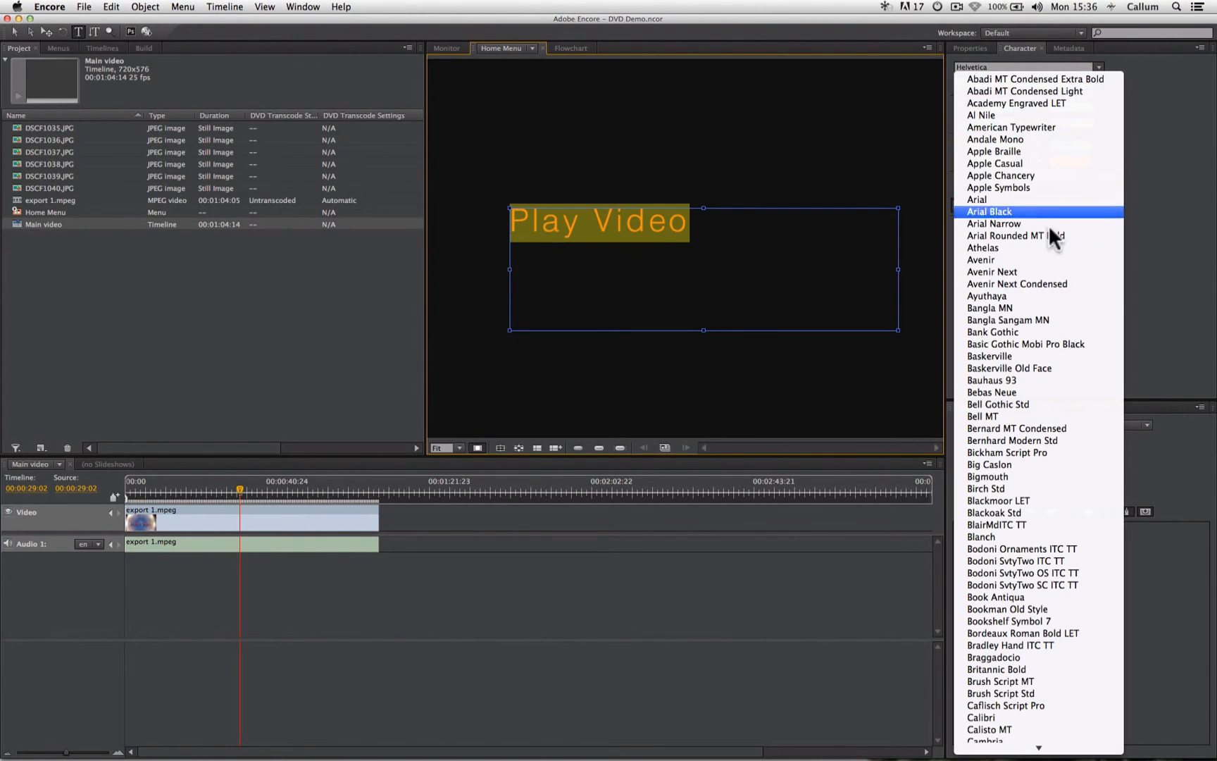
Set the Play Video text's typeface to Arial after briefly trying Bickham Script Pro.
left_click(1006, 453)
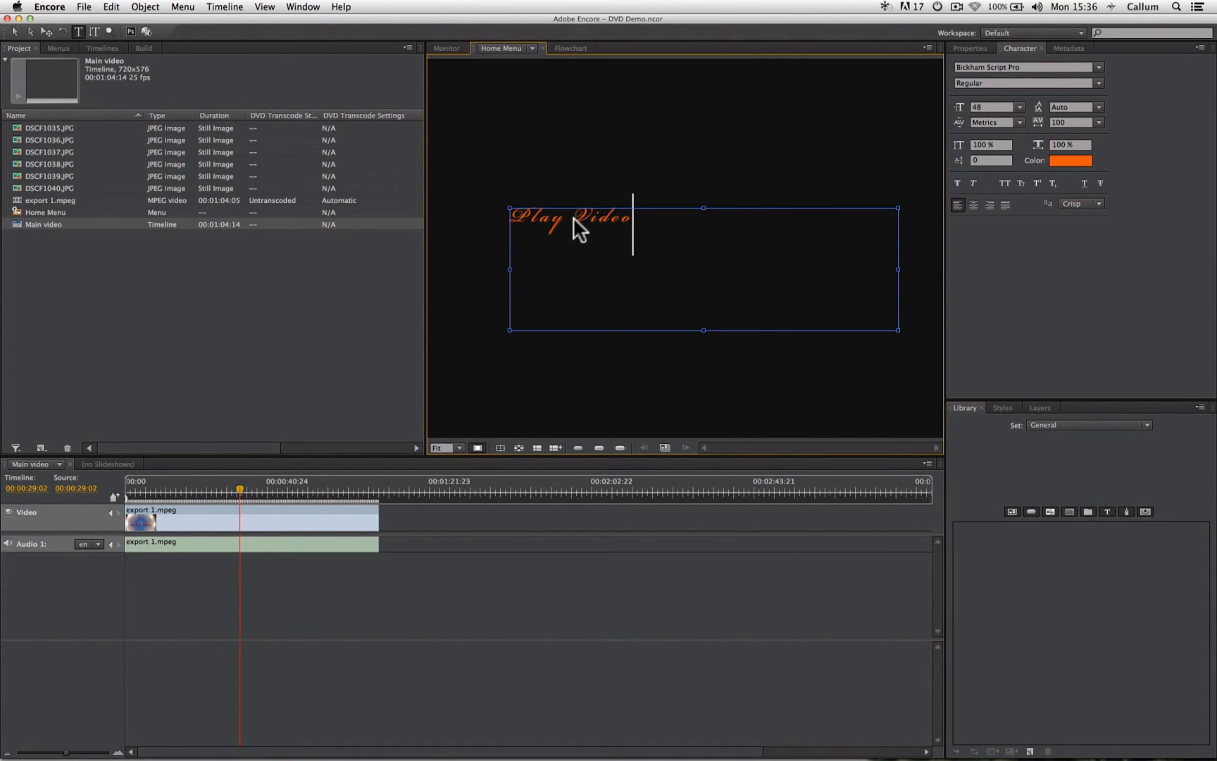
mouse_move(691, 243)
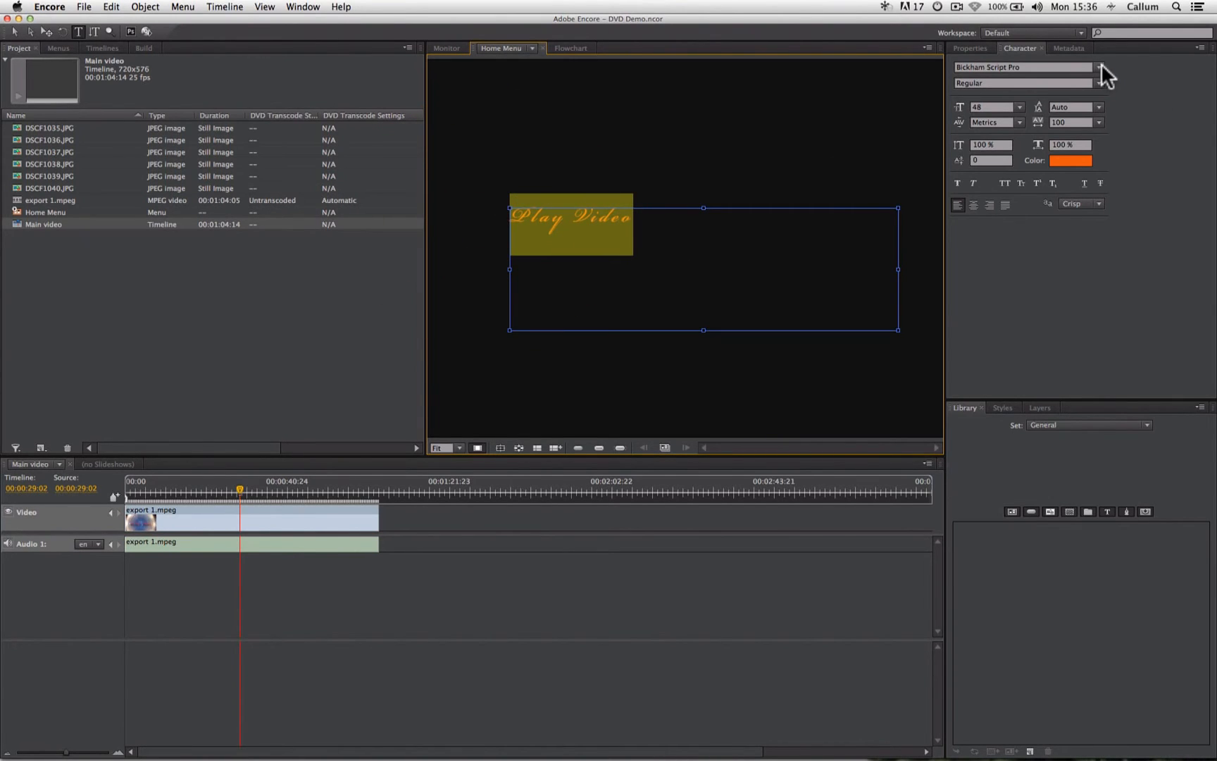
left_click(1099, 66)
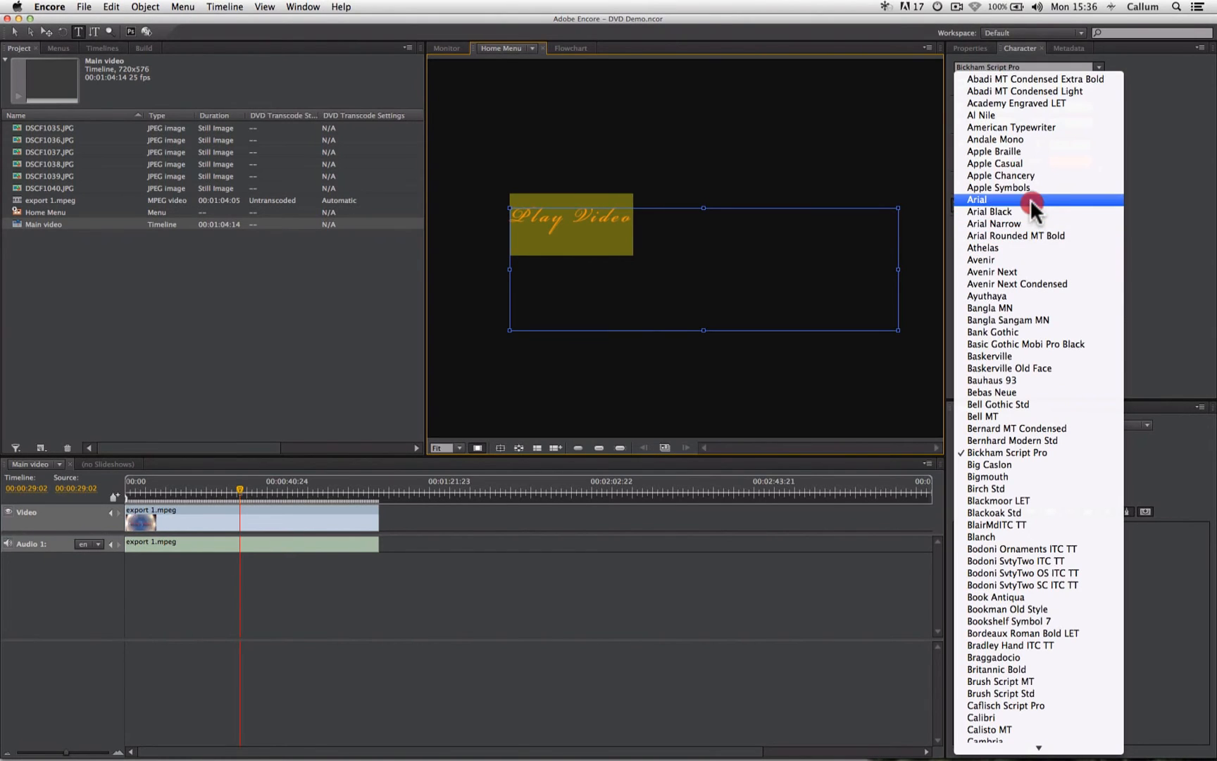
left_click(977, 200)
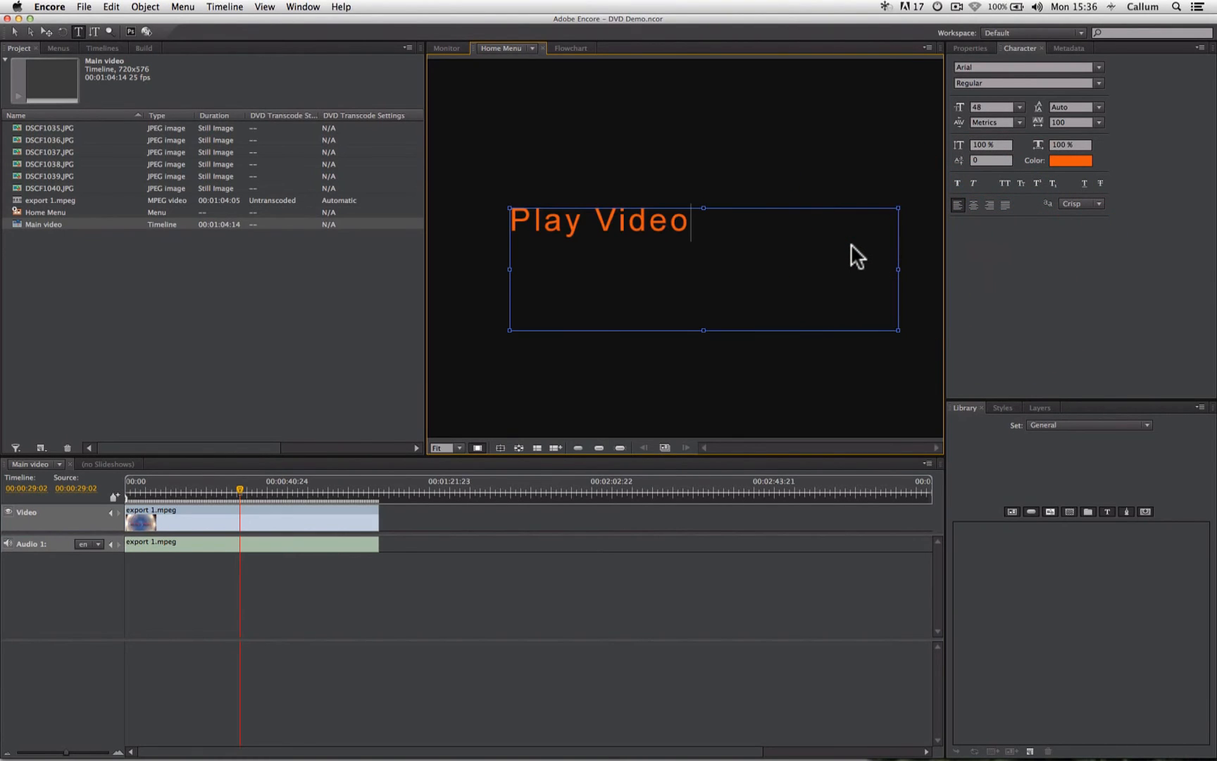
mouse_move(713, 220)
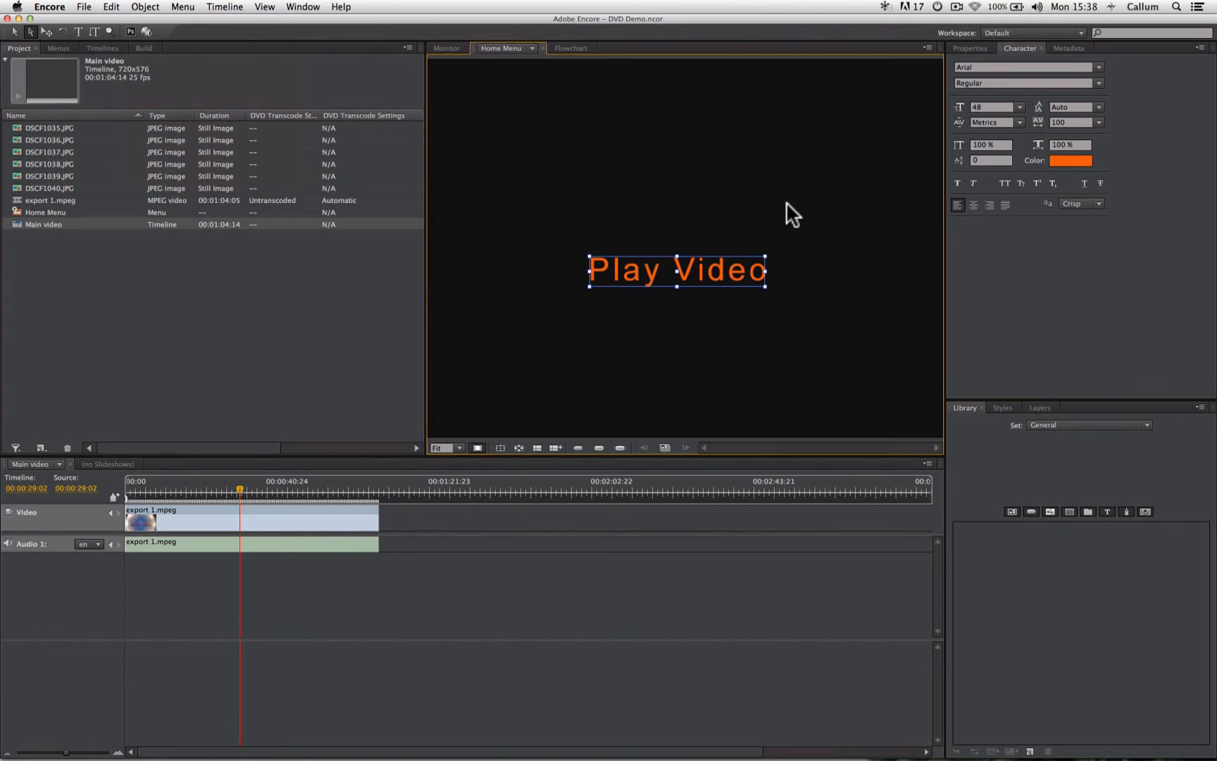
Convert the selected Play Video text into a menu button via Object > Convert to Button.
left_click(146, 6)
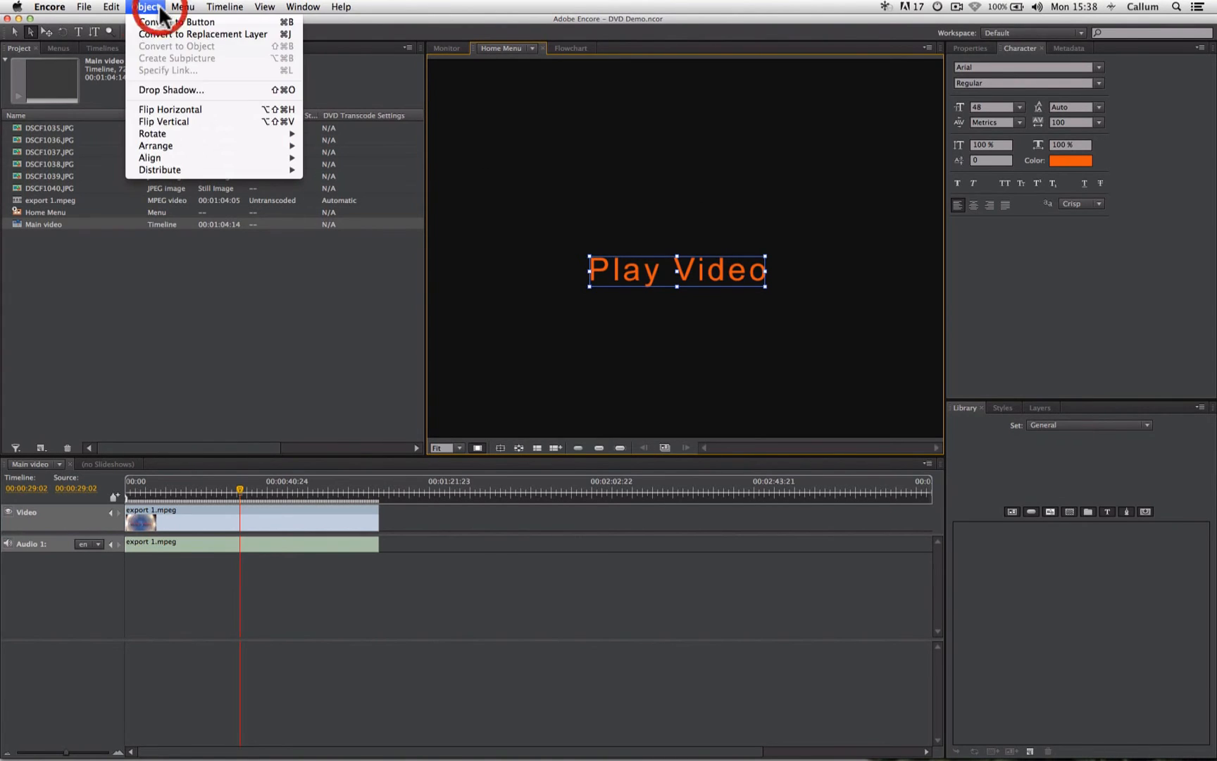
mouse_move(176, 22)
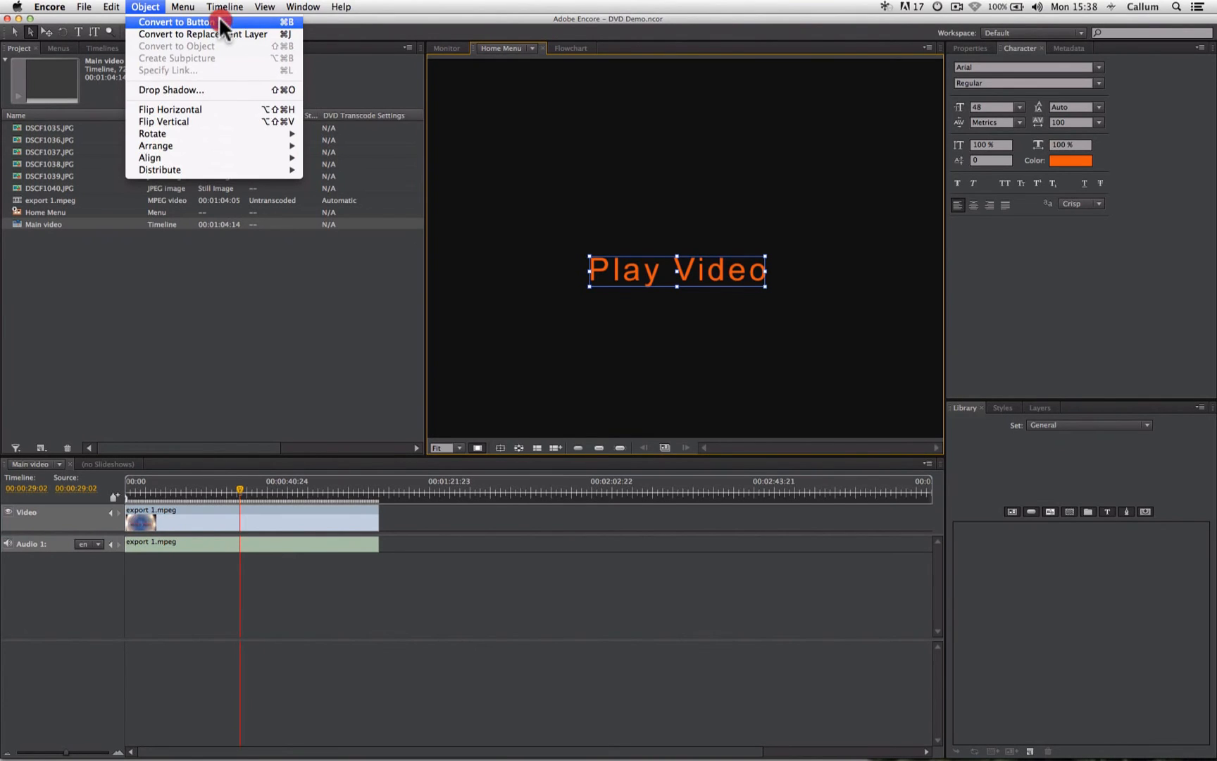
left_click(626, 301)
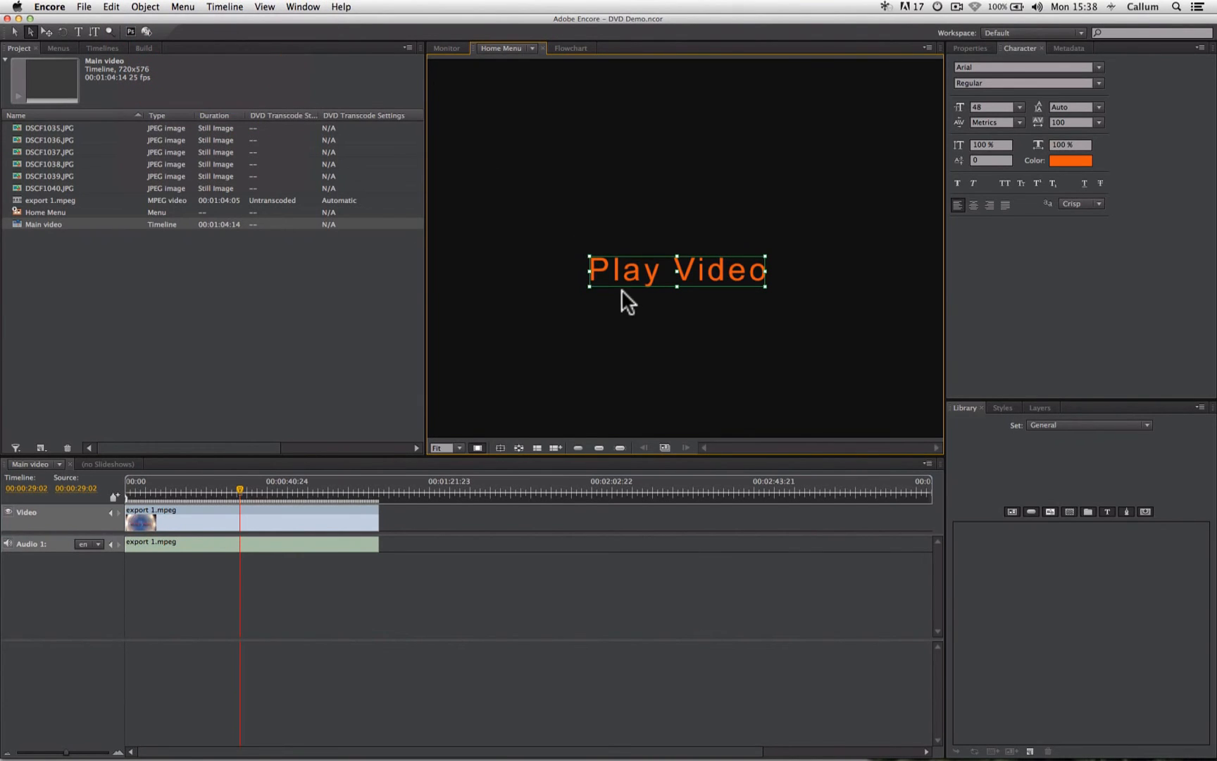
mouse_move(630, 303)
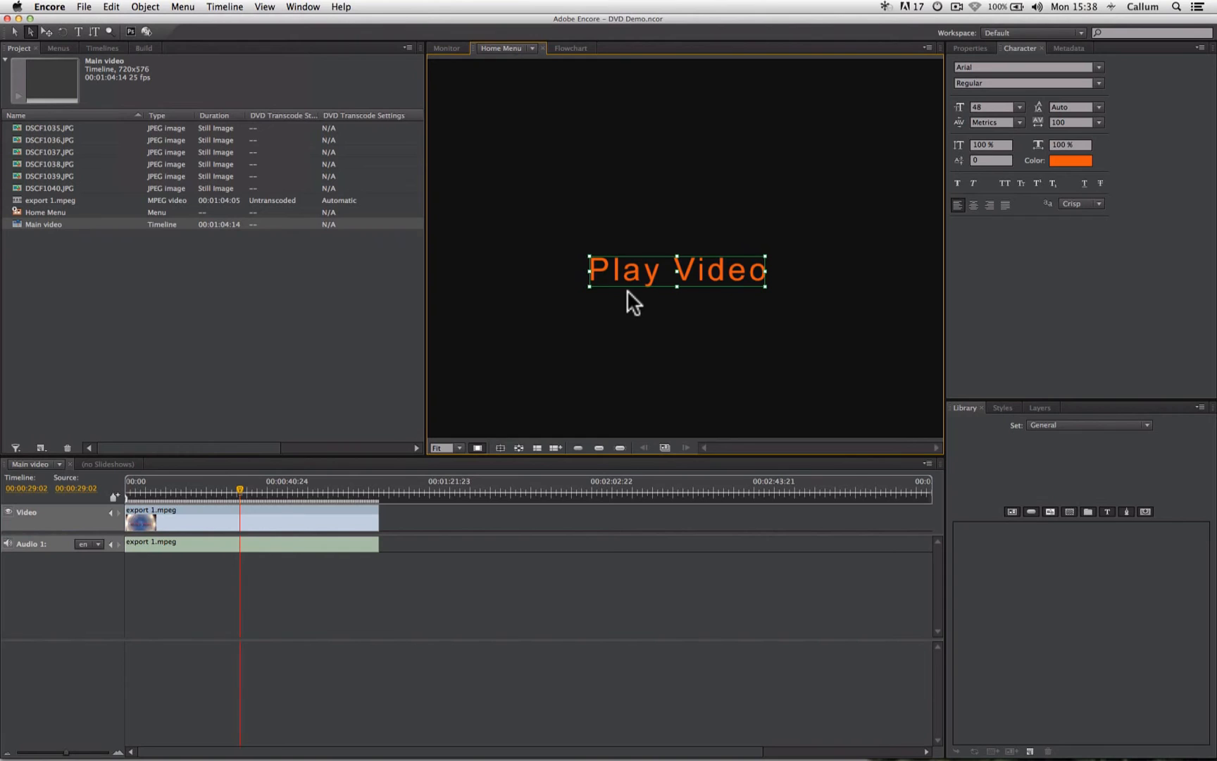
mouse_move(646, 281)
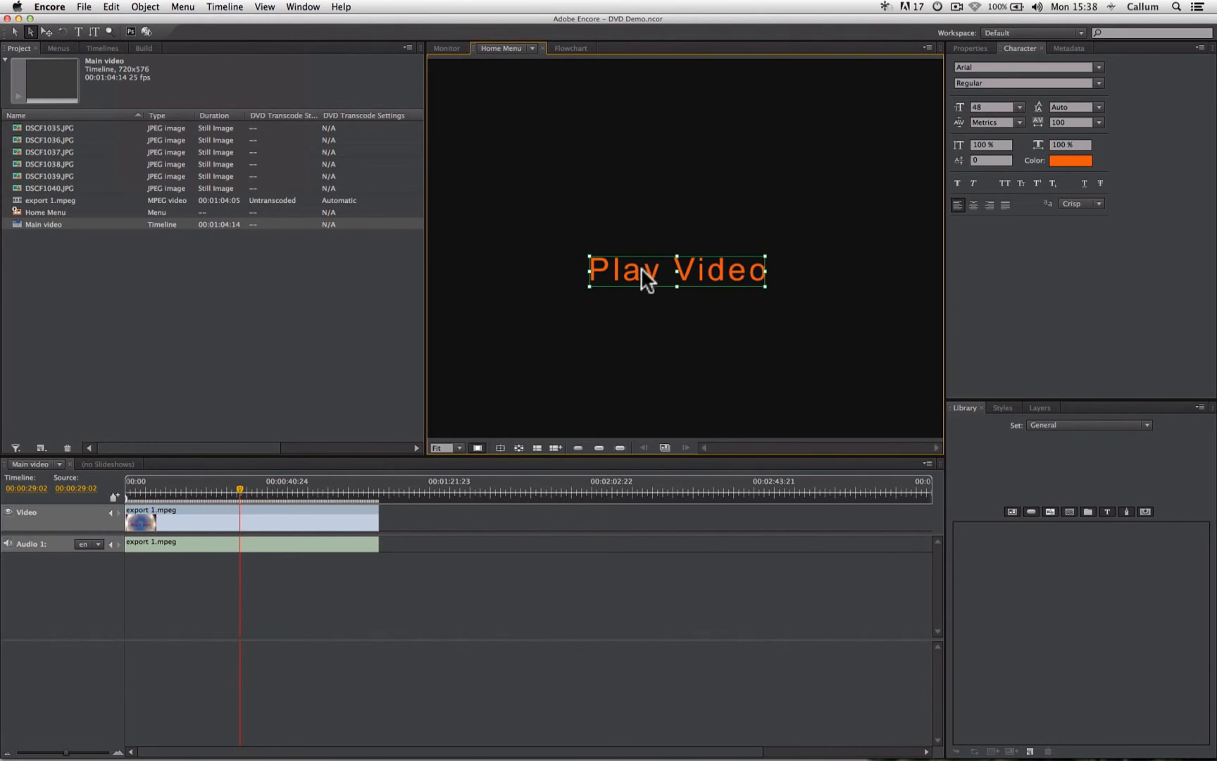
mouse_move(972, 56)
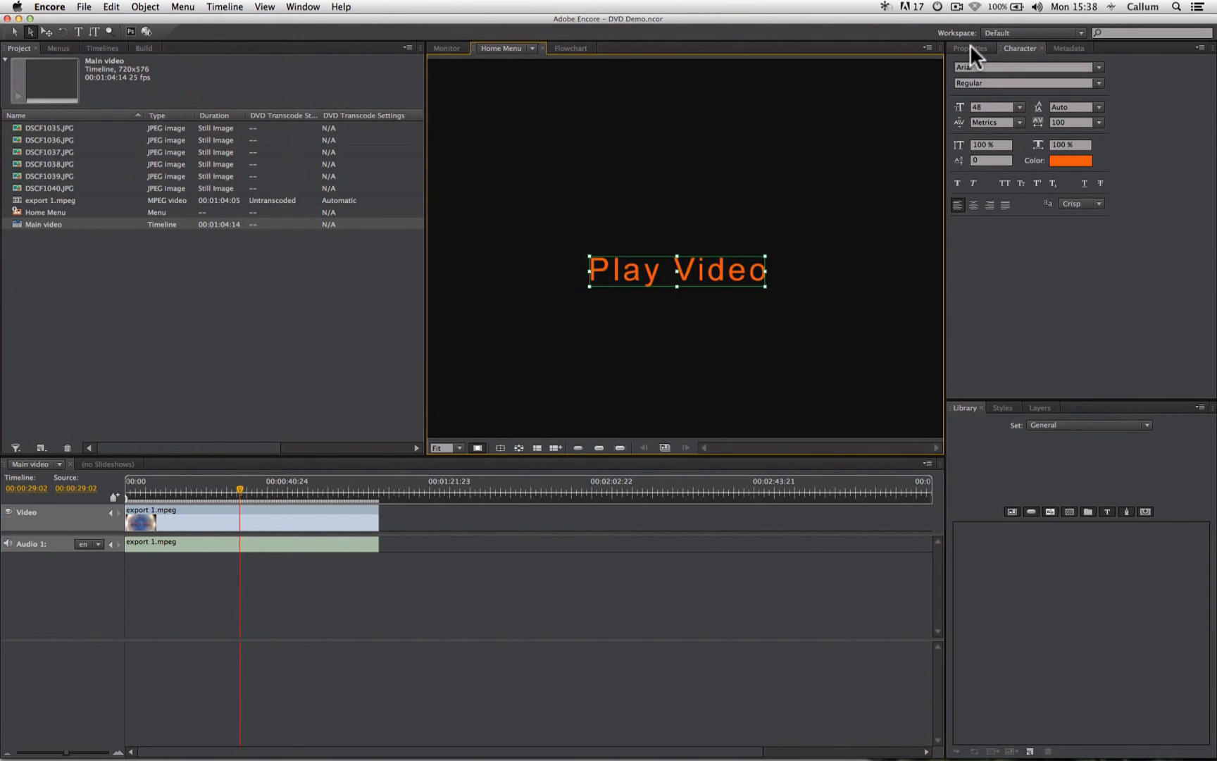
left_click(970, 48)
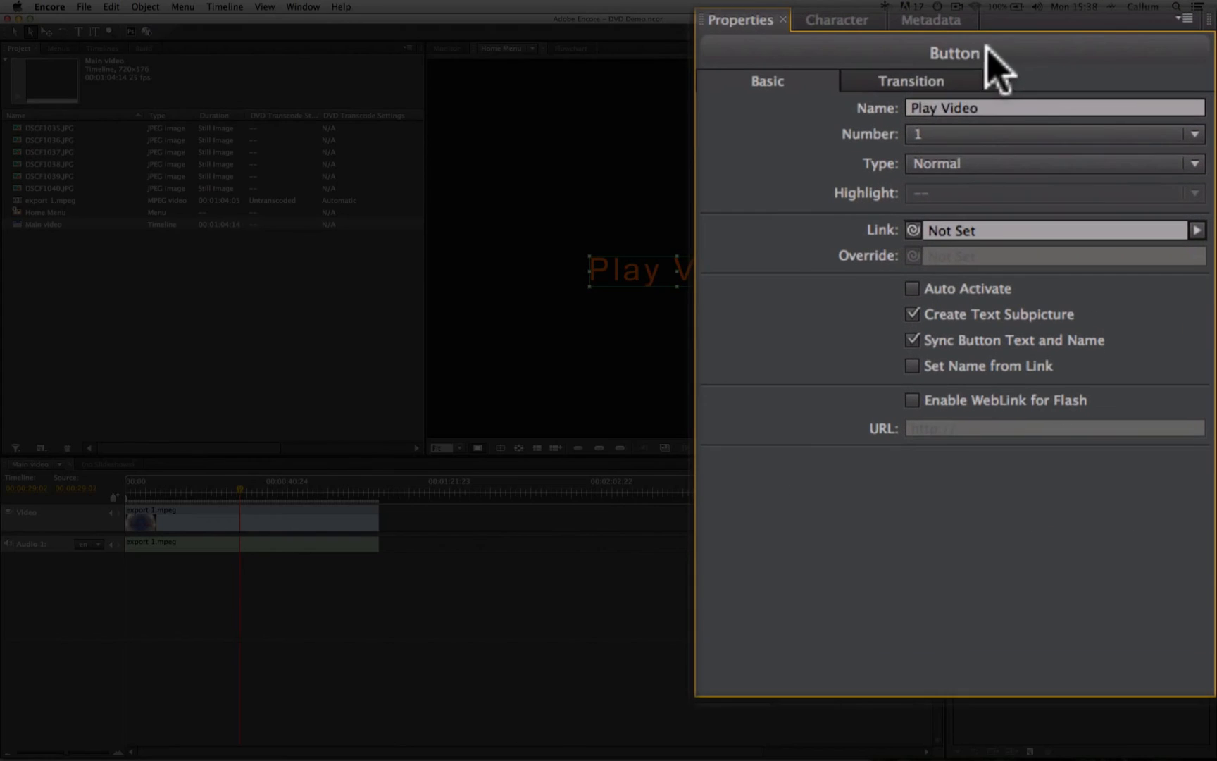
mouse_move(761, 162)
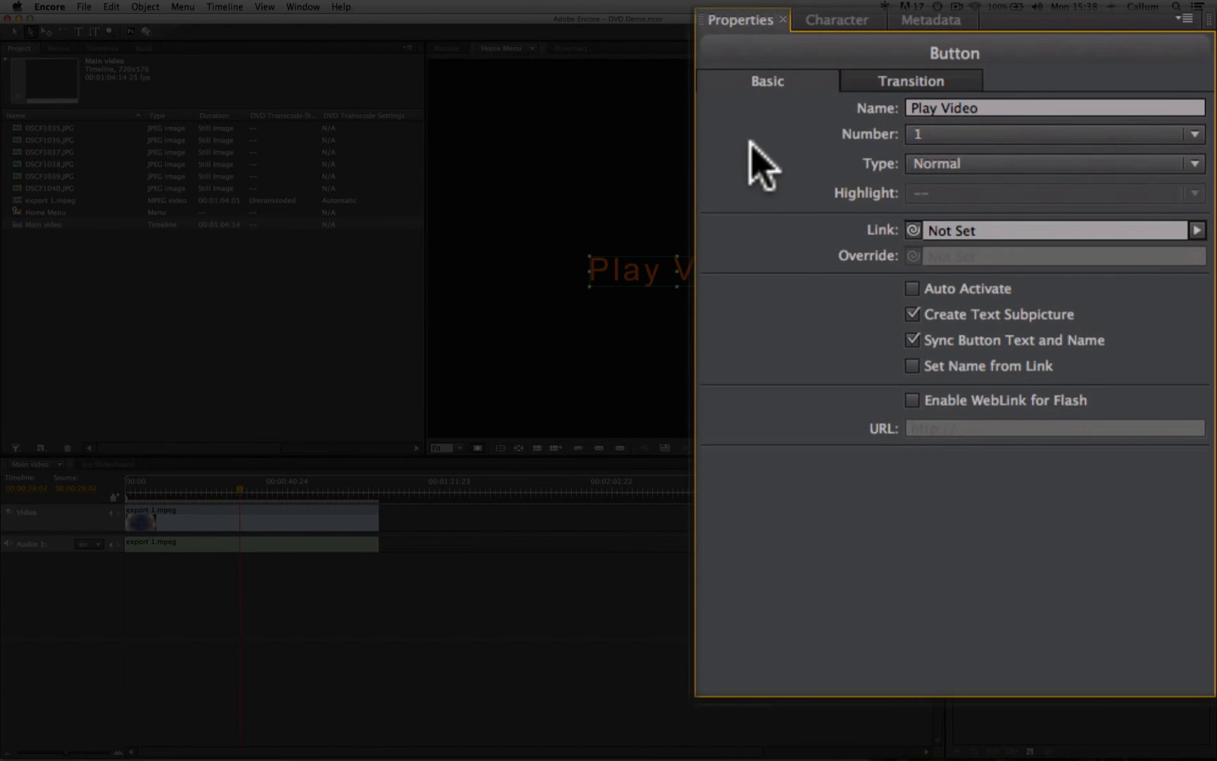
mouse_move(916, 249)
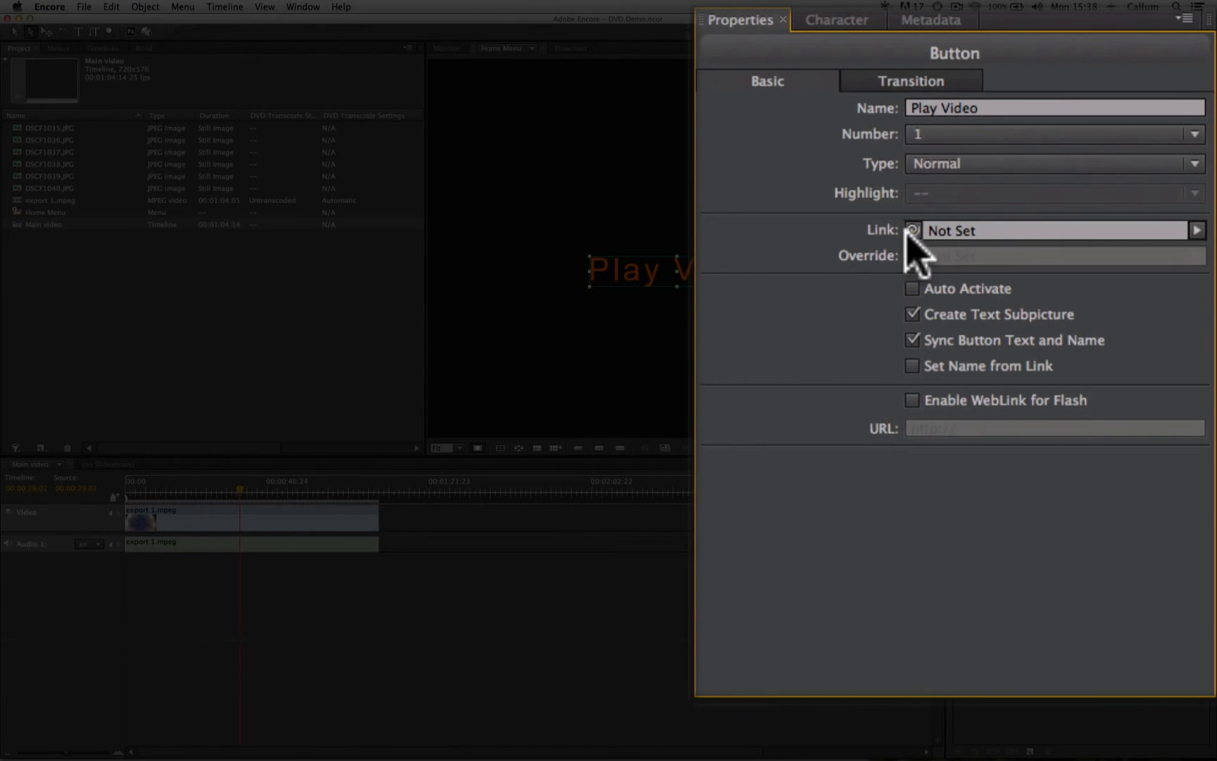
mouse_move(916, 249)
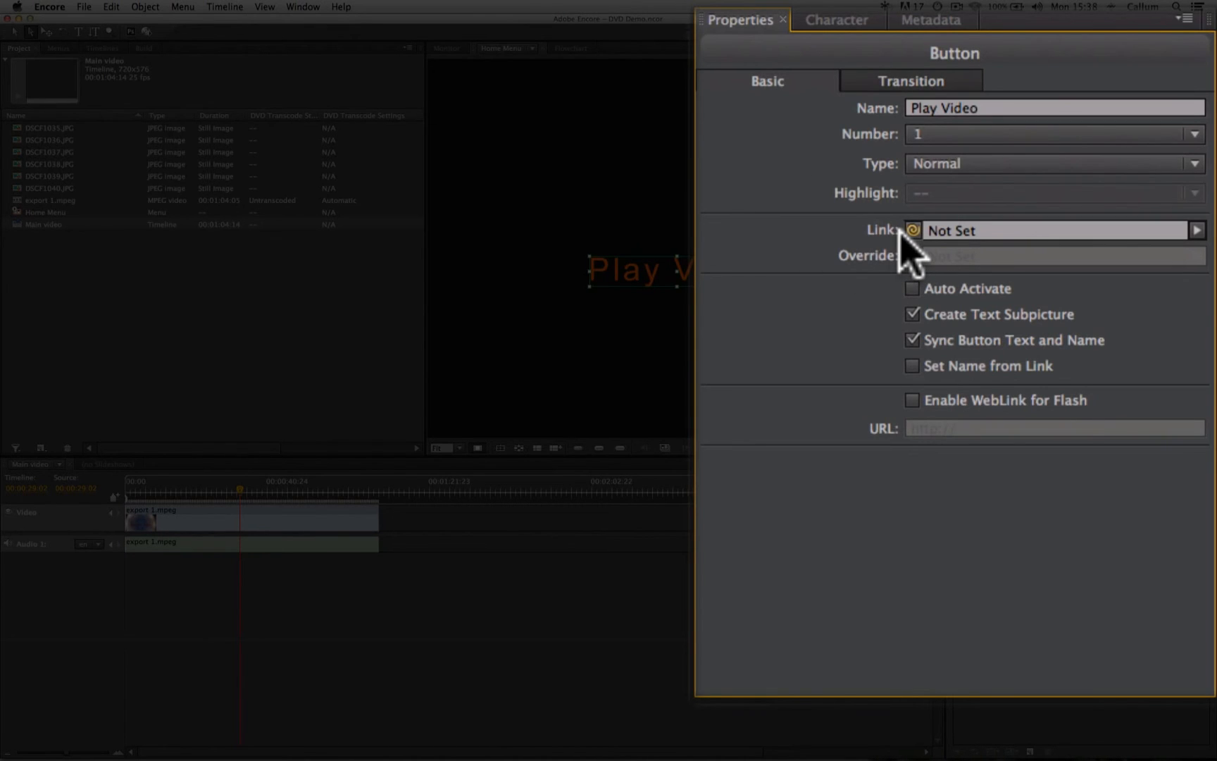
mouse_move(866, 257)
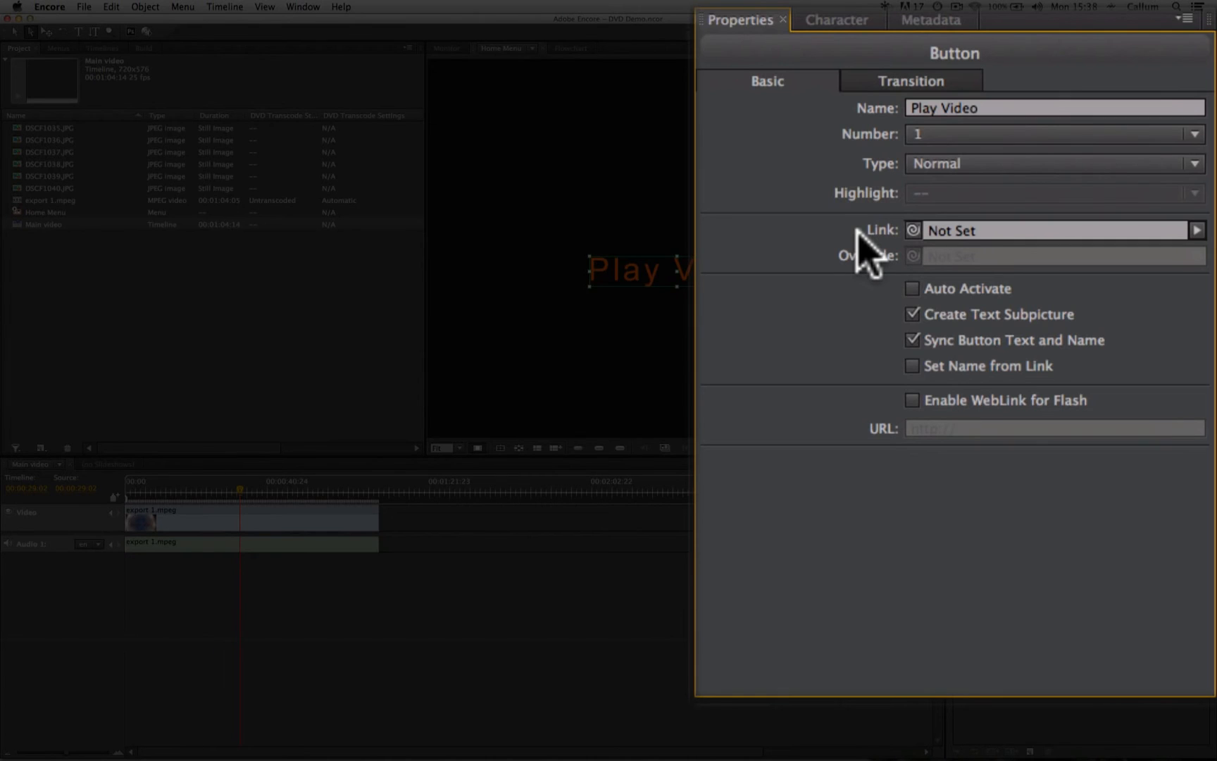
mouse_move(1196, 249)
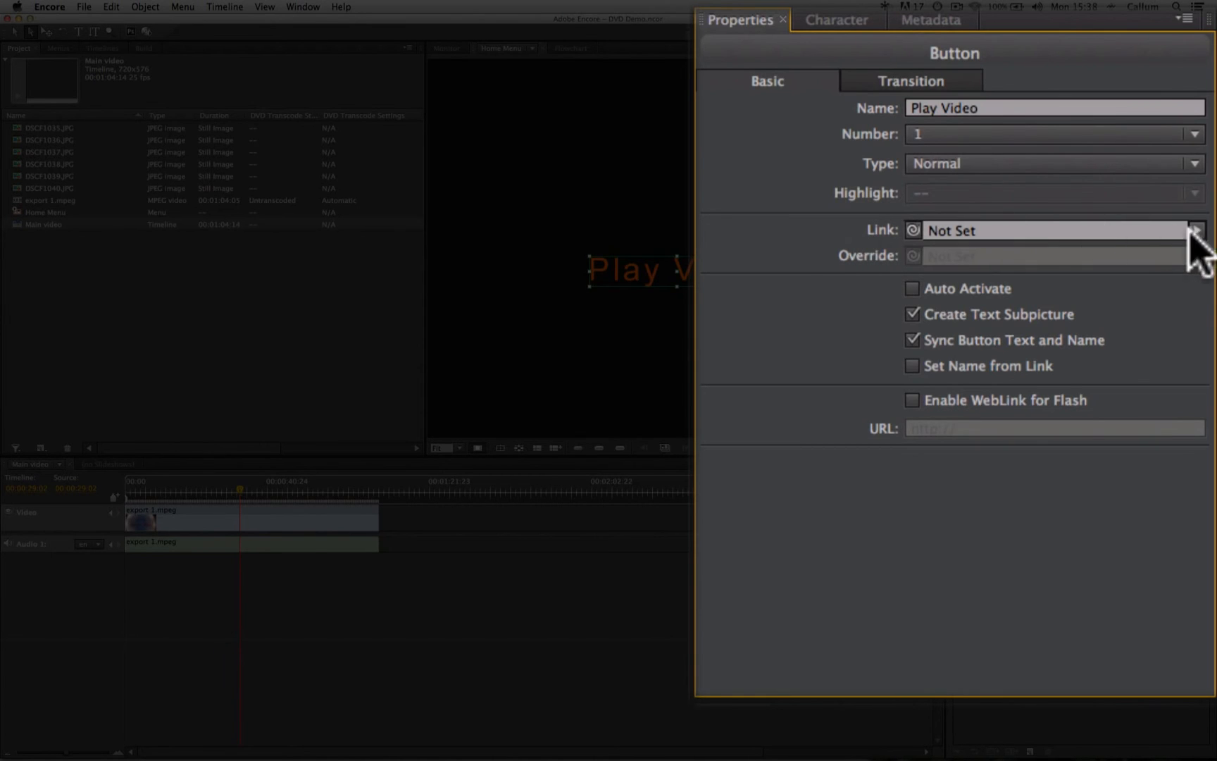
left_click(1195, 231)
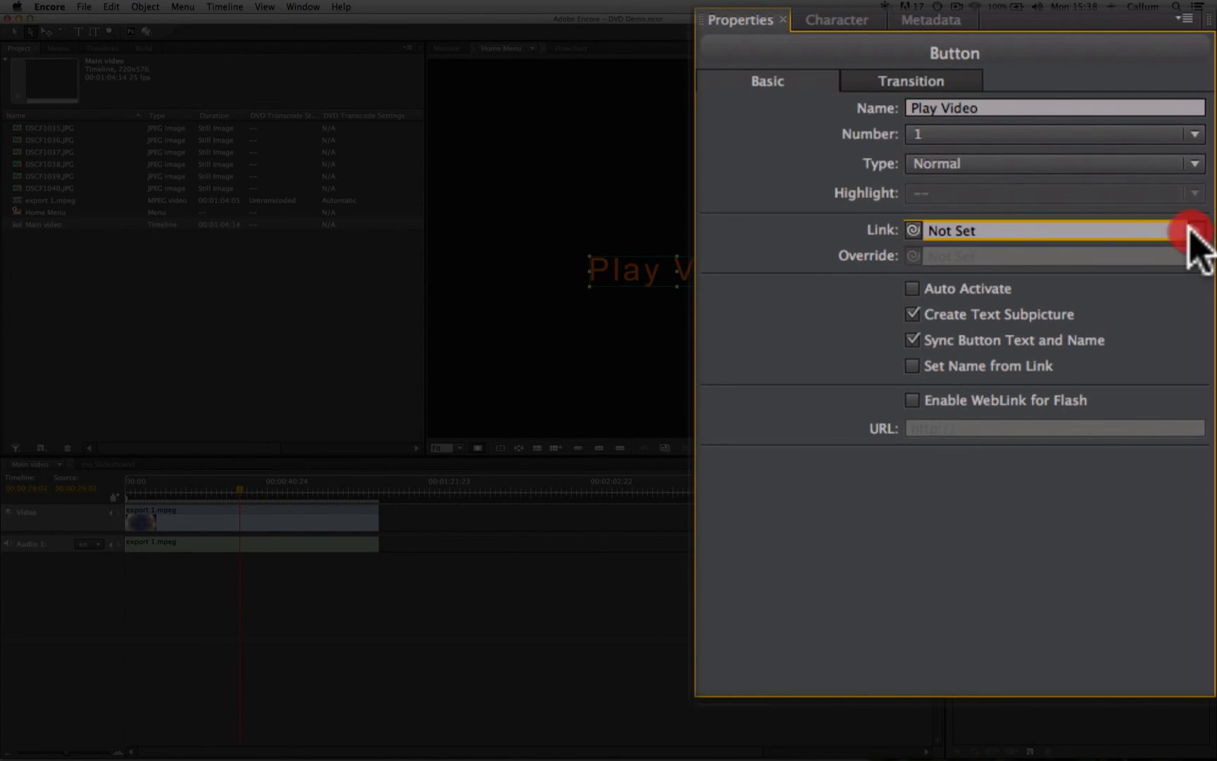
left_click(1194, 230)
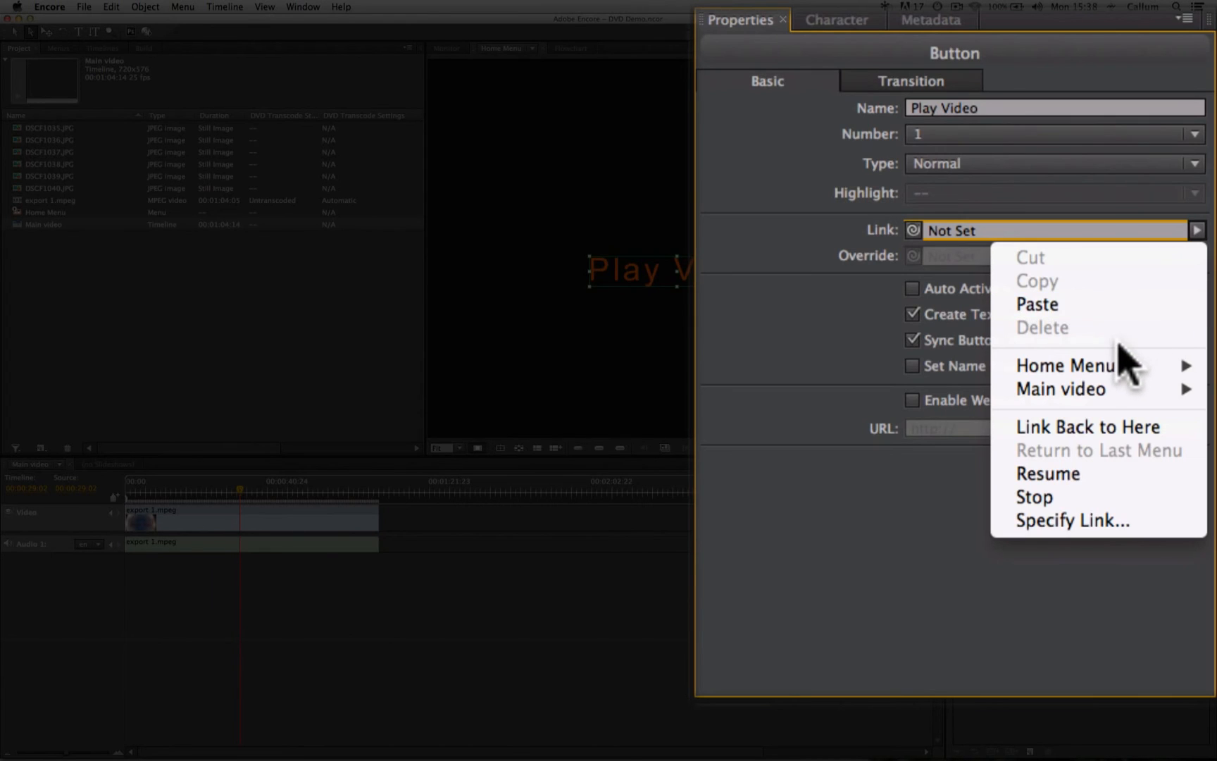
mouse_move(1072, 388)
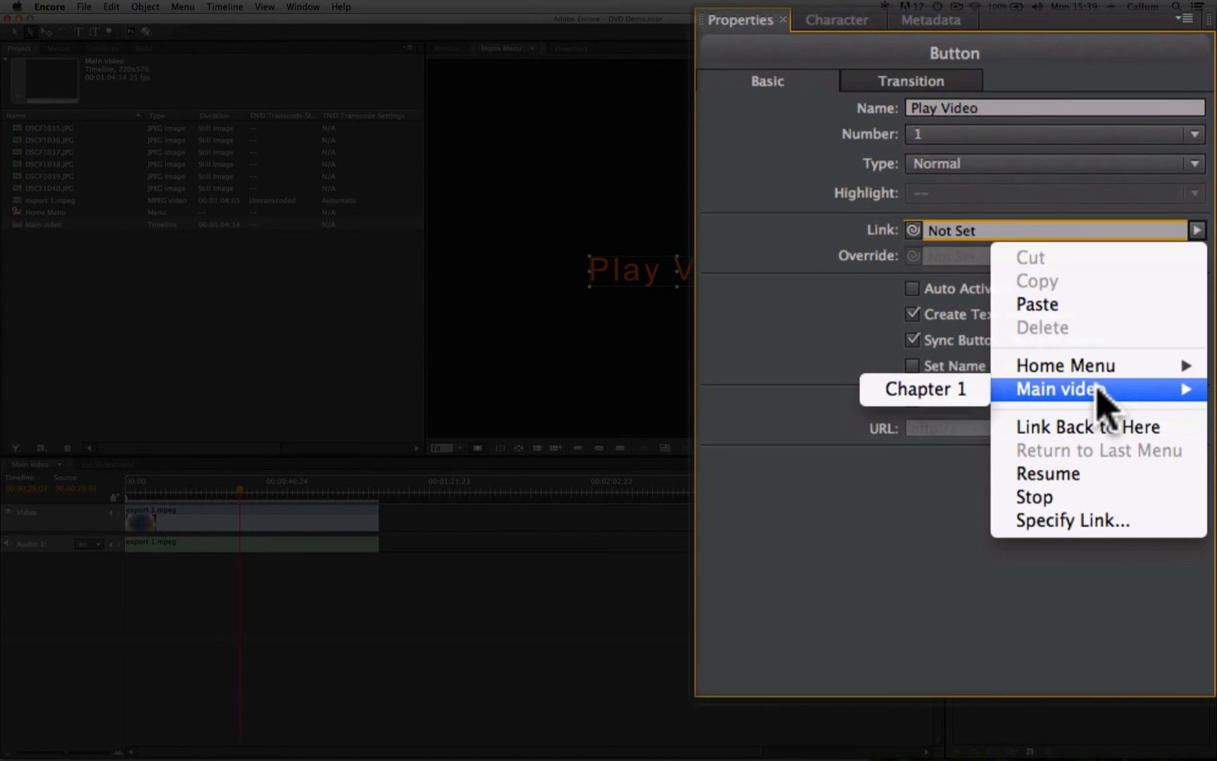
mouse_move(1110, 408)
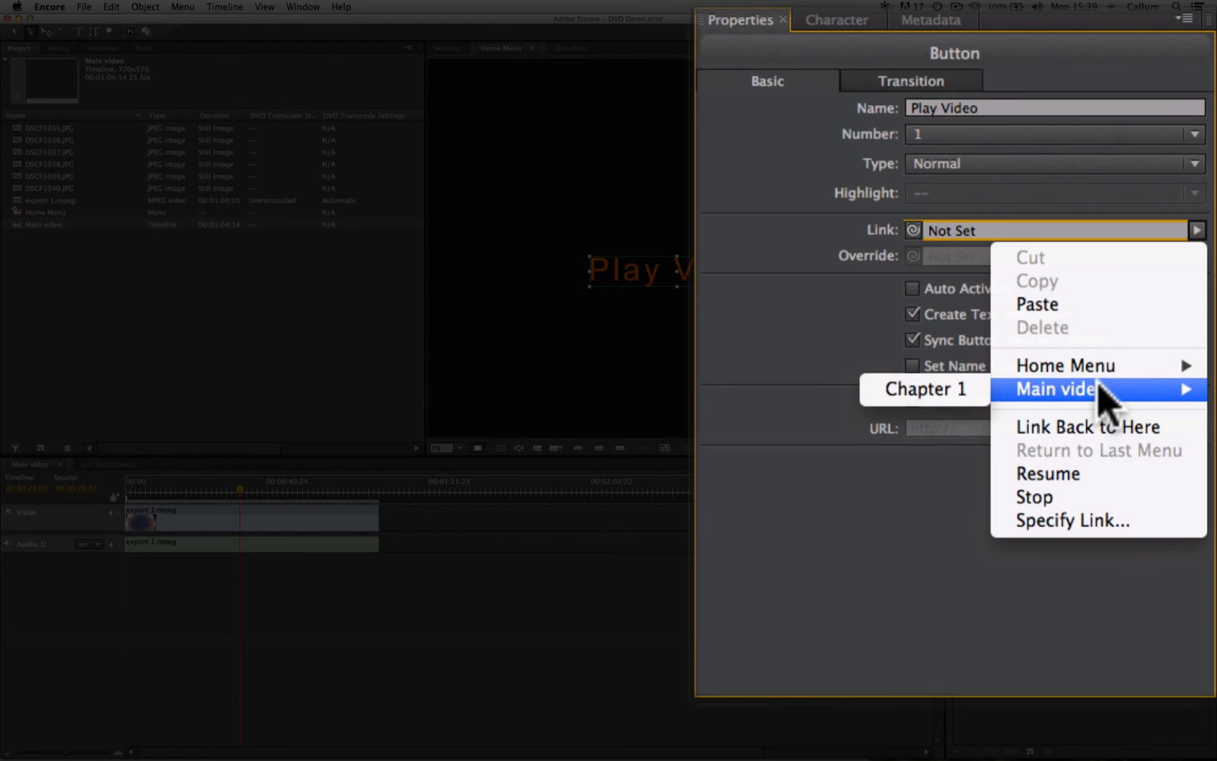
mouse_move(1138, 404)
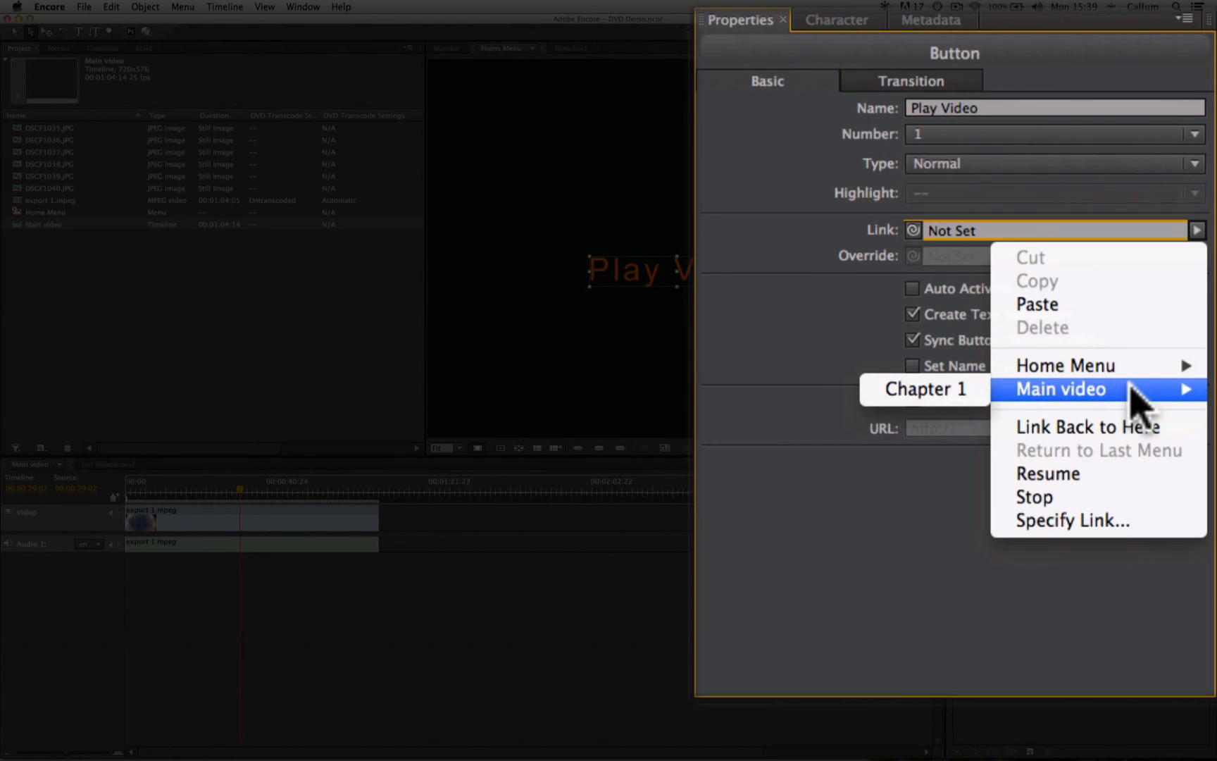
mouse_move(932, 400)
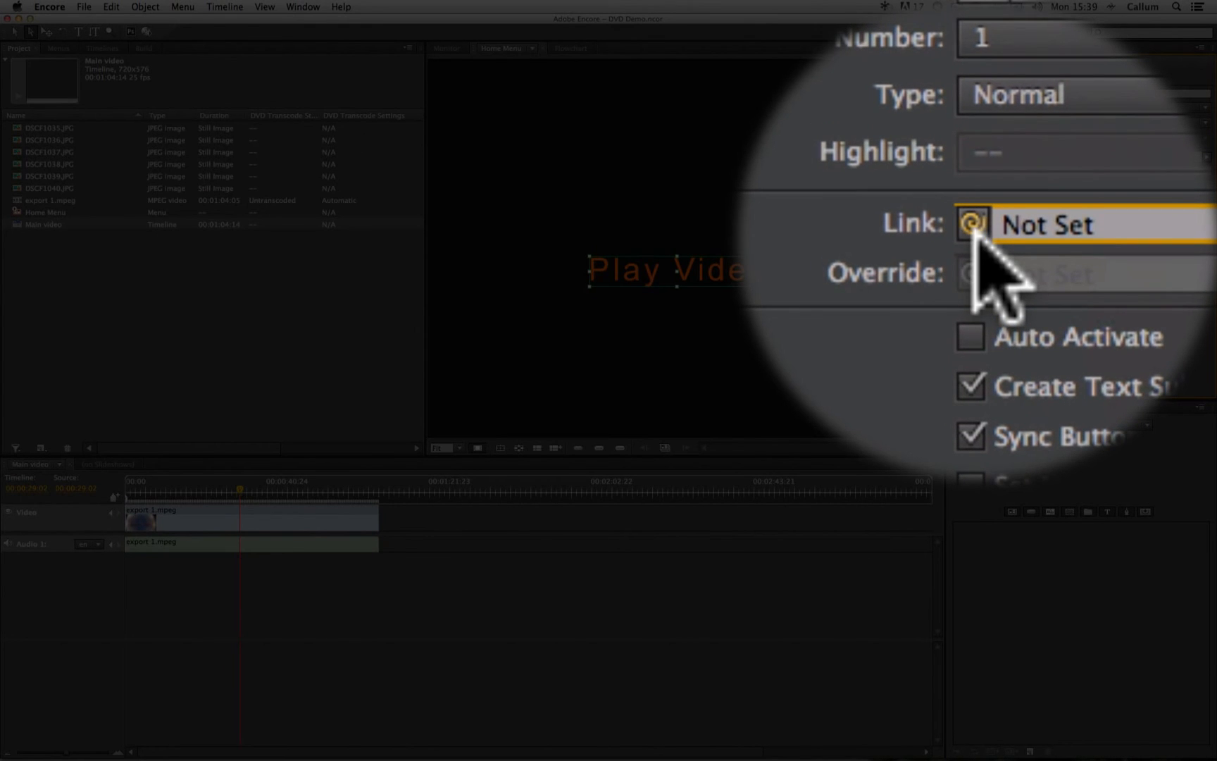
Pick-whip the Play Video button onto the Main video timeline, then view the flowchart.
left_click(971, 223)
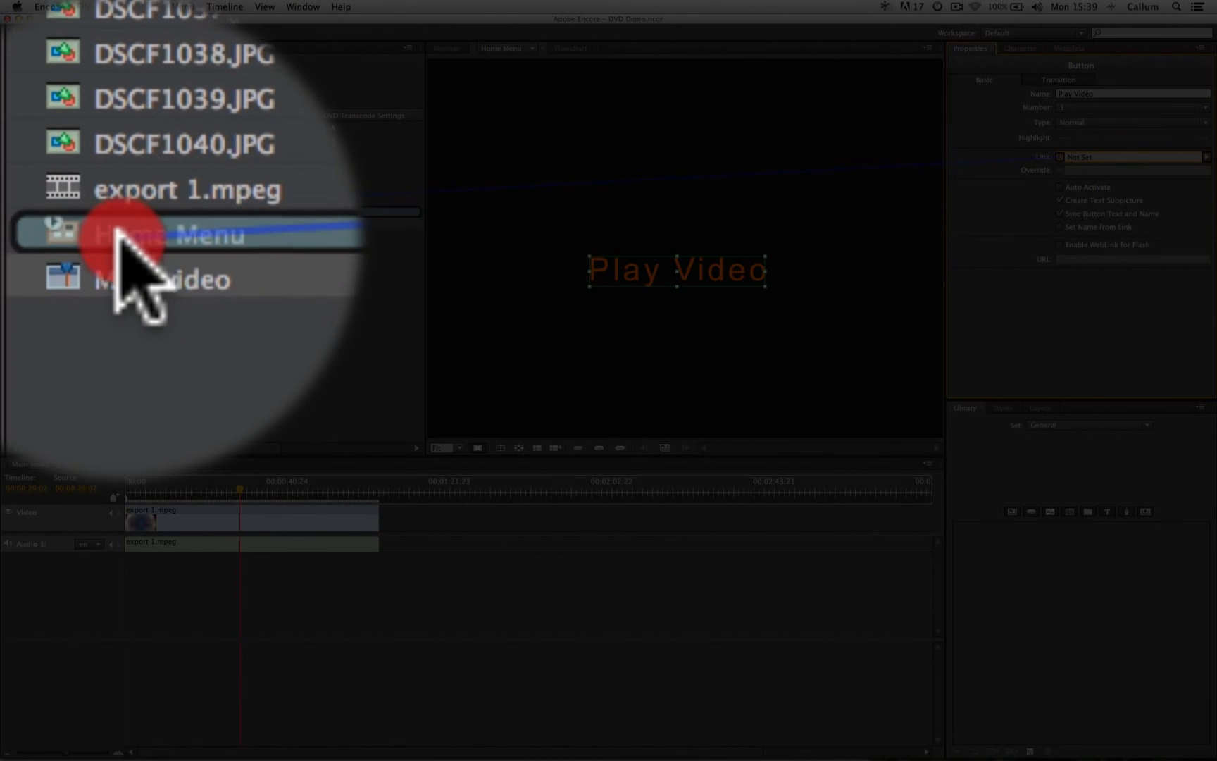
left_click(43, 224)
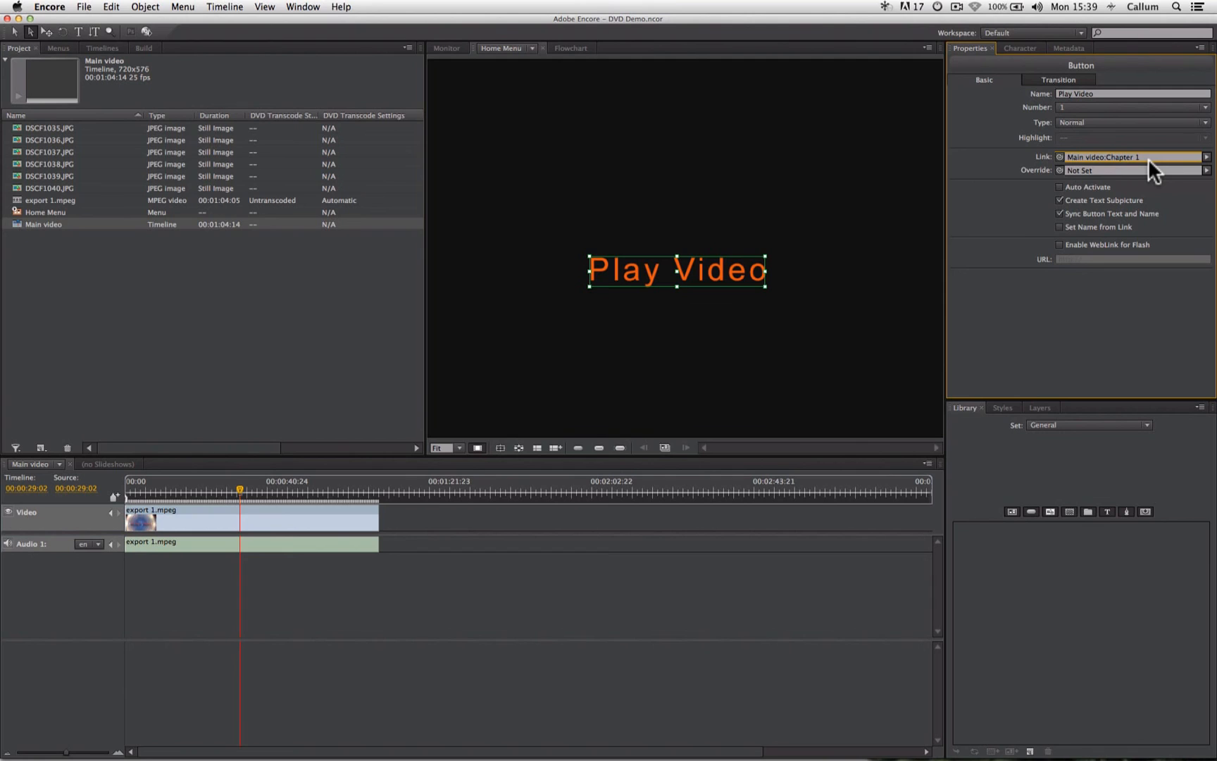
mouse_move(1149, 172)
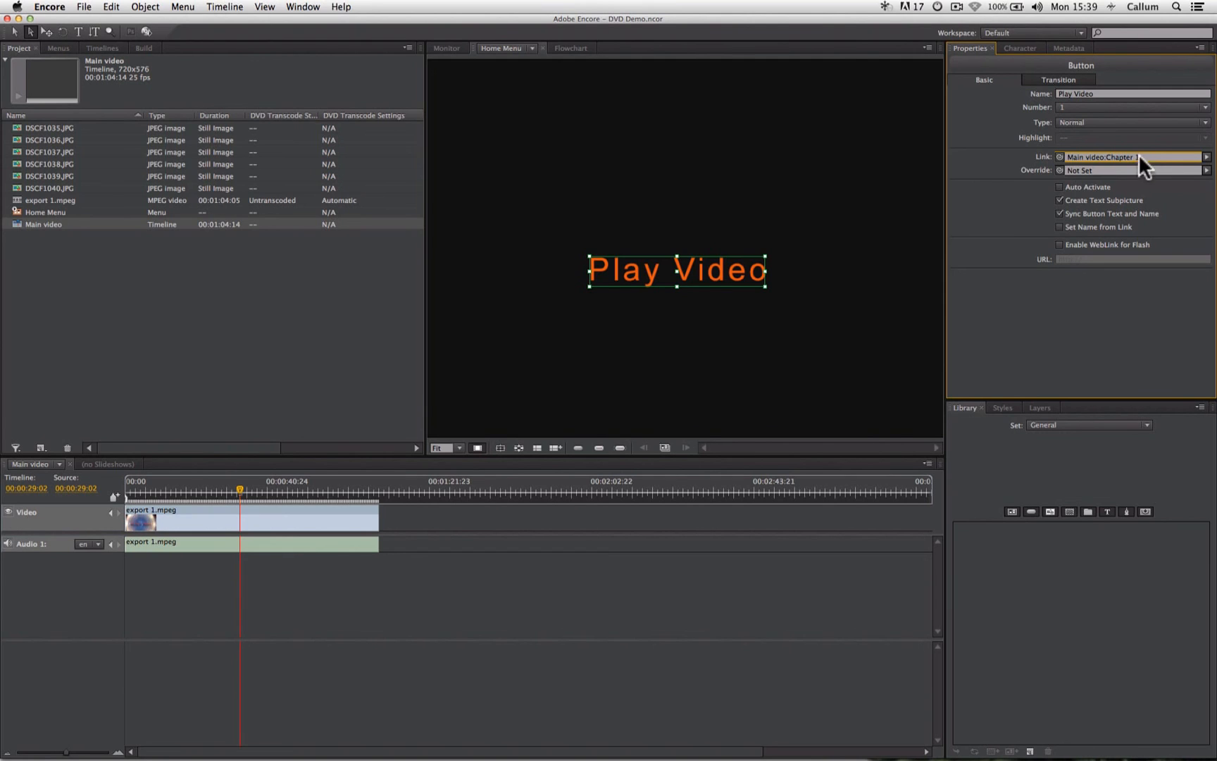
left_click(571, 47)
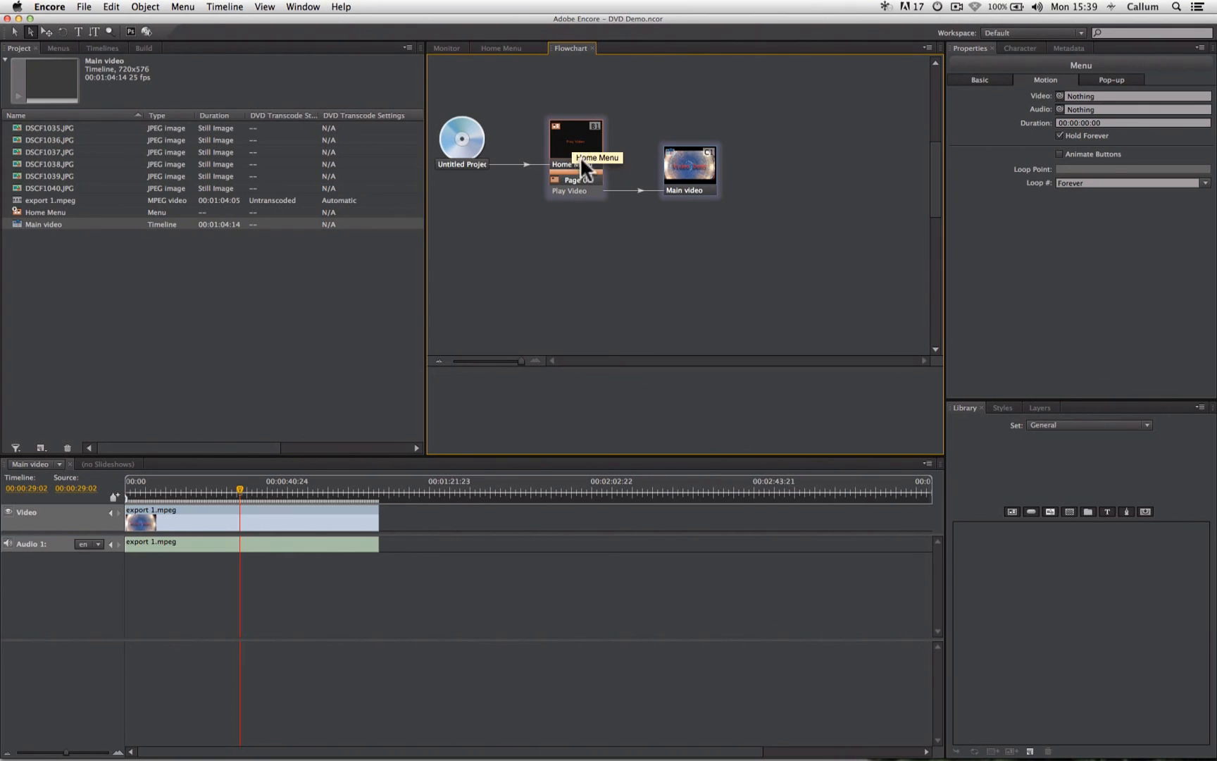
mouse_move(680, 237)
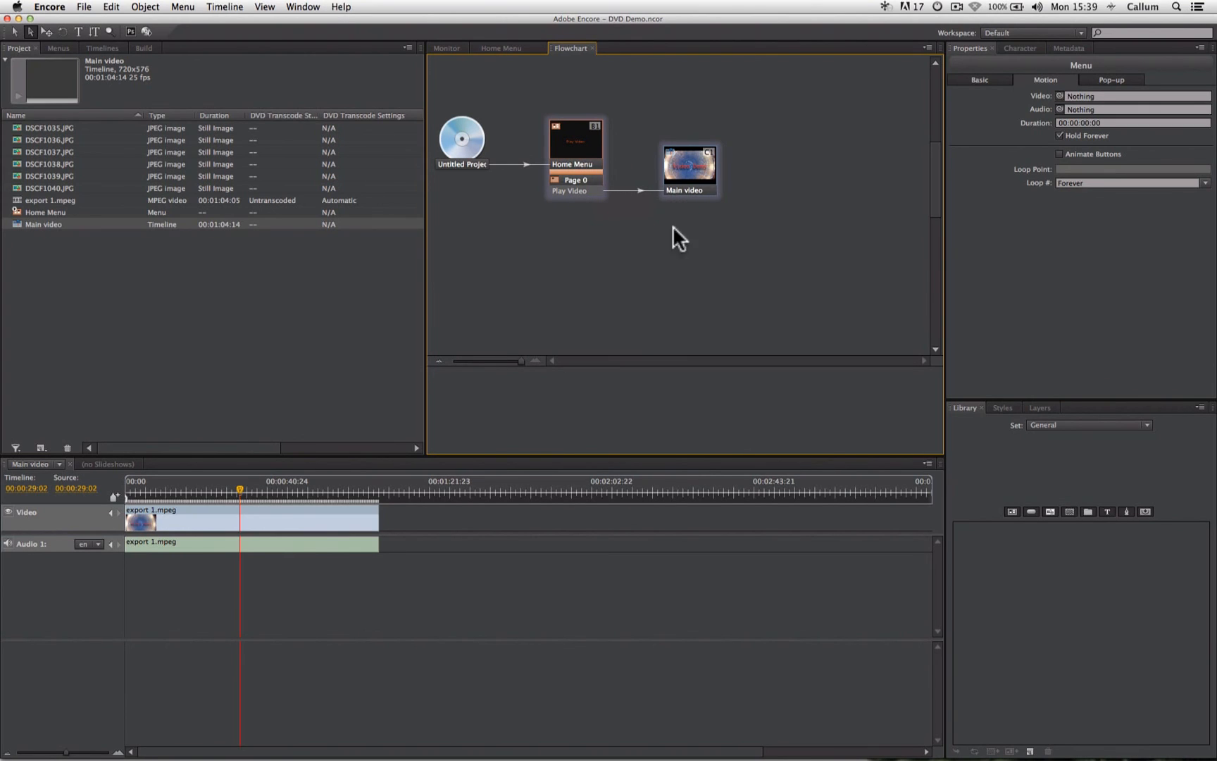
mouse_move(689, 231)
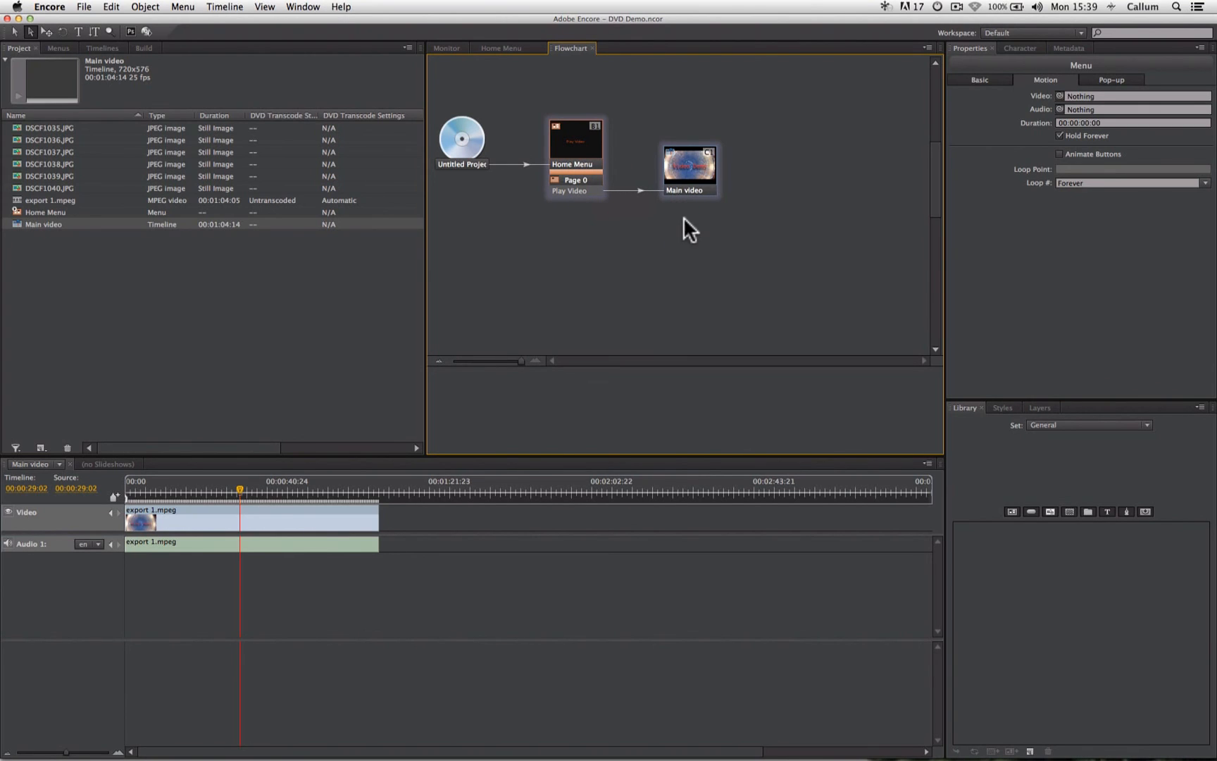
mouse_move(685, 225)
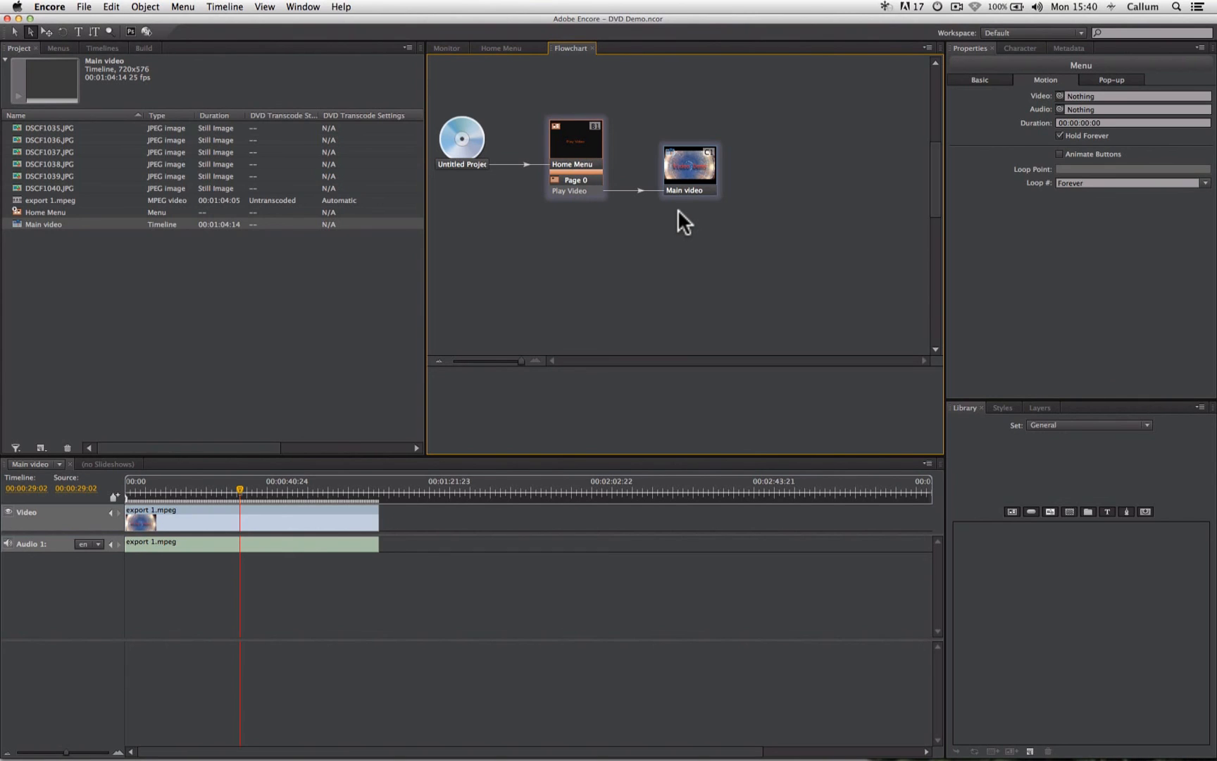
mouse_move(680, 223)
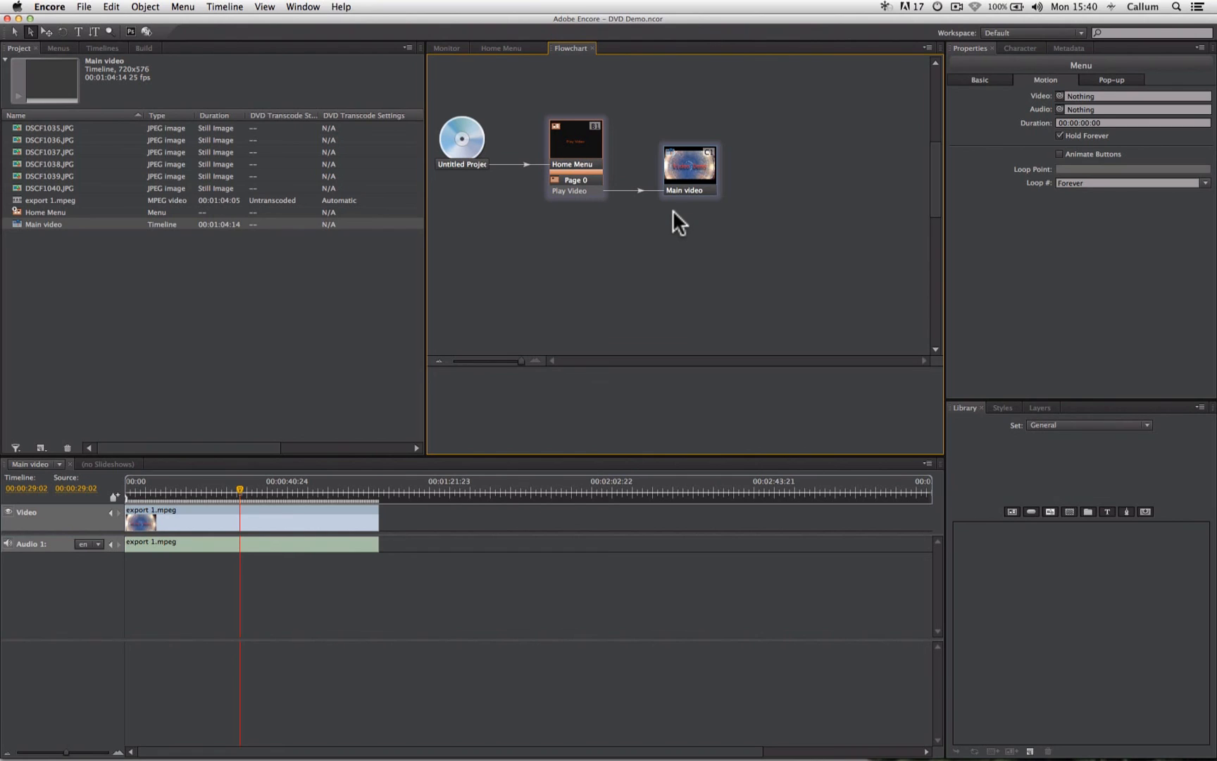
Select the Main video node in the flowchart to show its timeline properties.
left_click(686, 169)
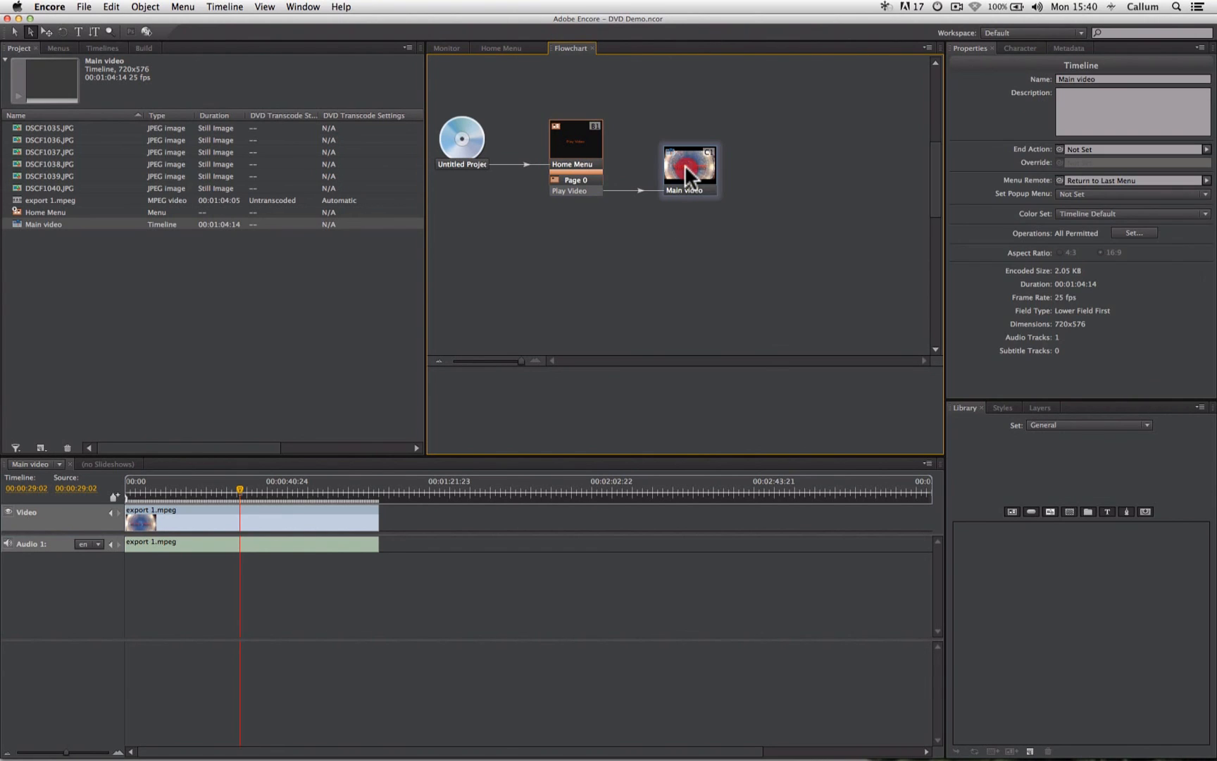
mouse_move(942, 173)
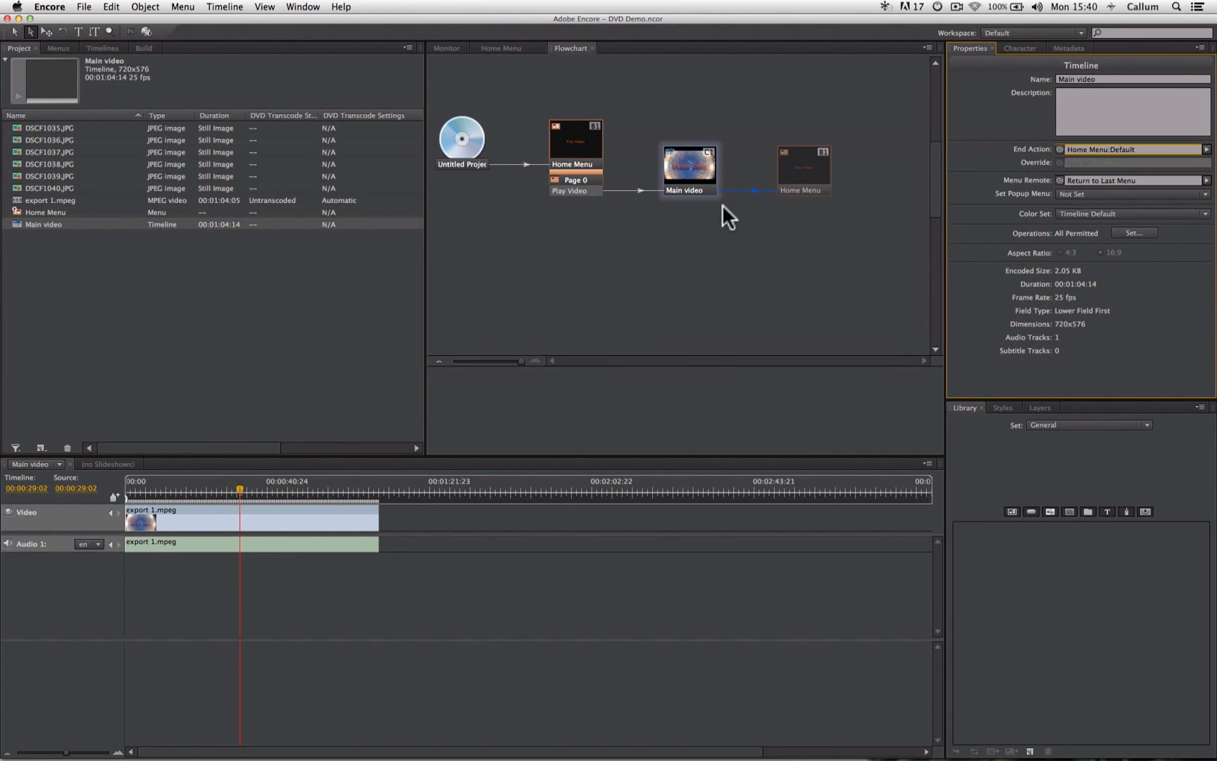
mouse_move(854, 195)
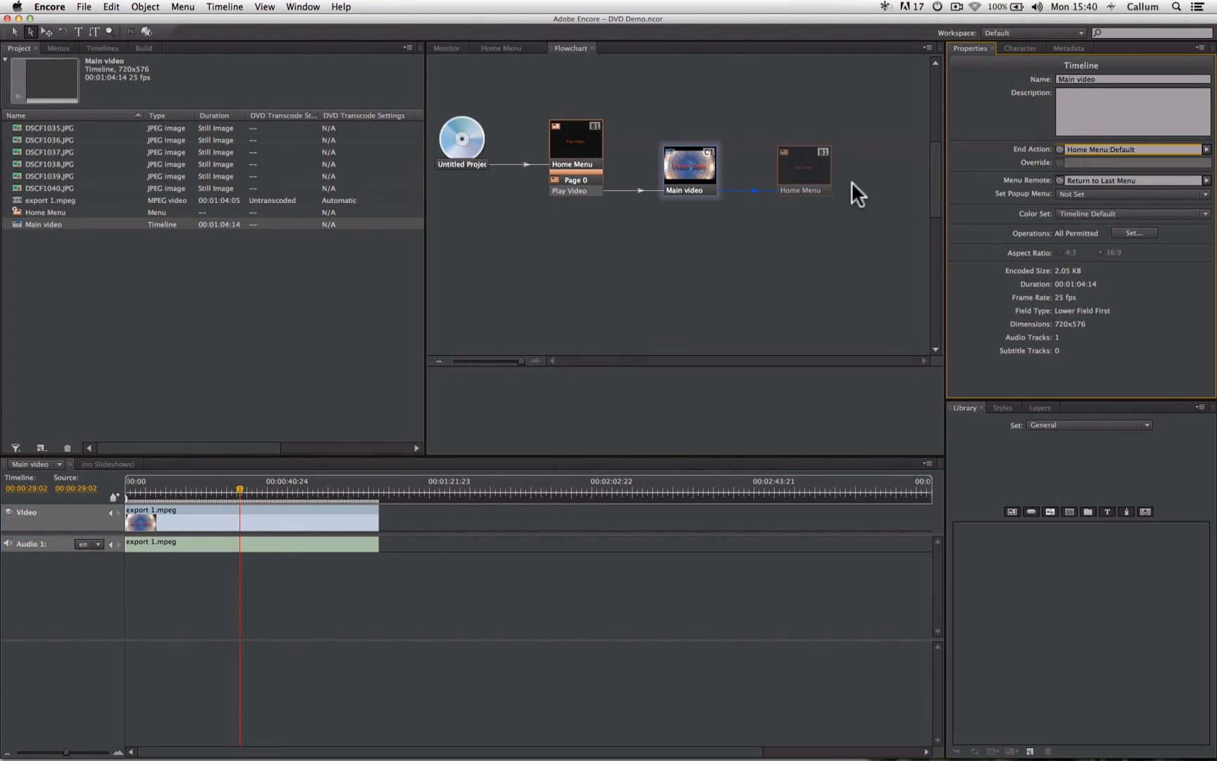
mouse_move(833, 218)
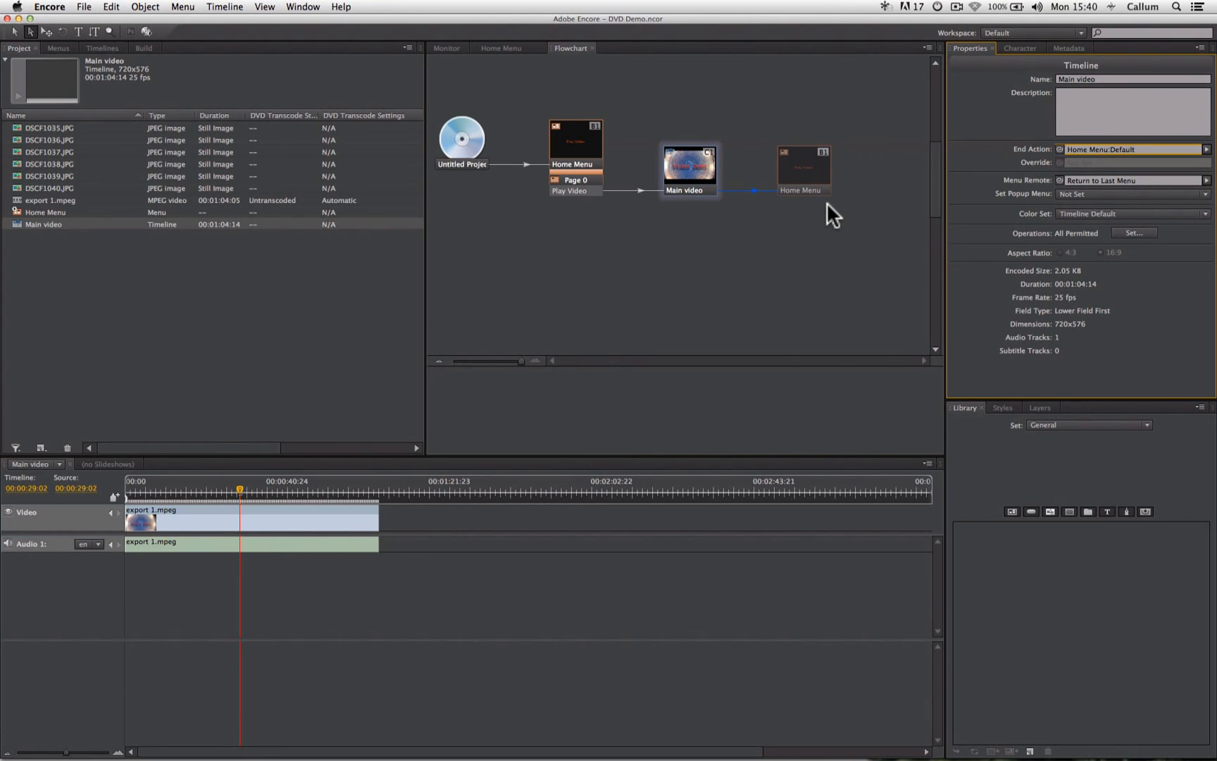
mouse_move(594, 159)
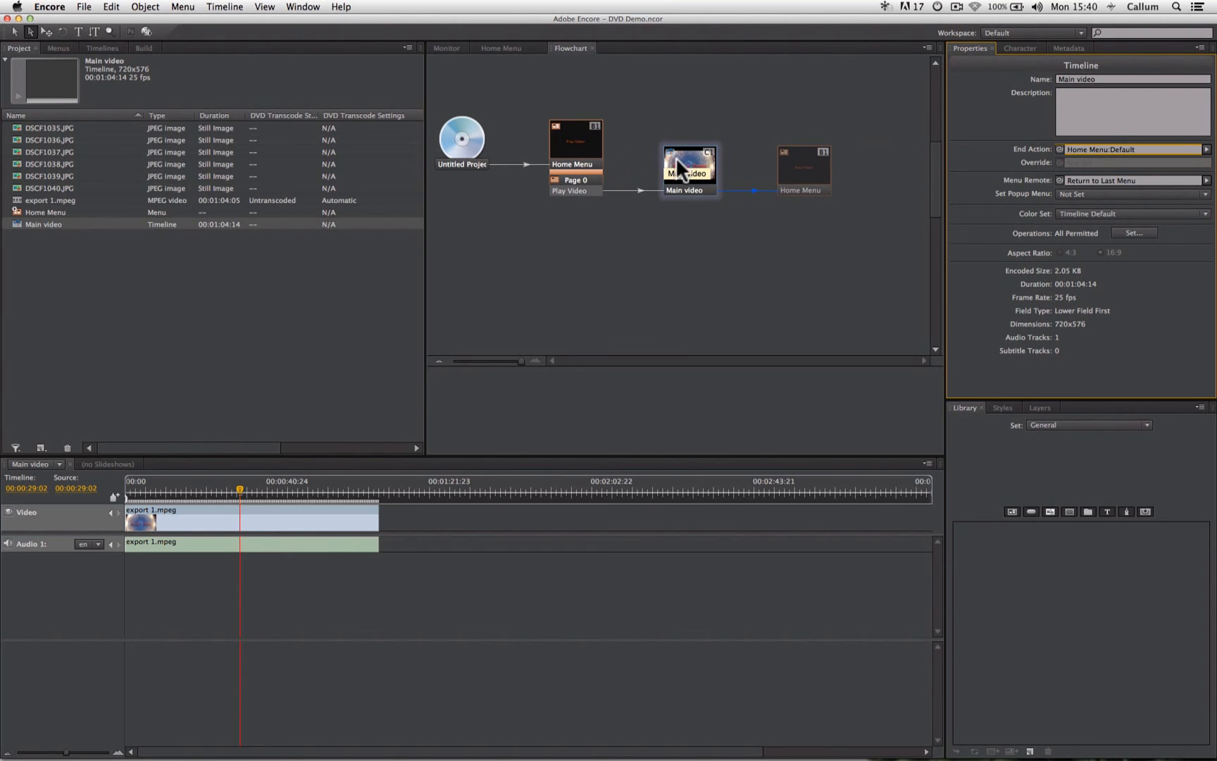
mouse_move(691, 173)
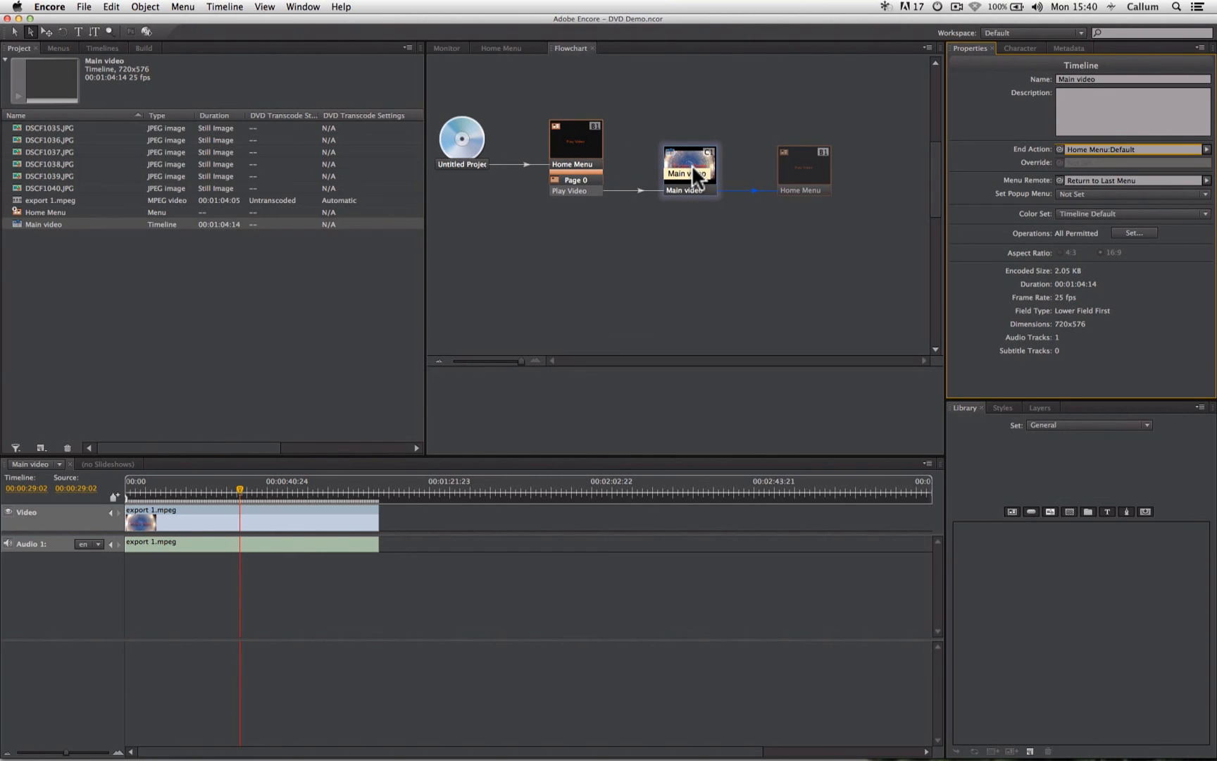
mouse_move(796, 259)
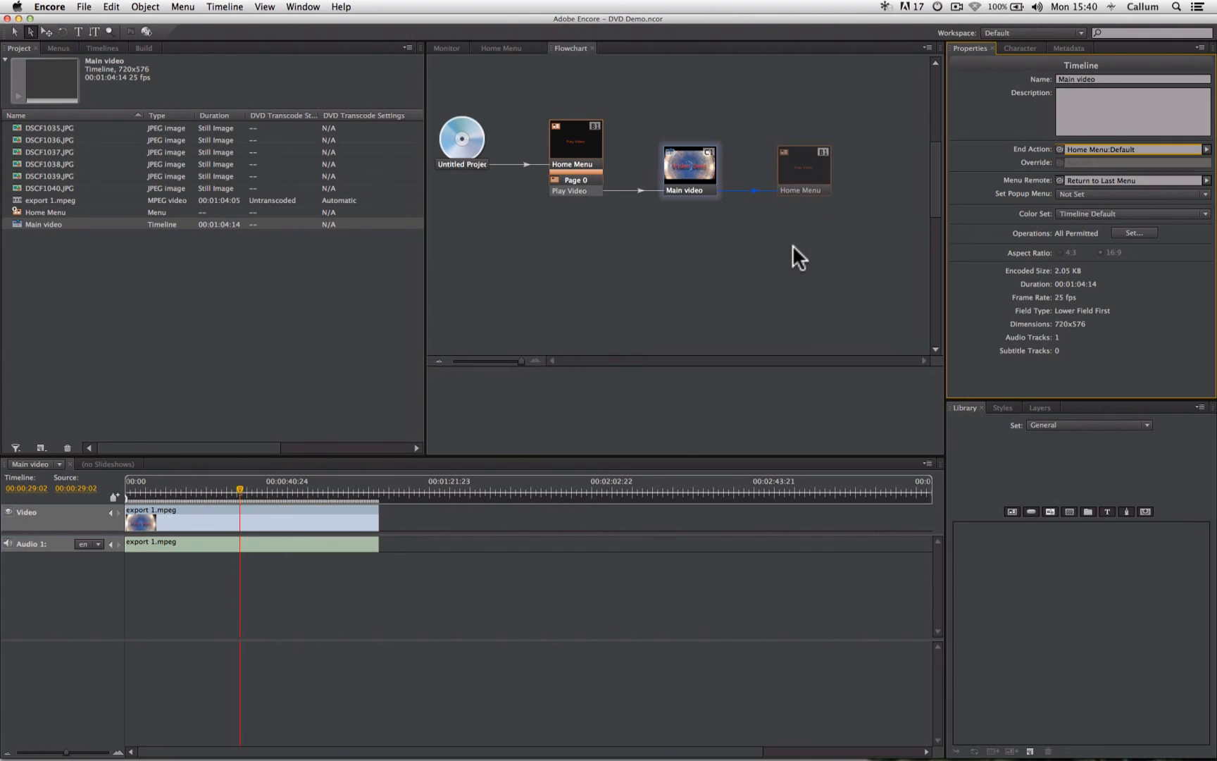